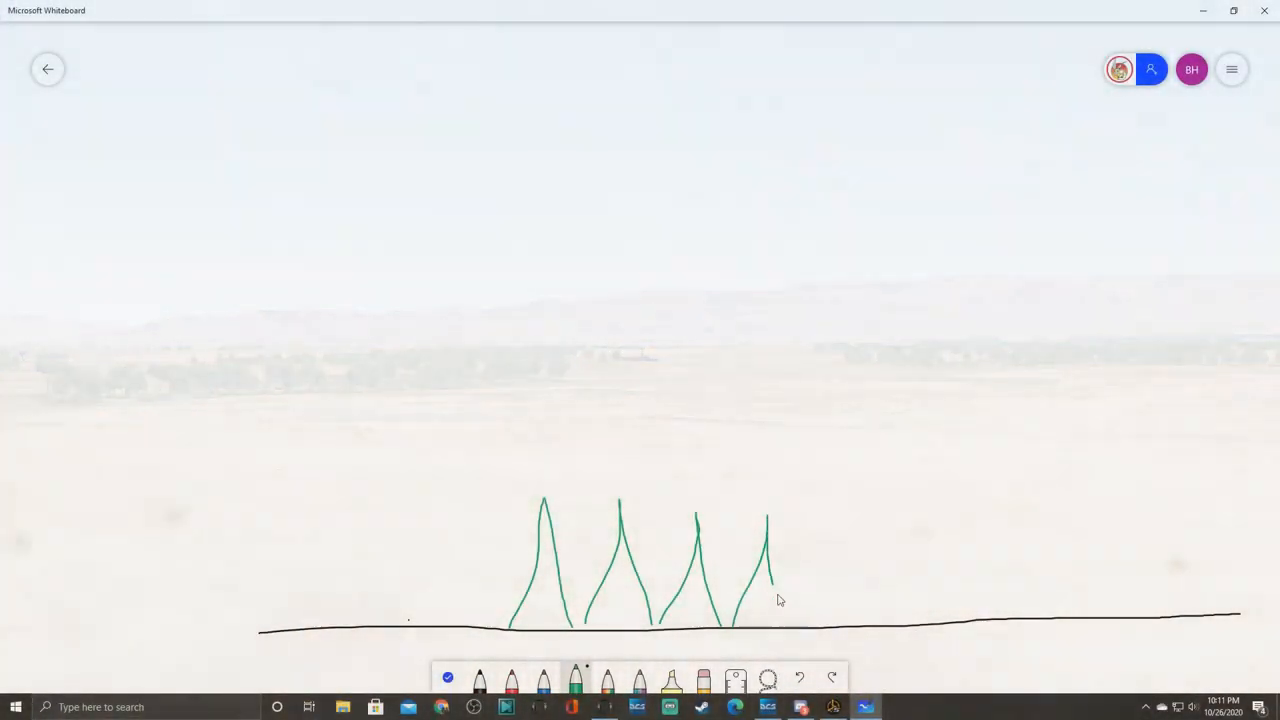
Step: Add more trees, a hill at the left end and a helicopter on the right
drag(775, 600, 880, 515)
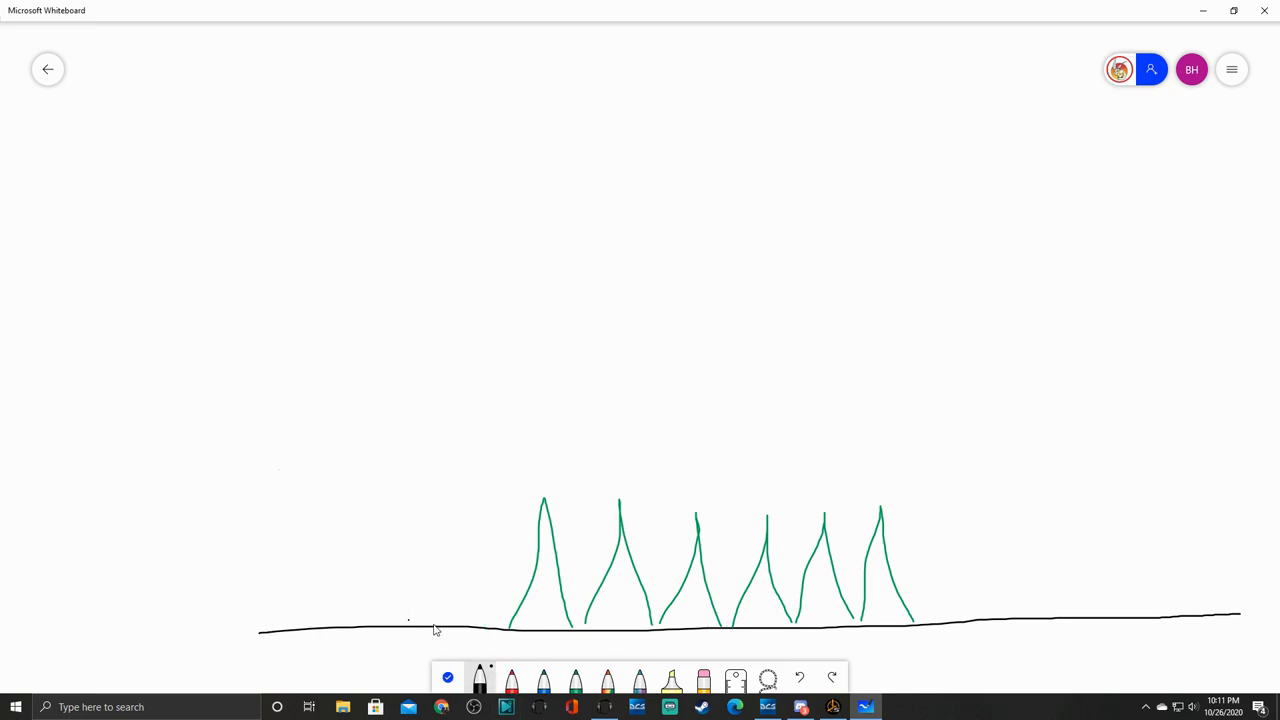
drag(435, 630, 95, 618)
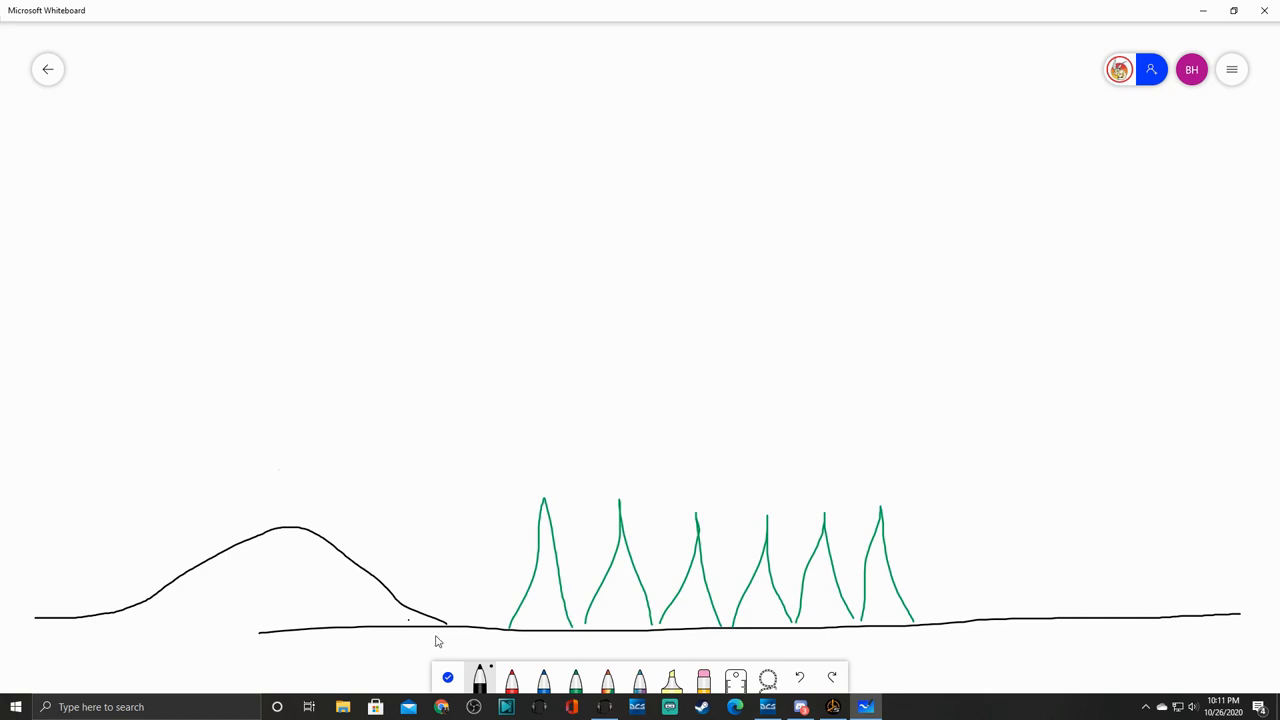
mouse_move(1100, 542)
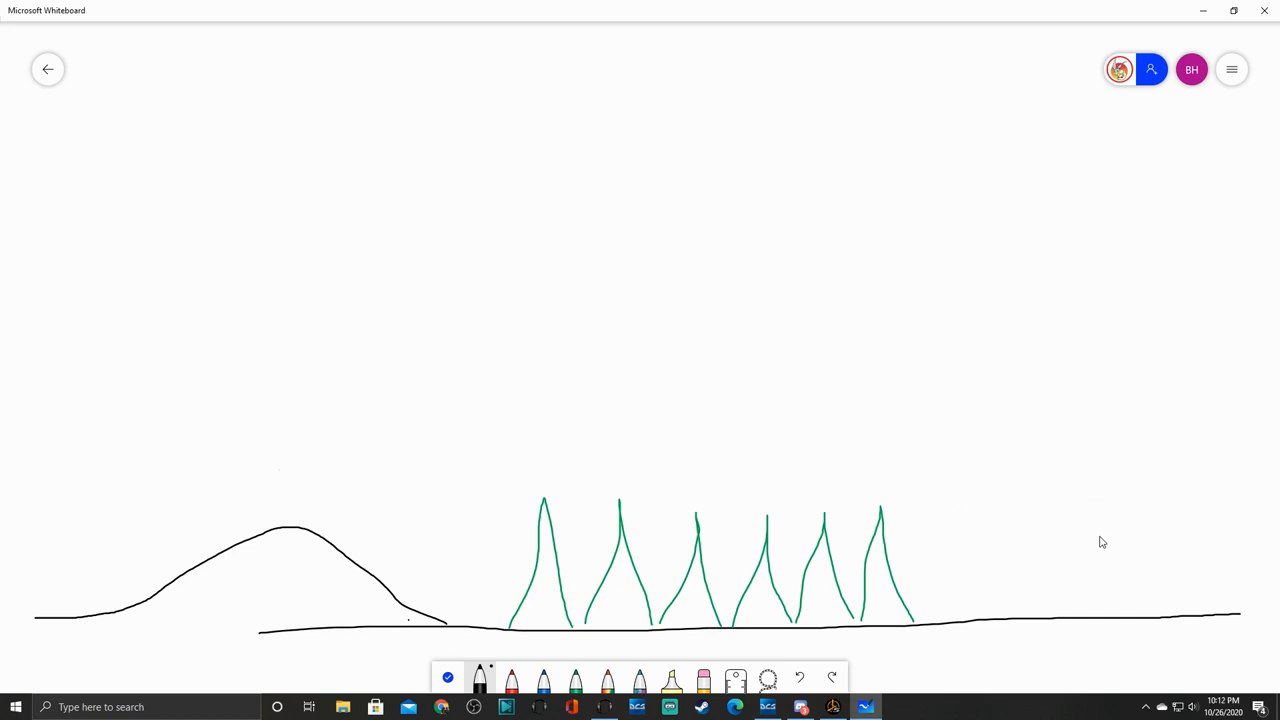
drag(1045, 527, 1118, 527)
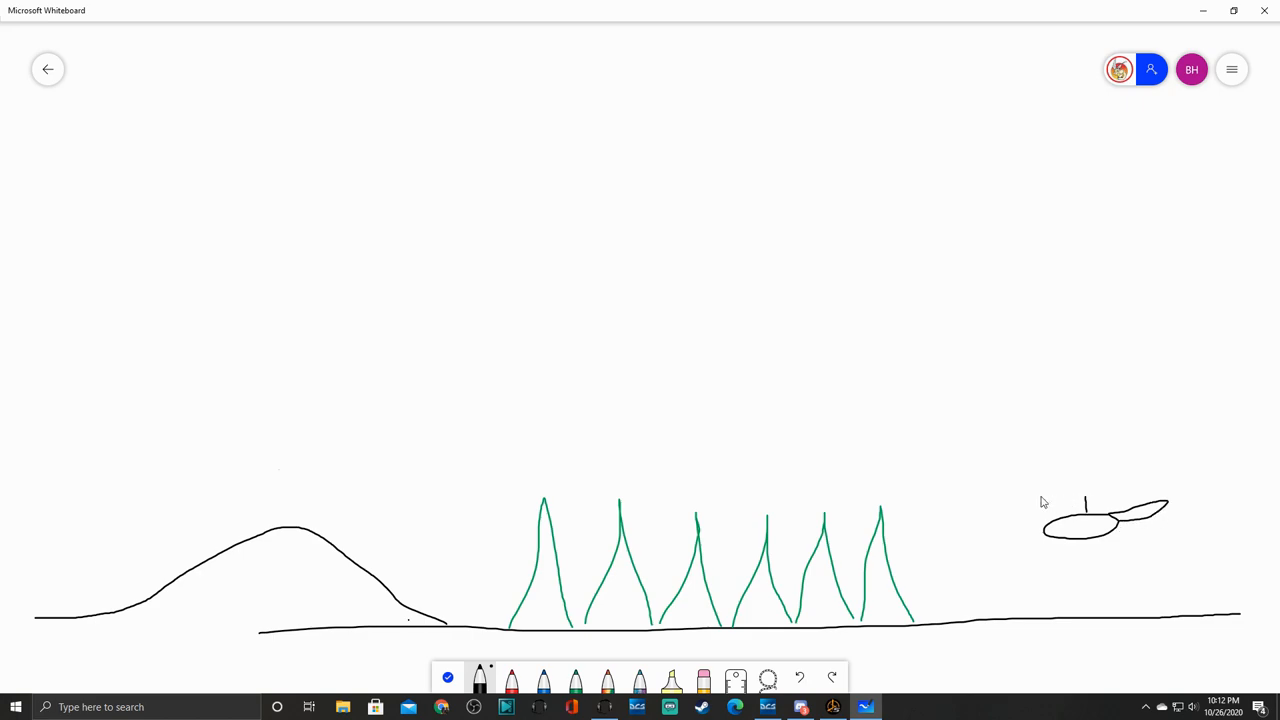
Step: Draw the NOE path from the helicopter over trees and hill, label it NOE, and add an arrow
drag(1015, 502, 1140, 498)
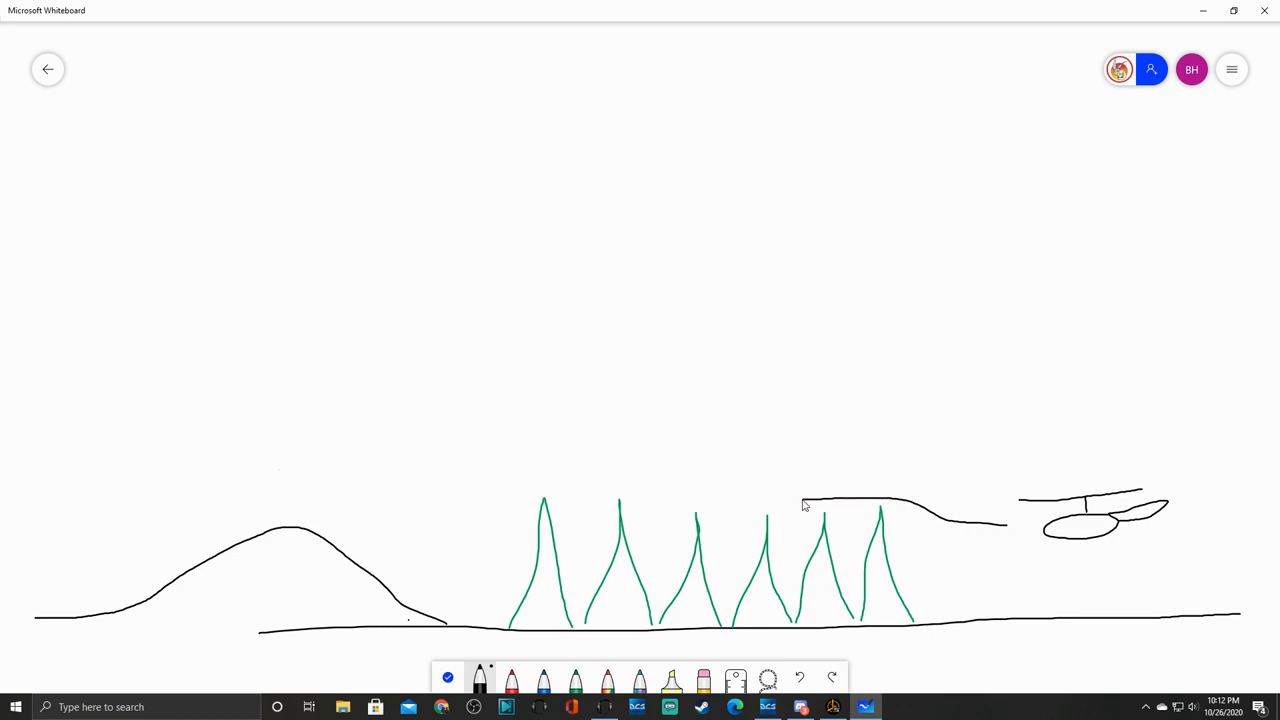
drag(805, 505, 415, 555)
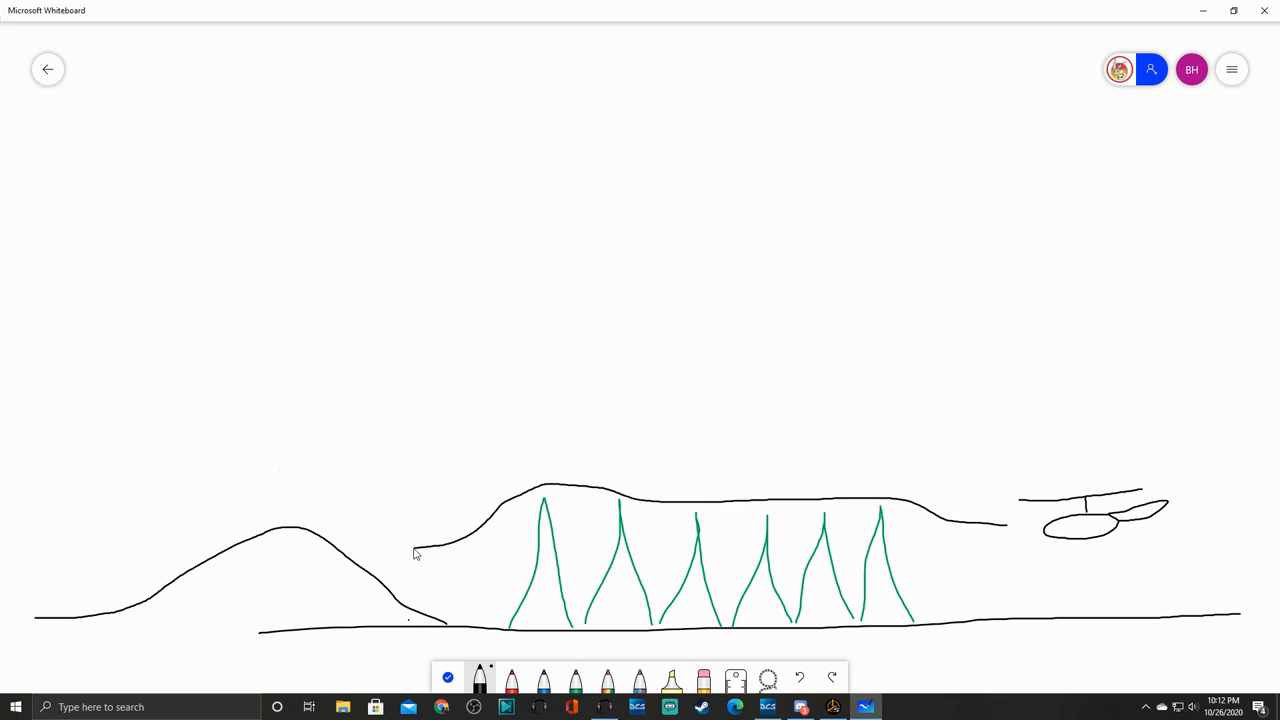
drag(415, 555, 60, 590)
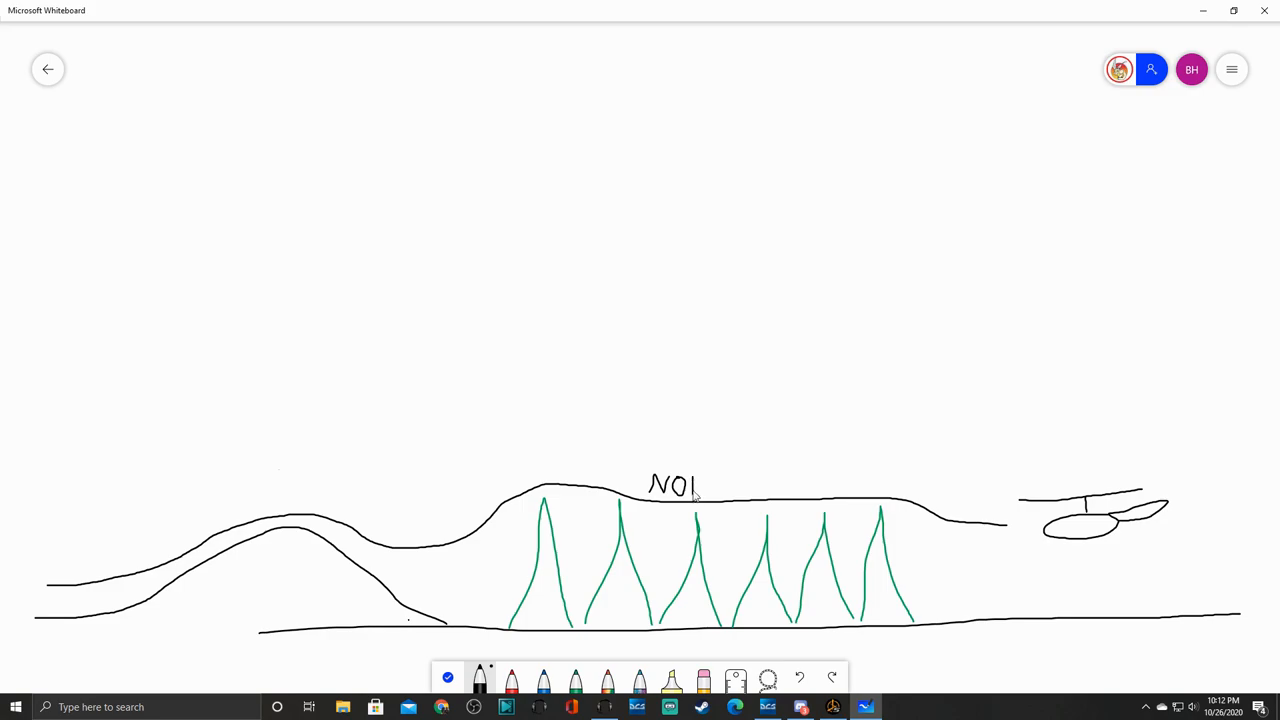
drag(695, 478, 695, 500)
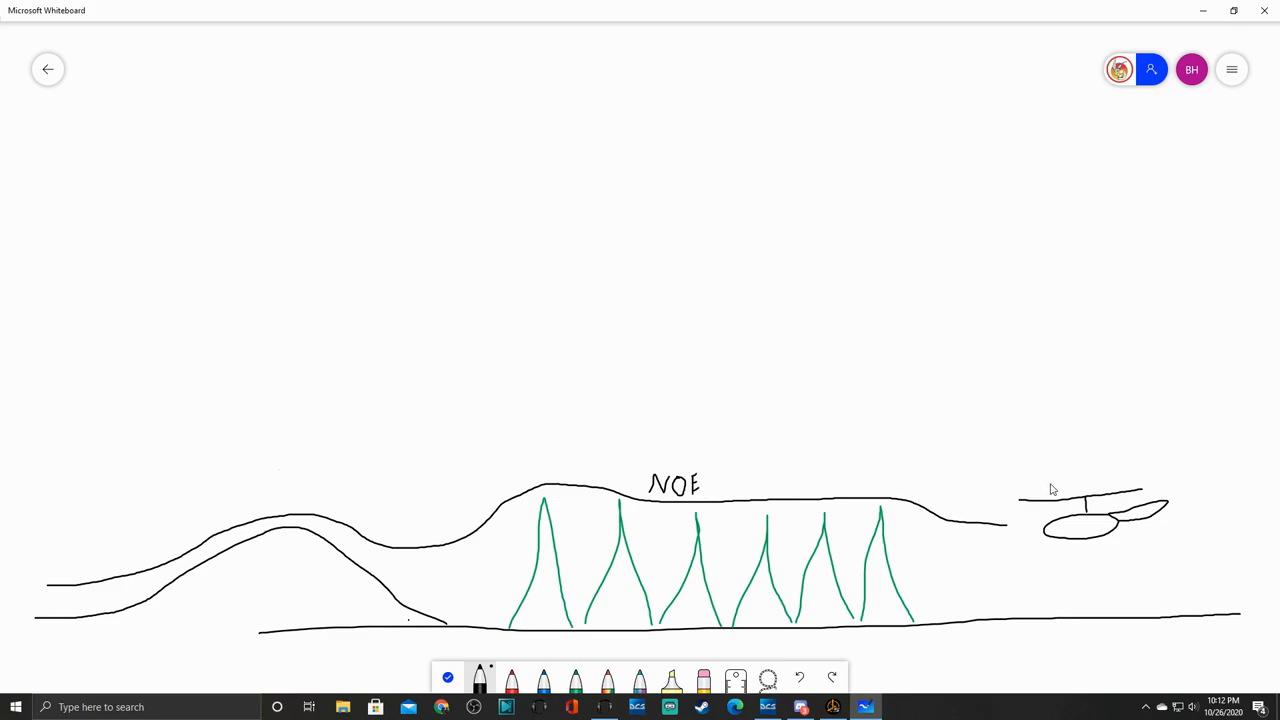
drag(497, 505, 505, 560)
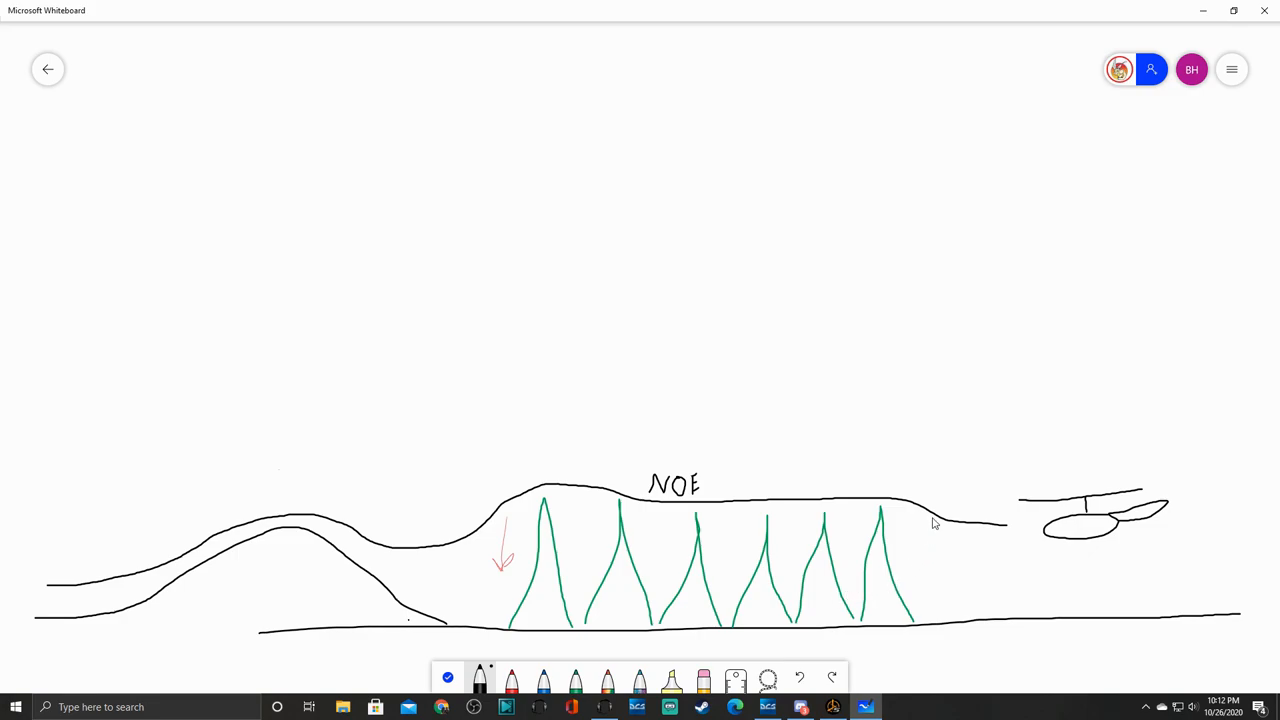
mouse_move(1032, 534)
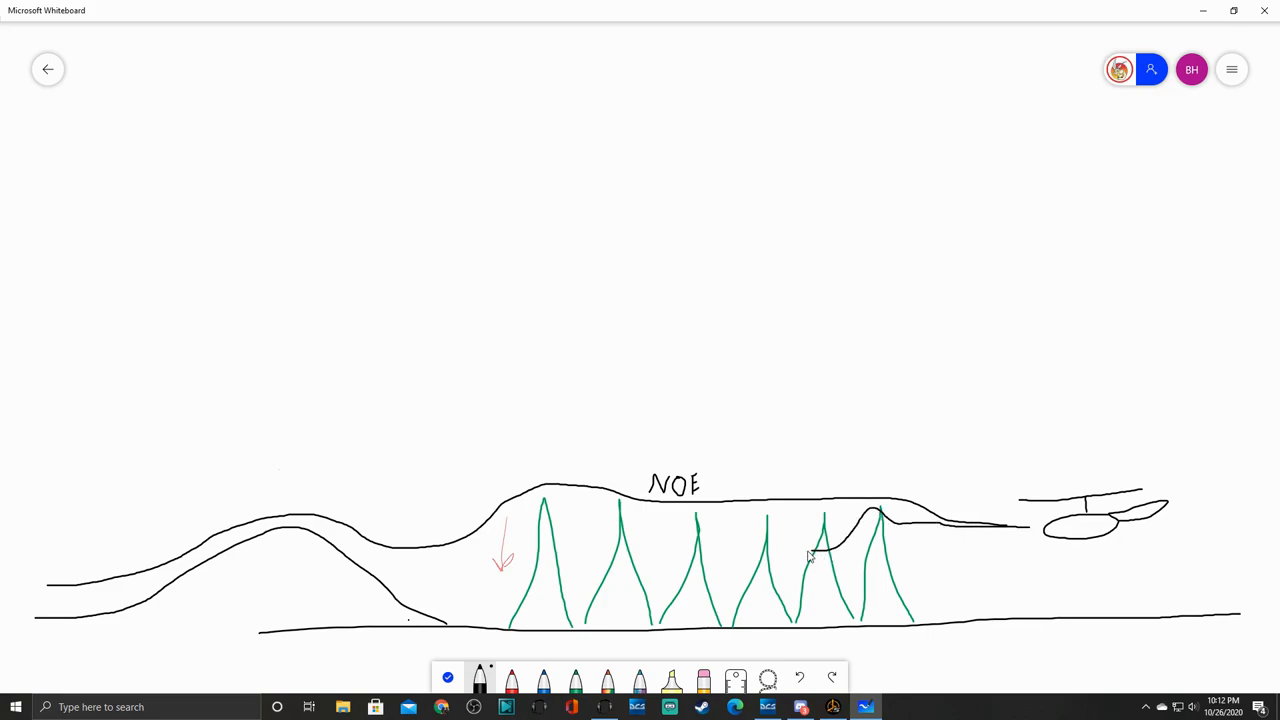
Step: Draw a lower path weaving between the treetops, then lasso-select the diagram for removal
drag(605, 520, 810, 555)
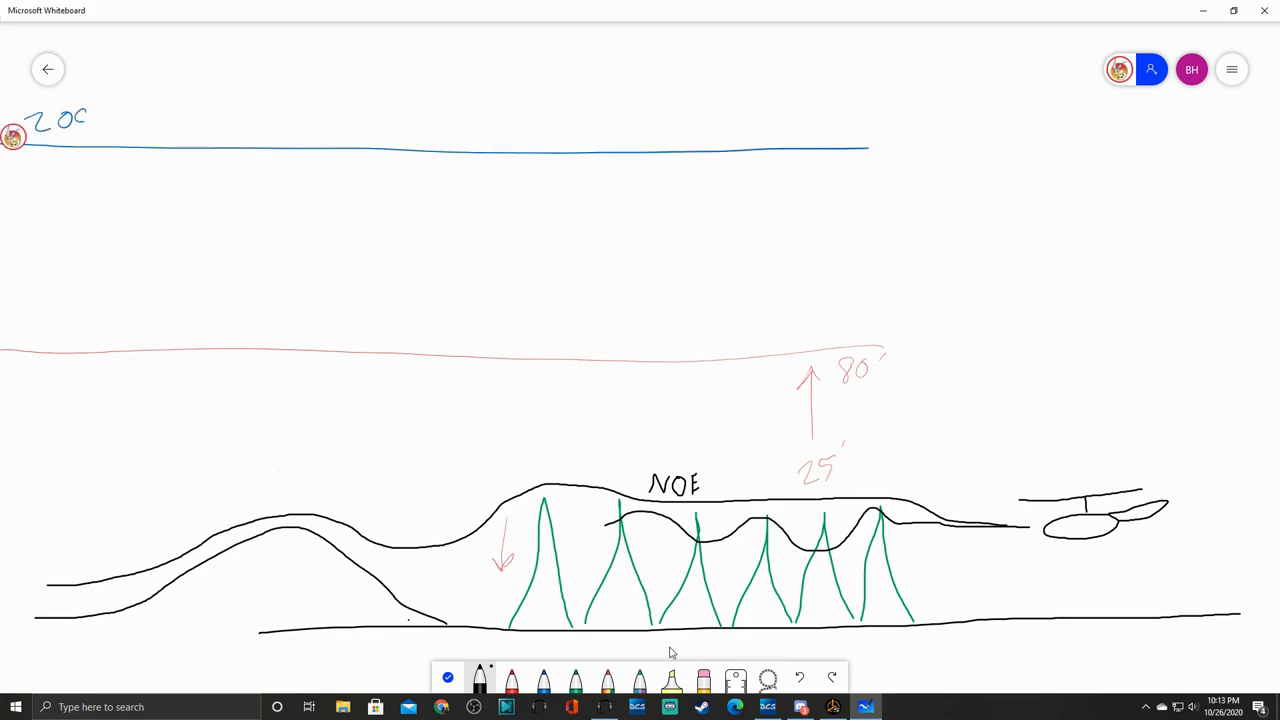
drag(117, 175, 120, 320)
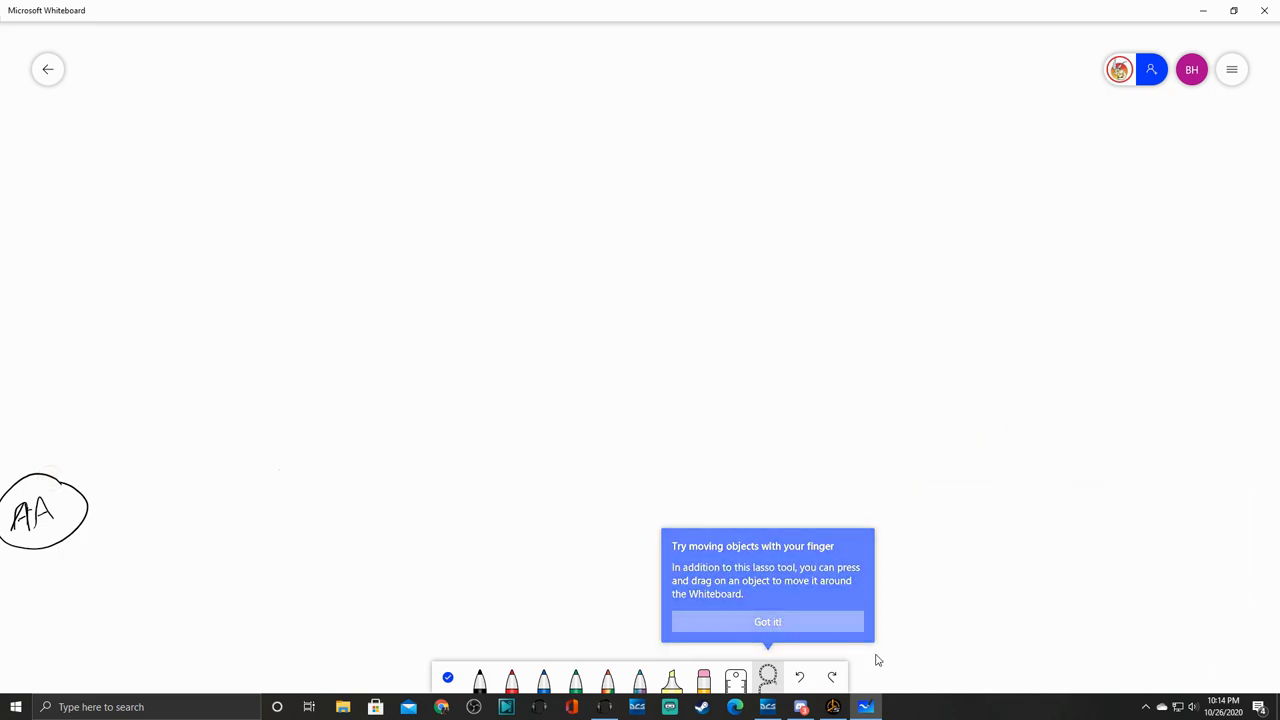
Step: Dismiss the tip about moving objects with Got it!
click(767, 621)
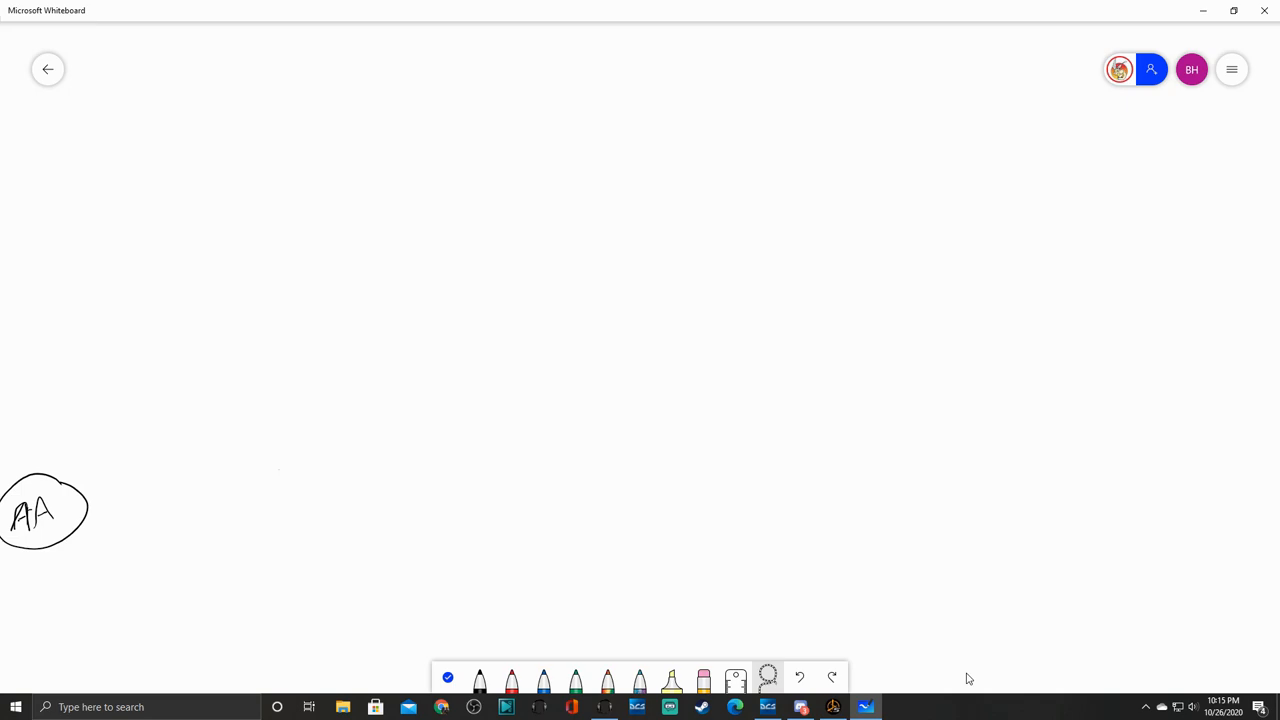
mouse_move(511, 680)
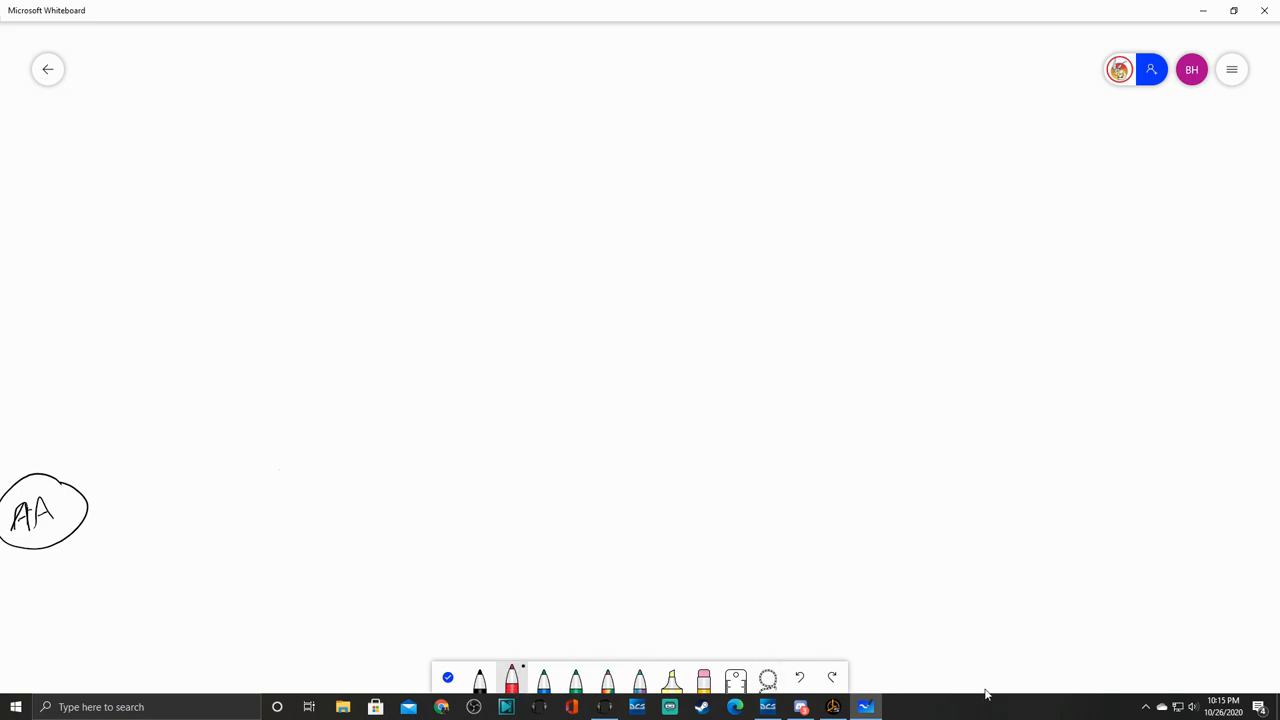
Step: Draw the long diagonal line and red four-sided shape, then return to the black pen
drag(60, 140, 588, 550)
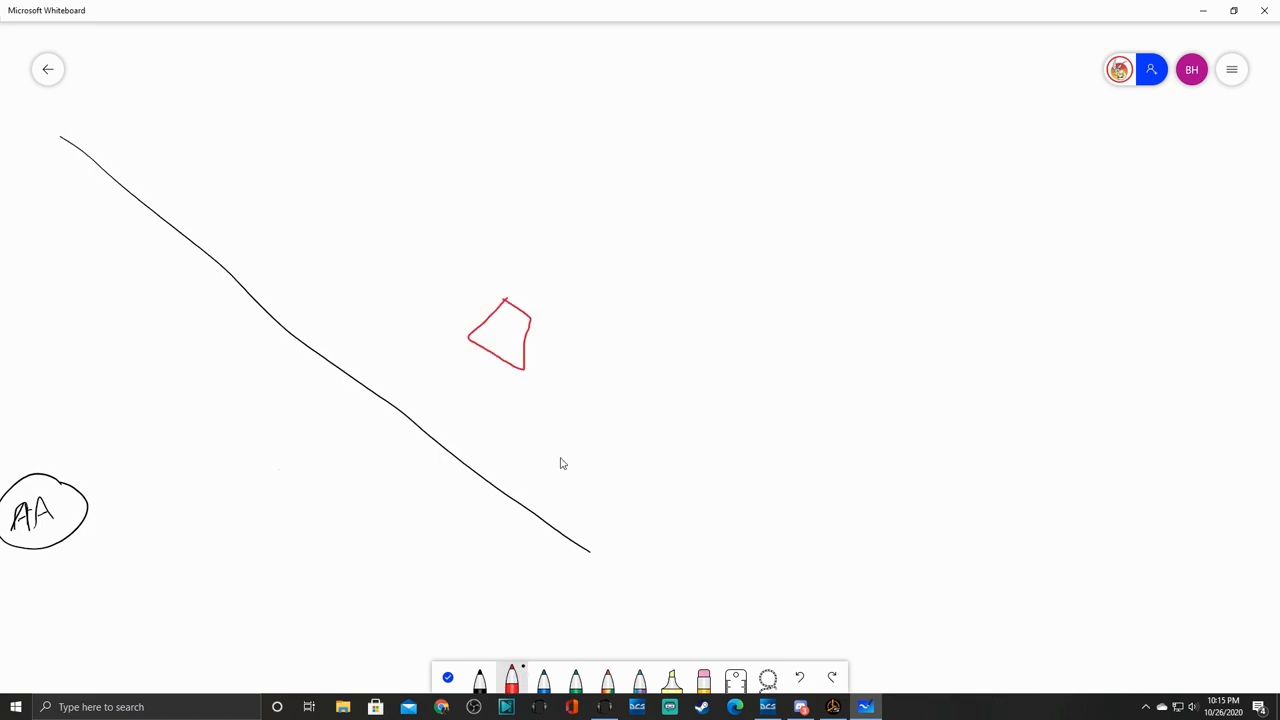
mouse_move(591, 583)
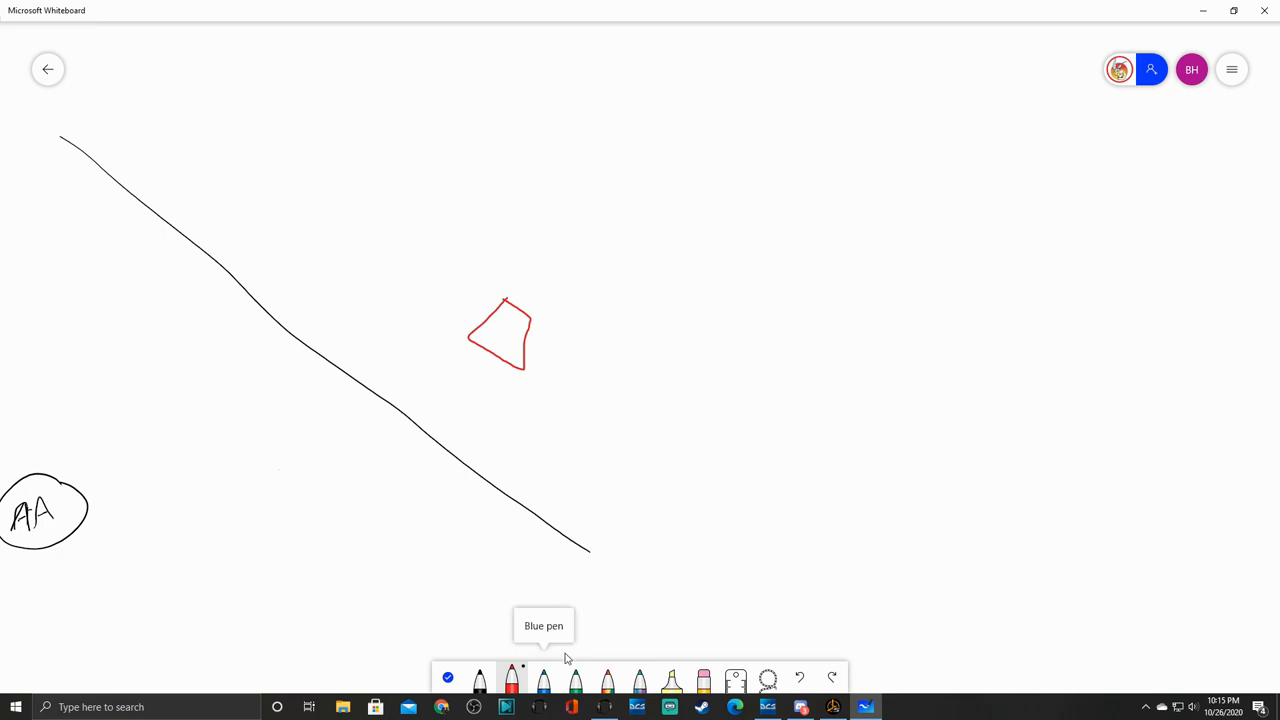
mouse_move(486, 632)
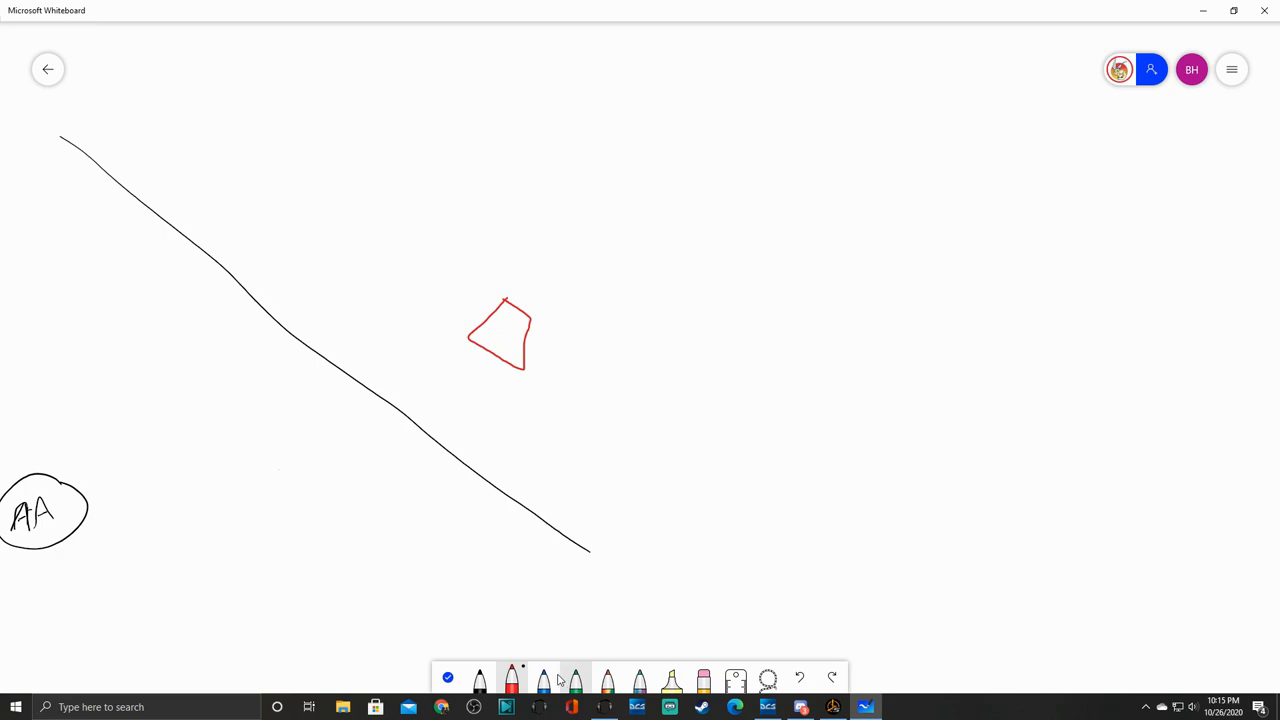
click(479, 680)
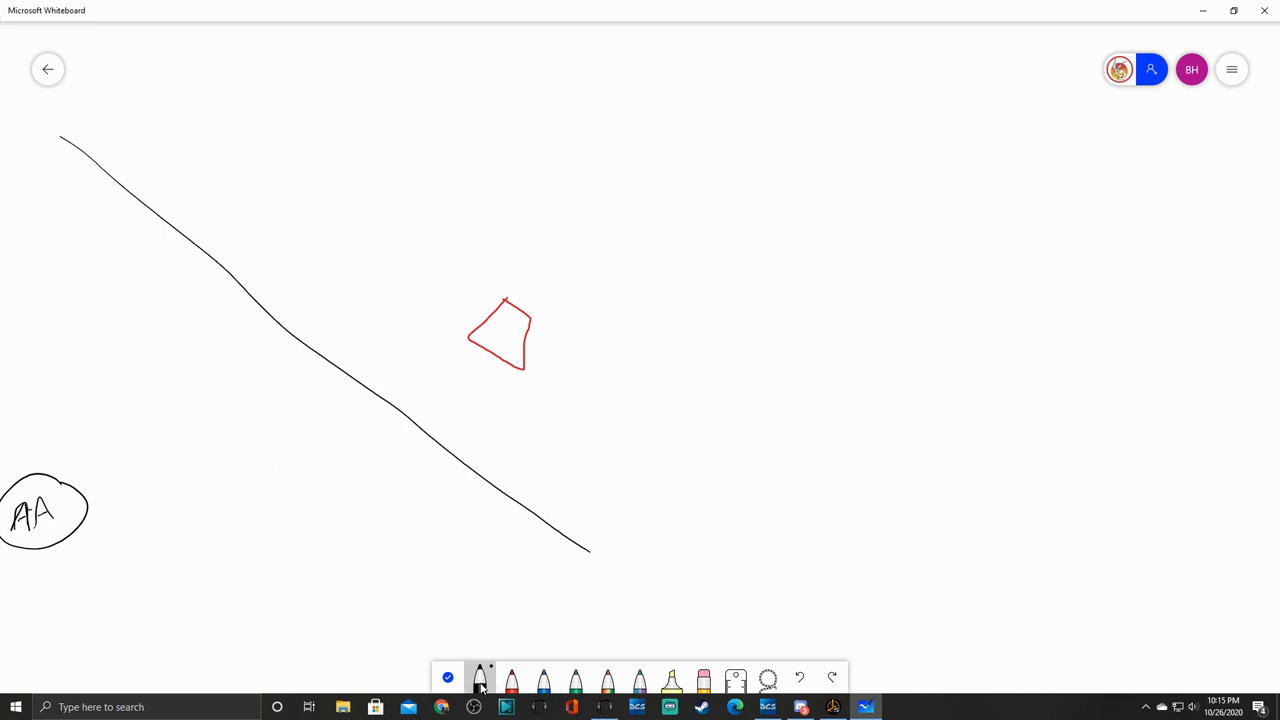
mouse_move(480, 682)
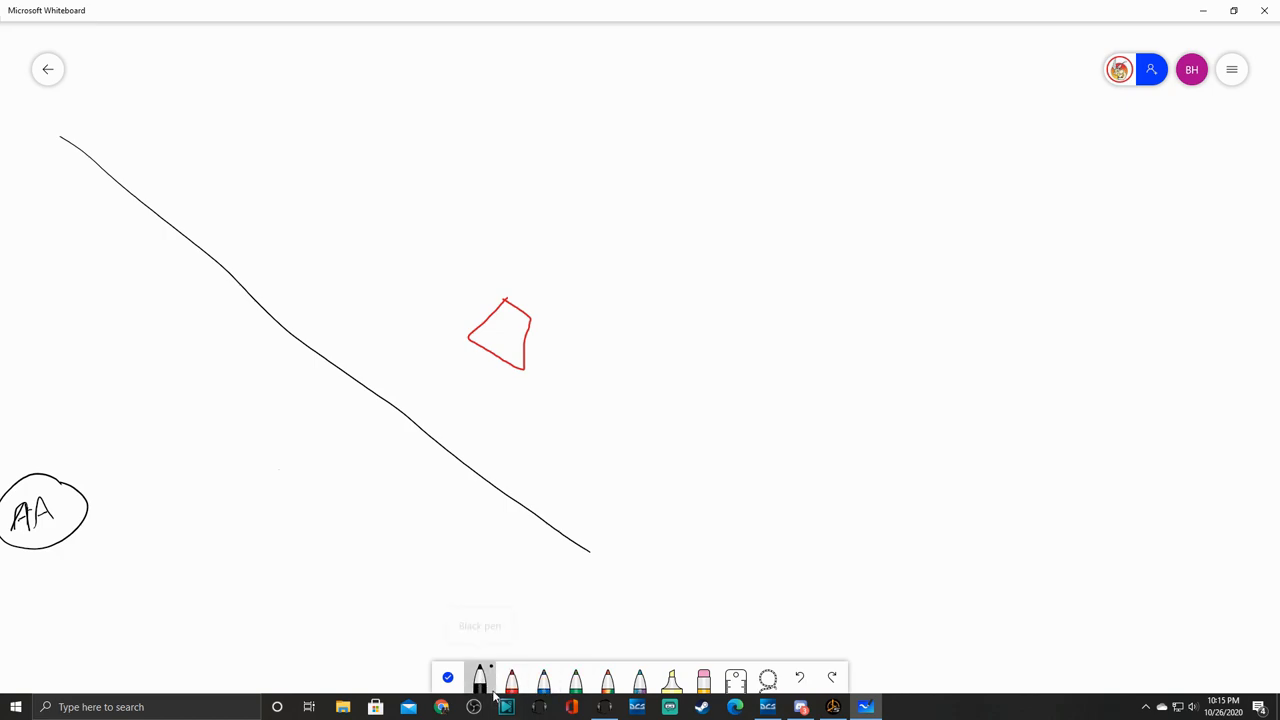
mouse_move(480, 680)
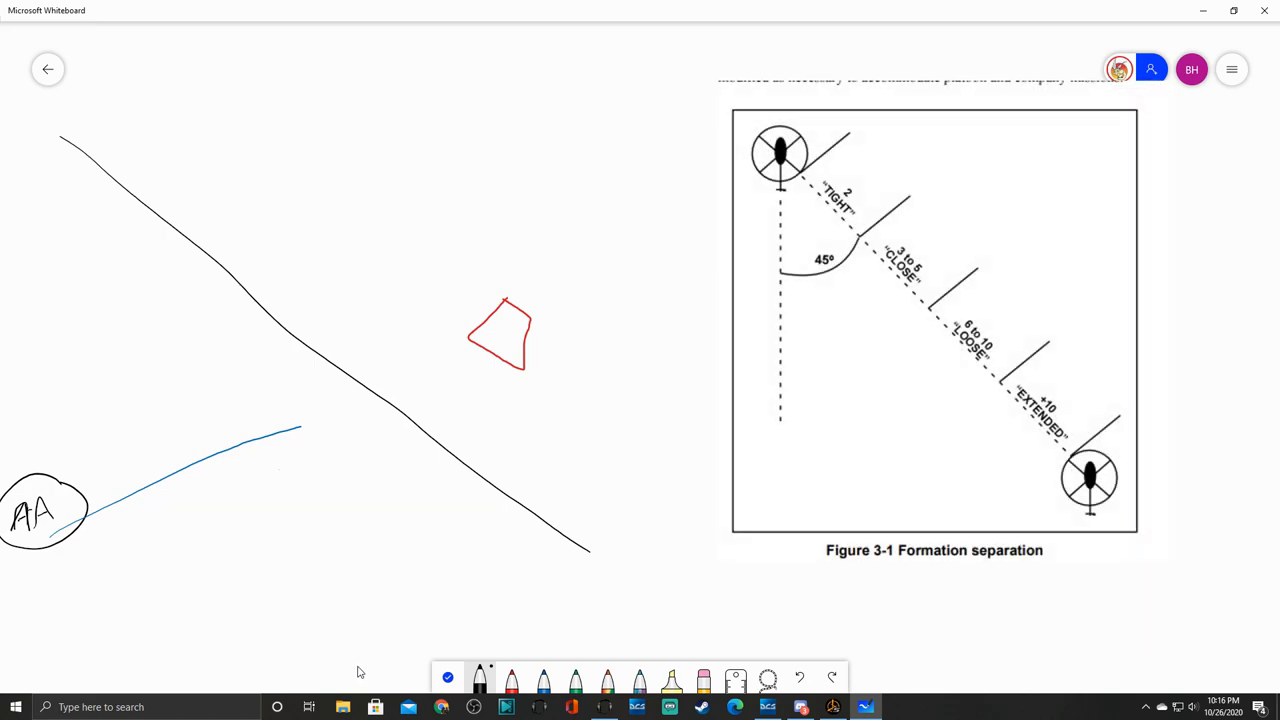
mouse_move(473, 707)
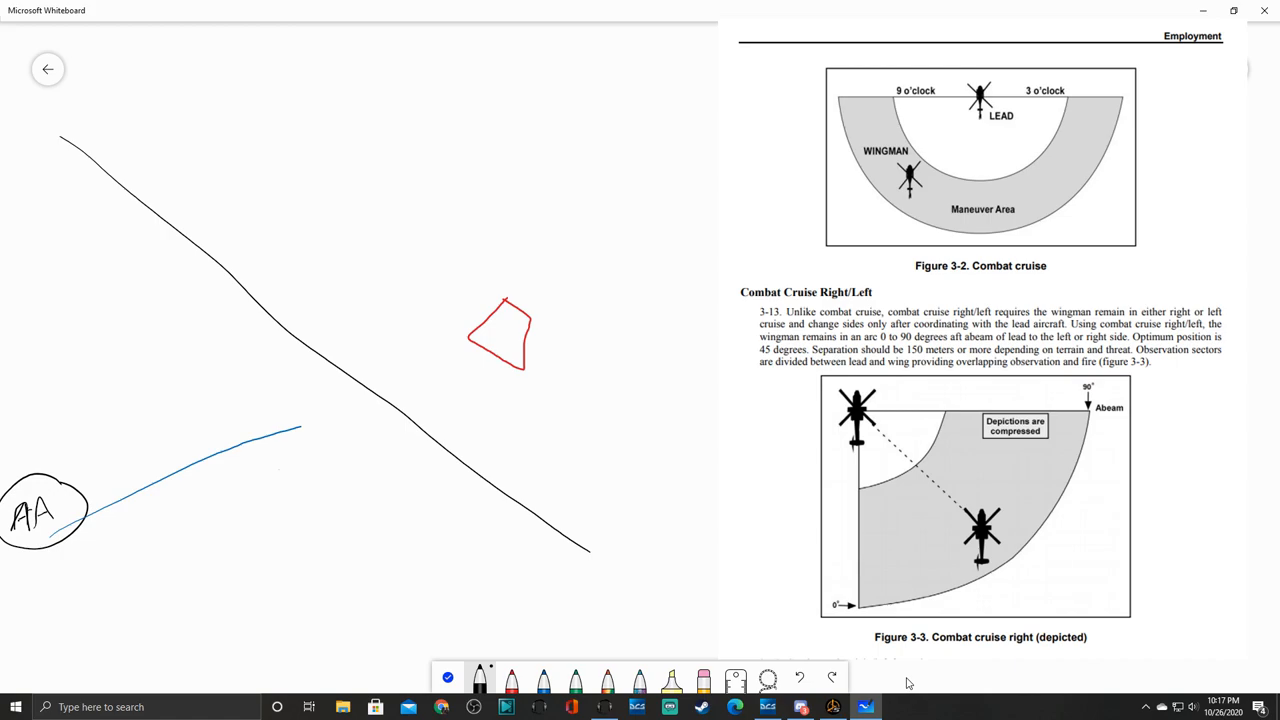
Step: Sketch green tree clumps around the black ridge line
drag(300, 420, 445, 390)
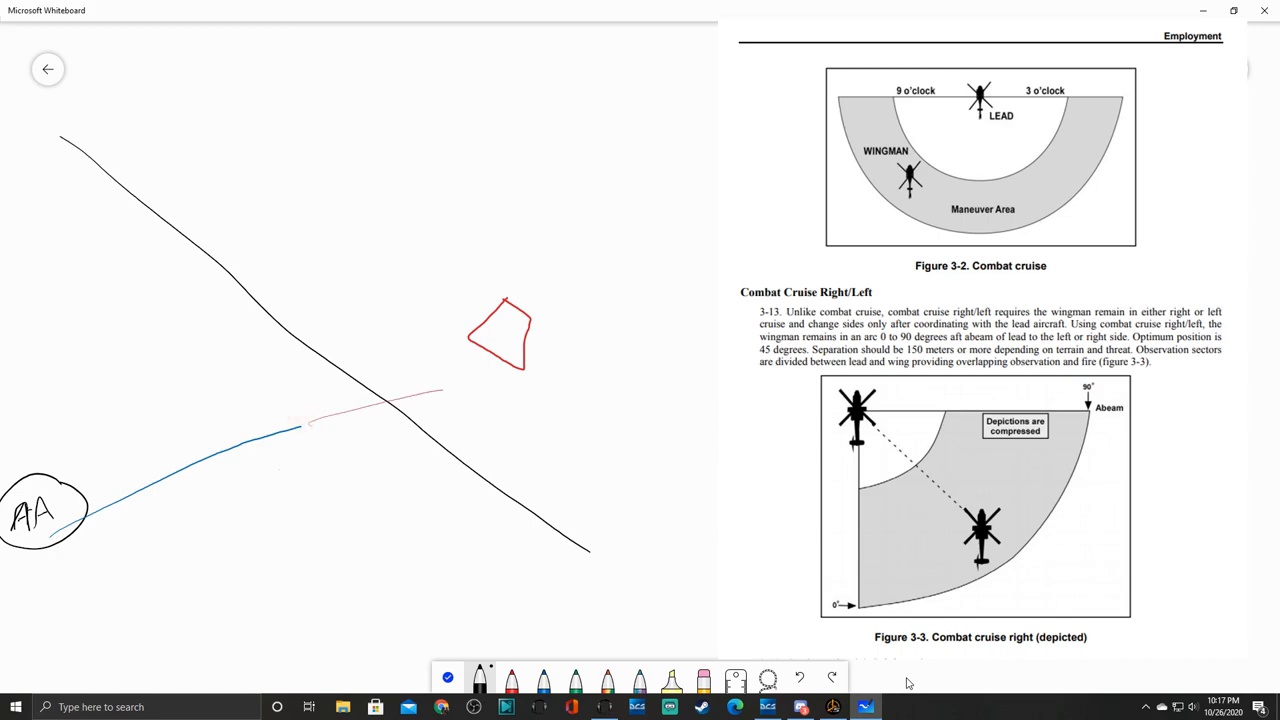
drag(515, 430, 505, 465)
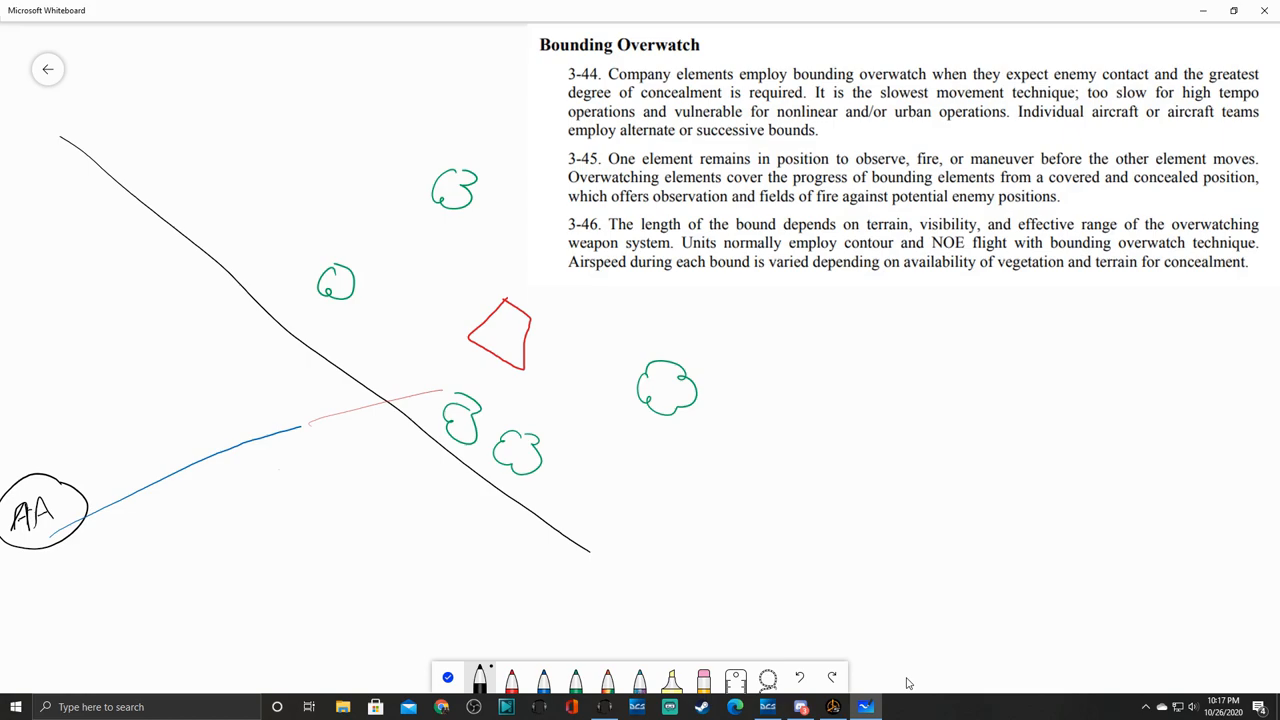
Step: Draw a green helicopter and arrows from the trees and helicopter toward the red target
drag(420, 535, 445, 510)
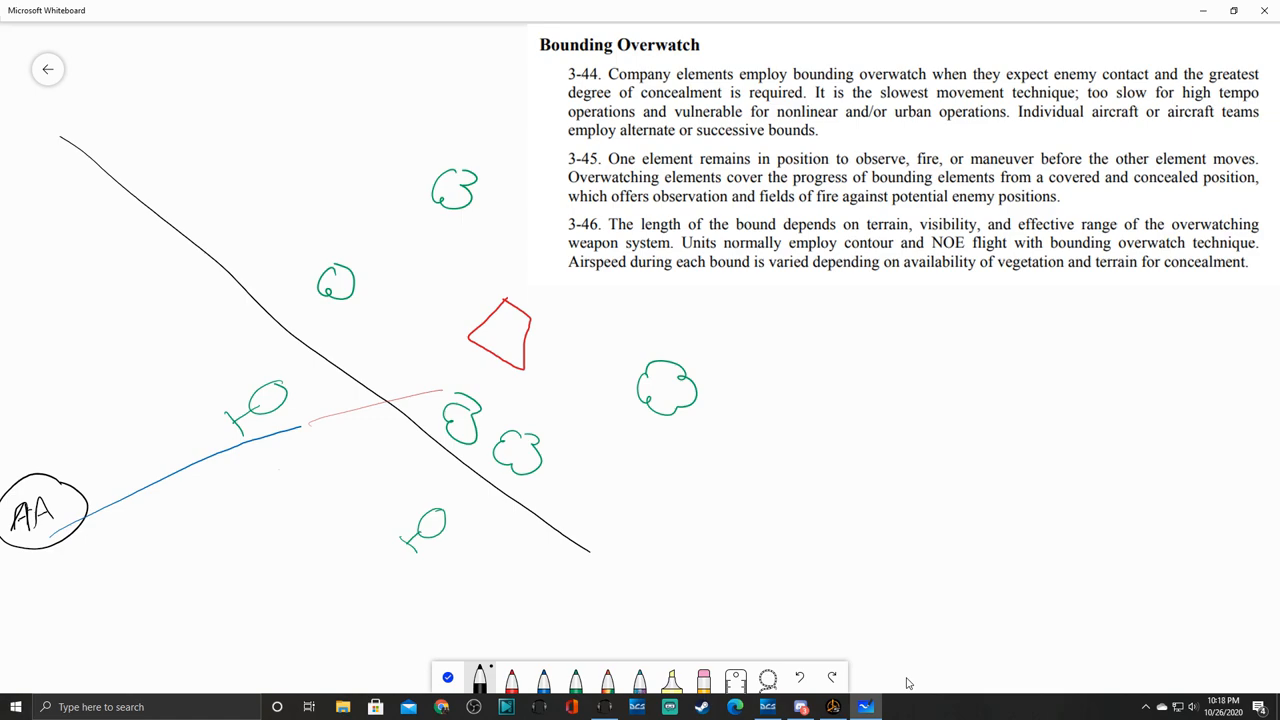
drag(470, 445, 520, 380)
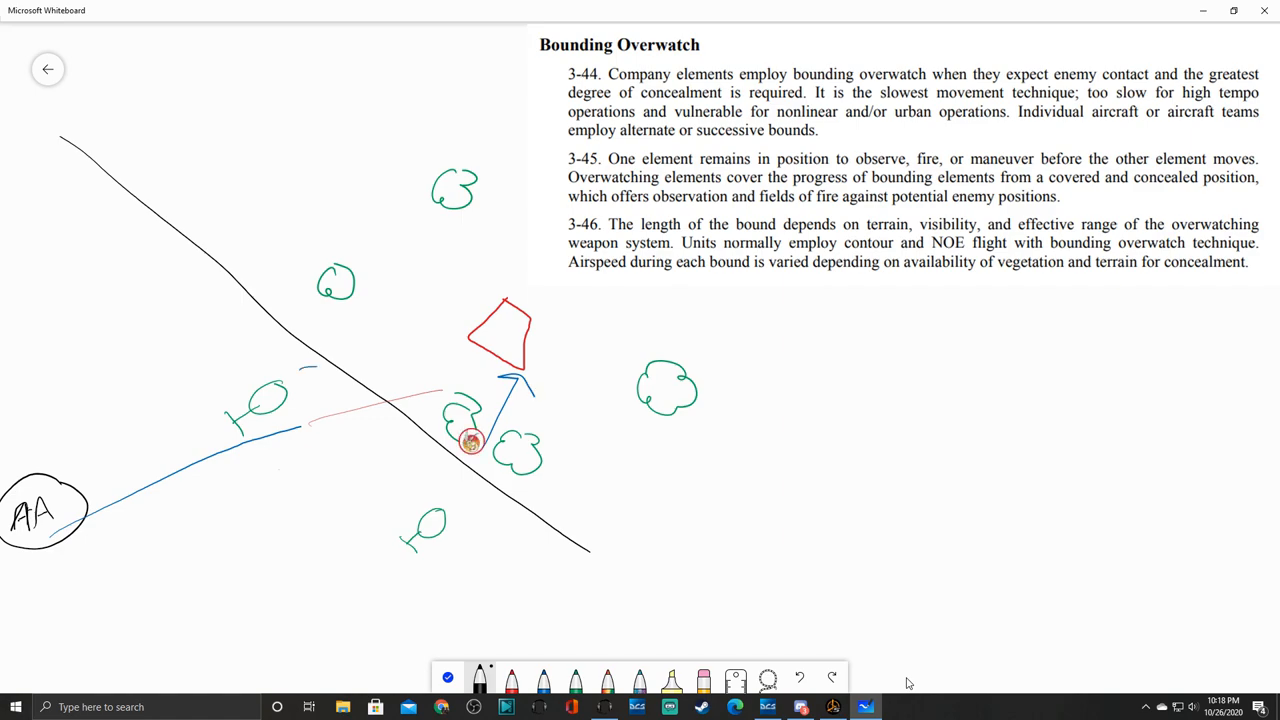
drag(295, 367, 475, 335)
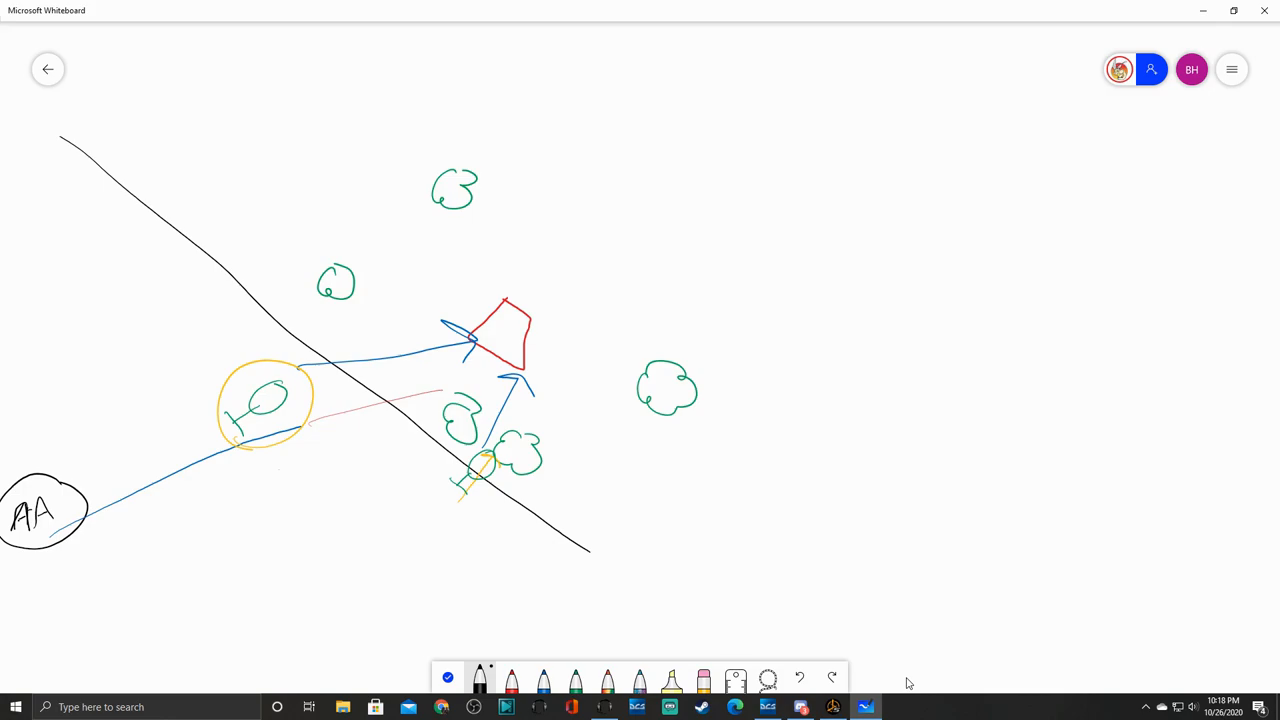
Step: Drag the yellow-circled helicopter up onto the ridge line beside the upper tree
drag(265, 405, 285, 300)
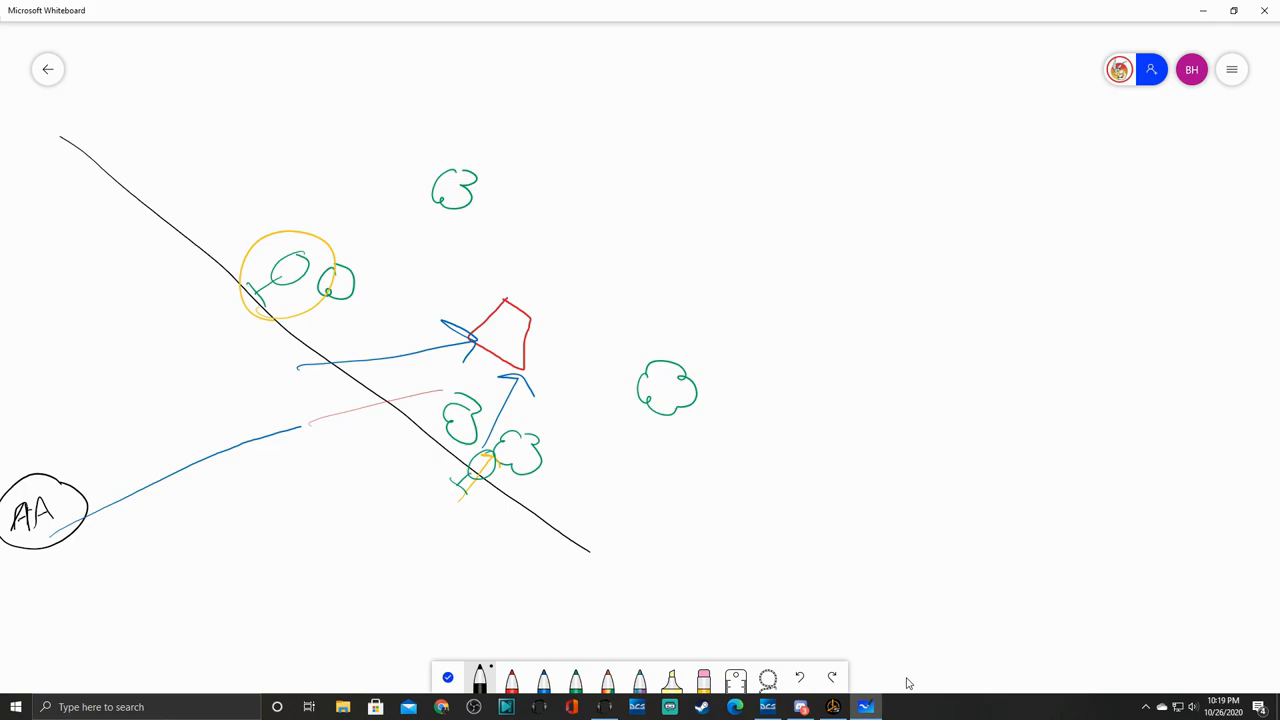
mouse_move(914, 677)
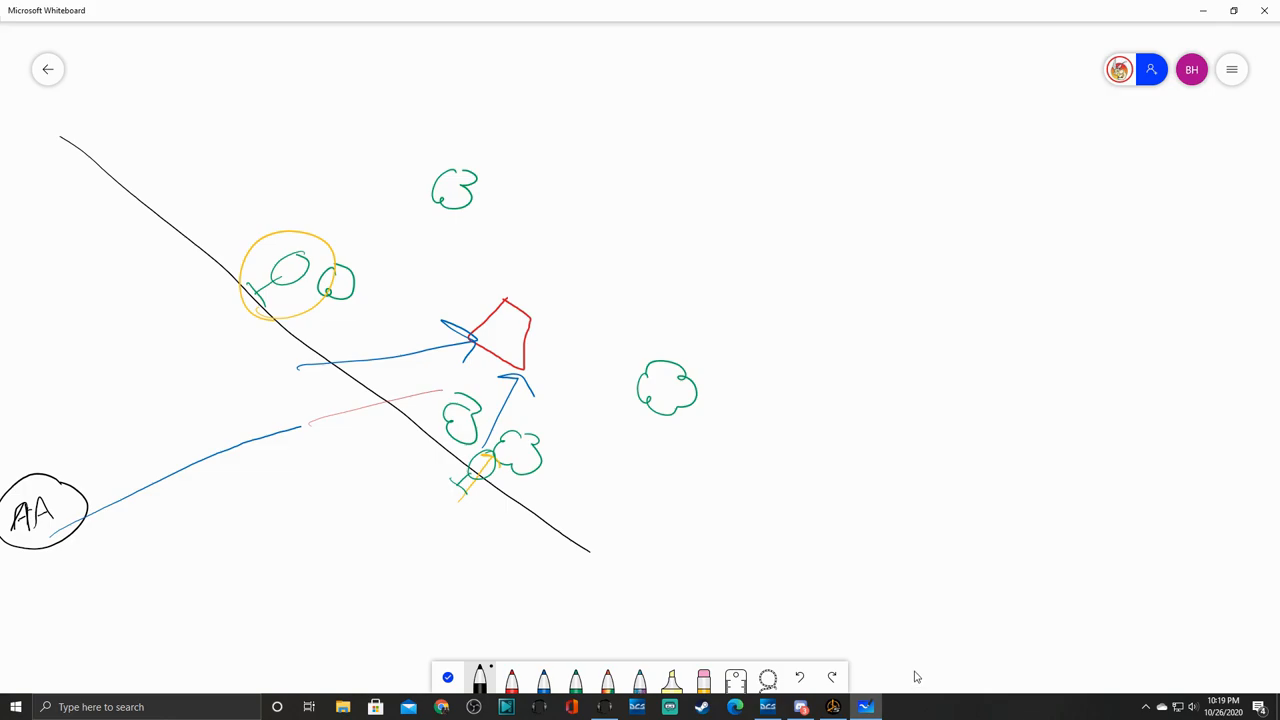
mouse_move(916, 668)
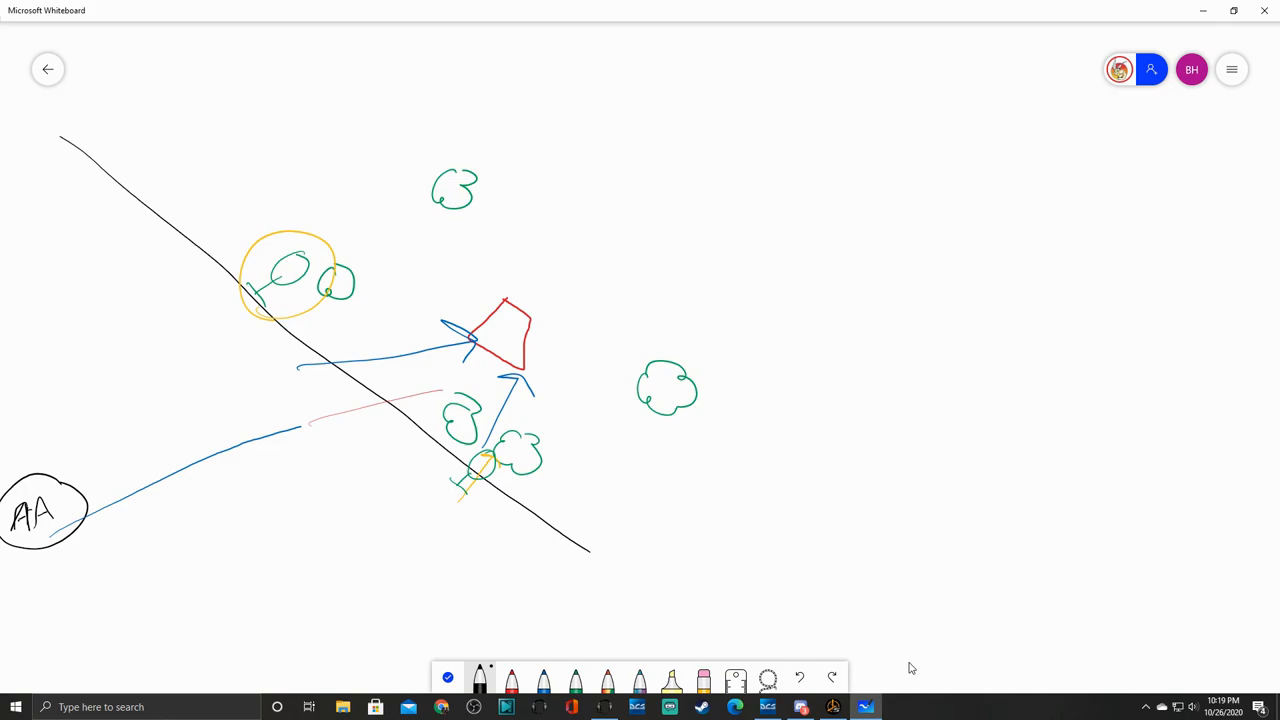
mouse_move(924, 657)
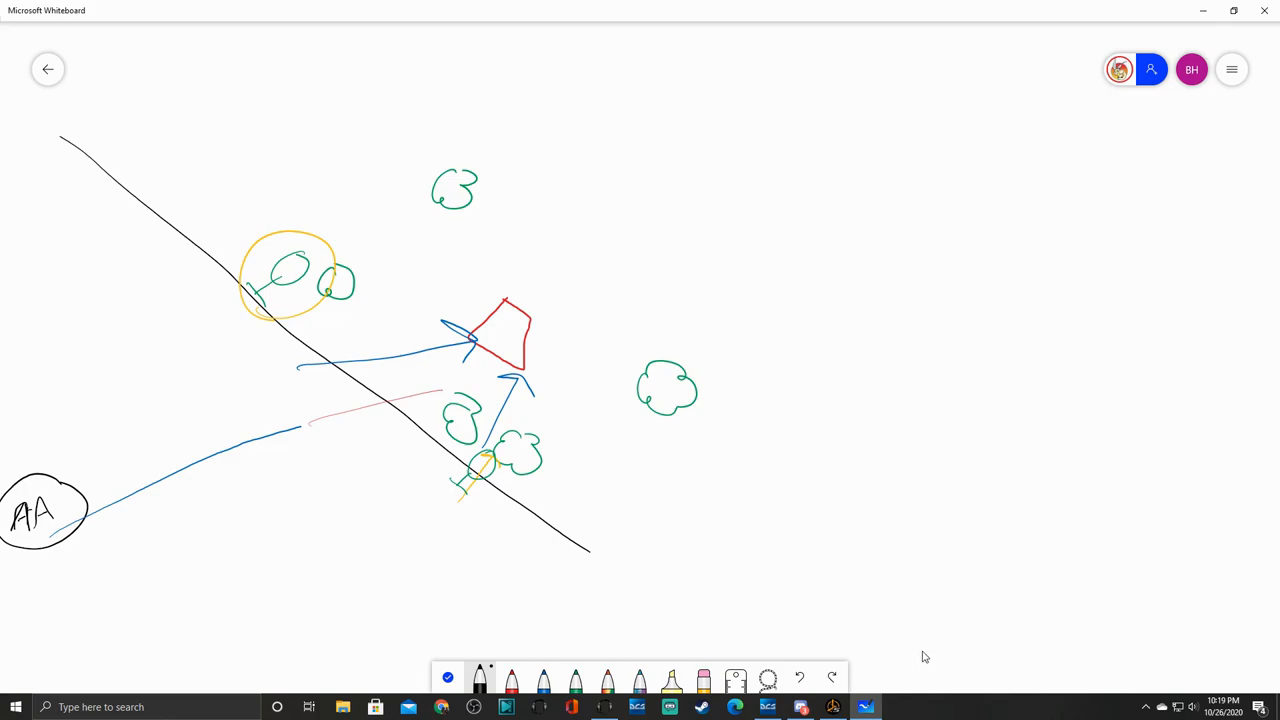
mouse_move(921, 623)
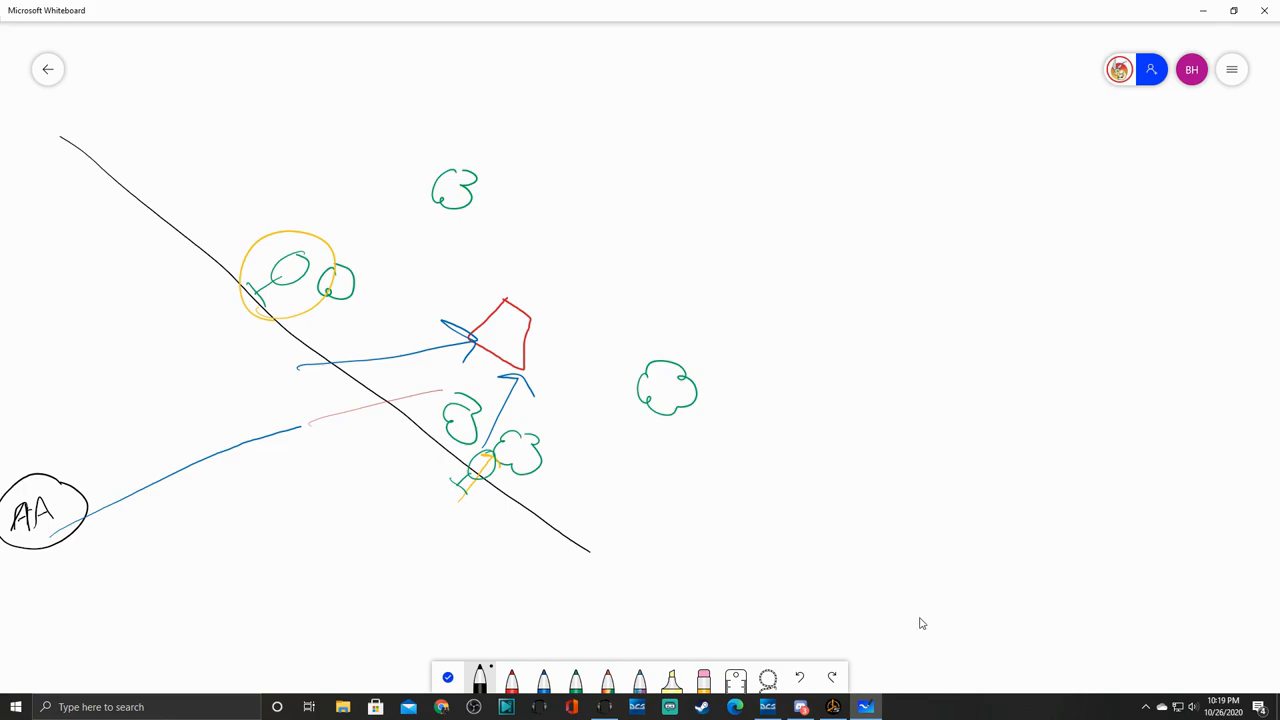
mouse_move(921, 617)
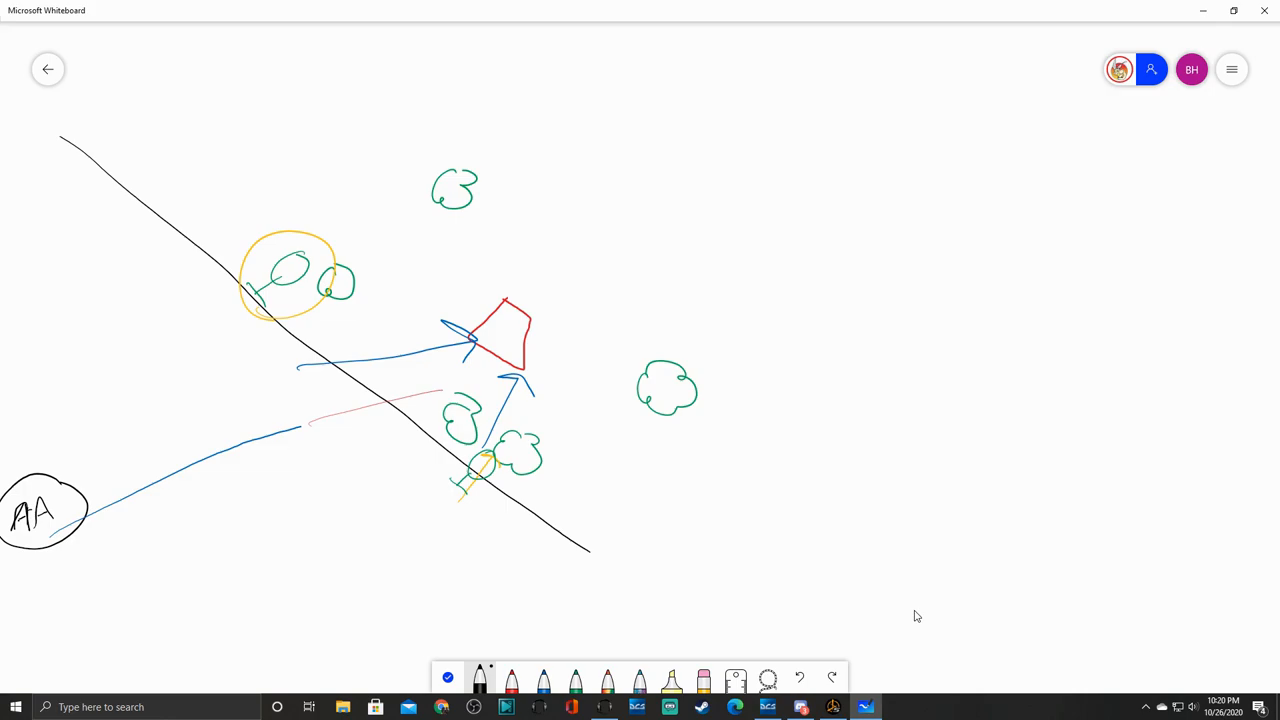
mouse_move(911, 593)
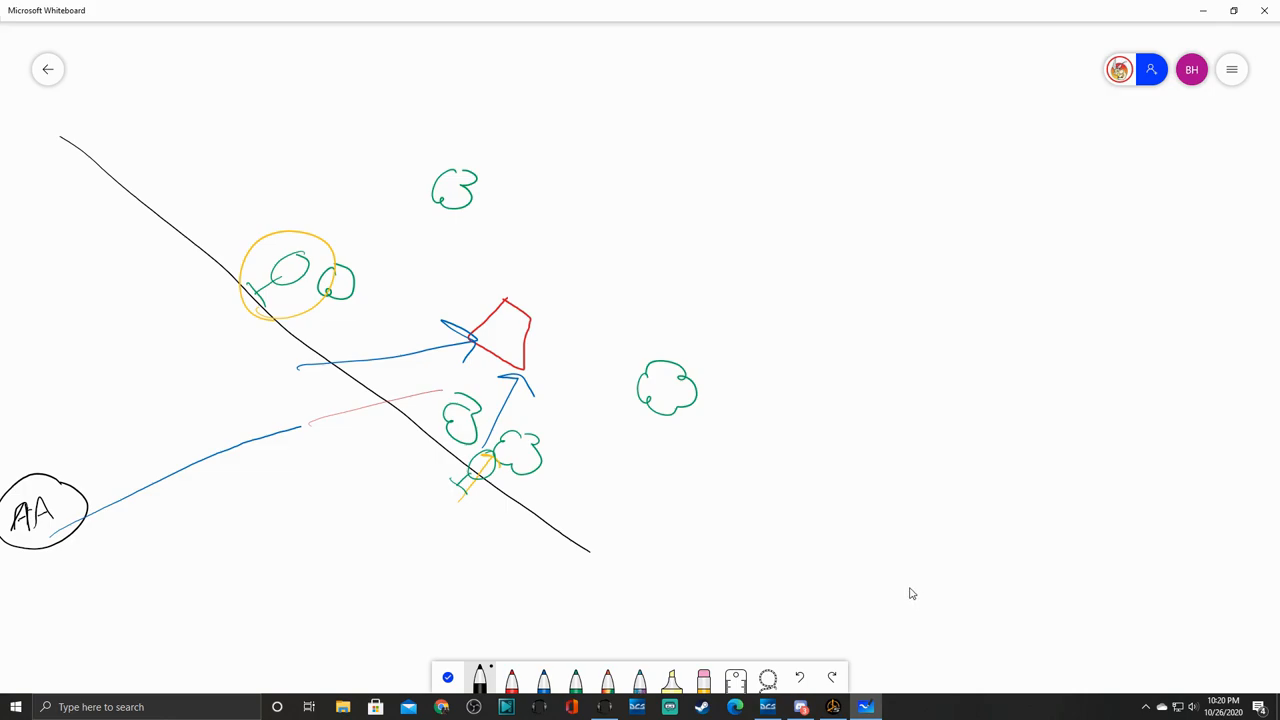
mouse_move(914, 589)
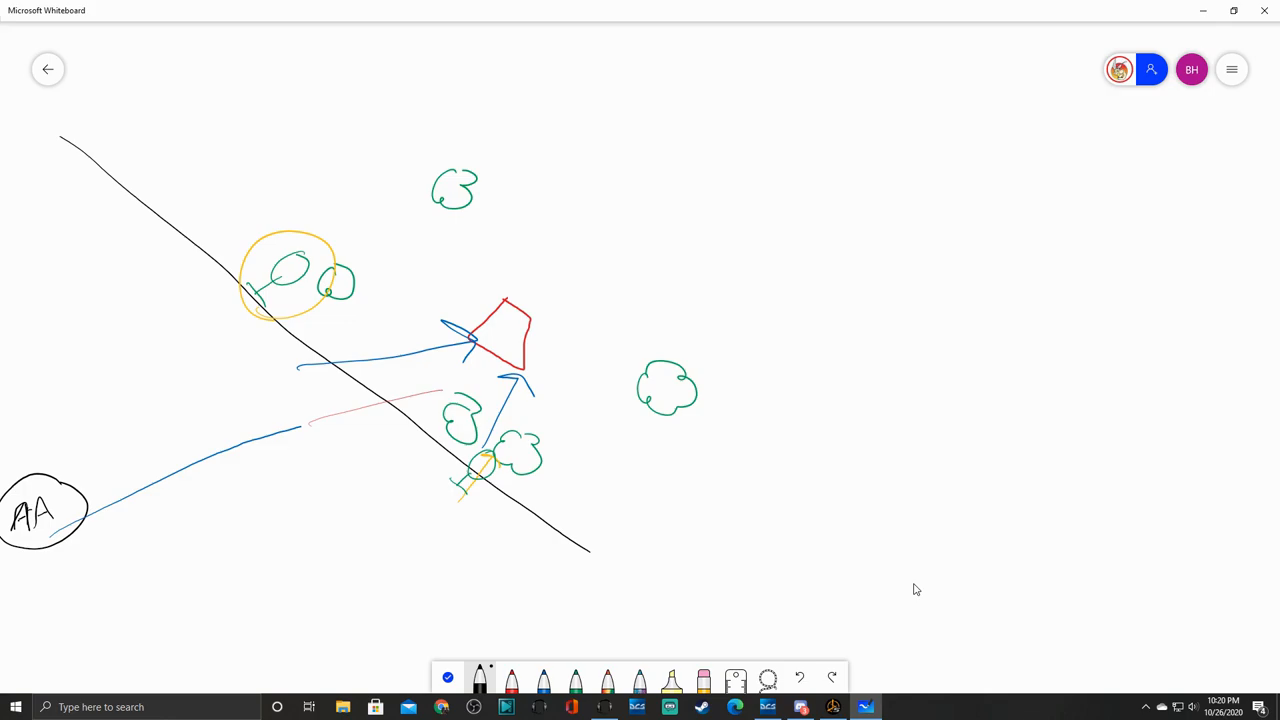
mouse_move(917, 587)
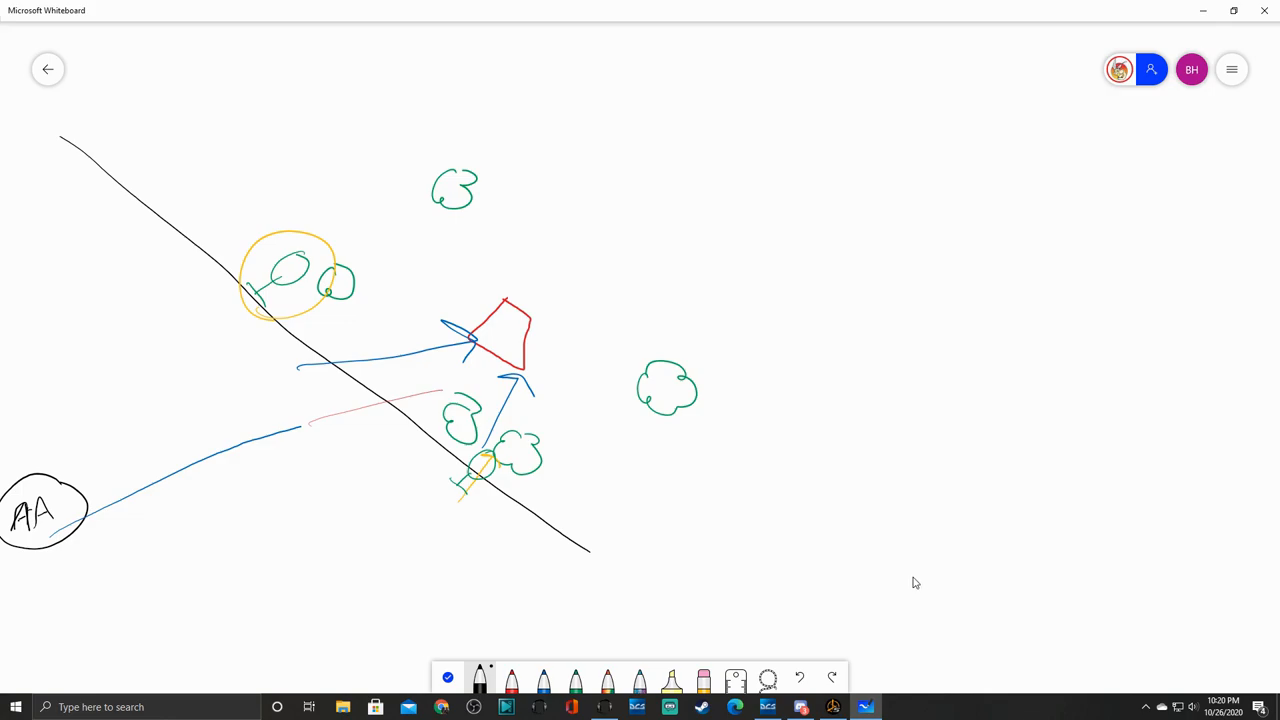
mouse_move(869, 576)
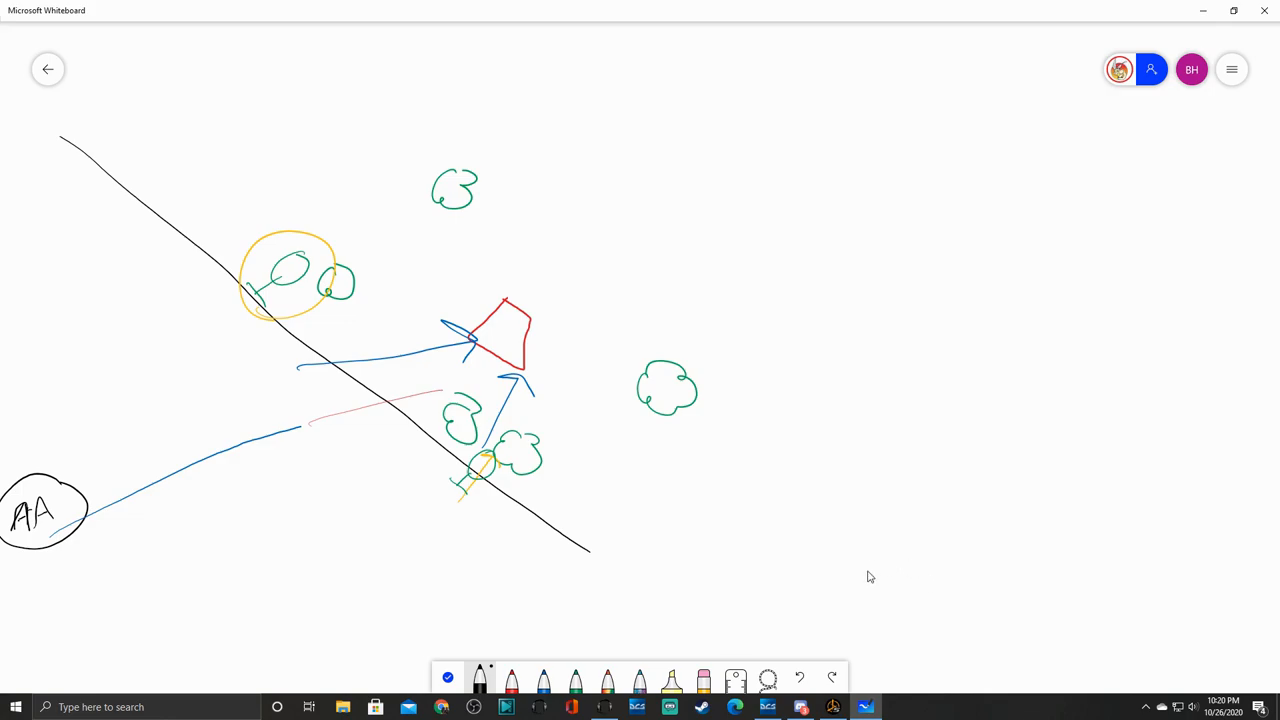
mouse_move(855, 593)
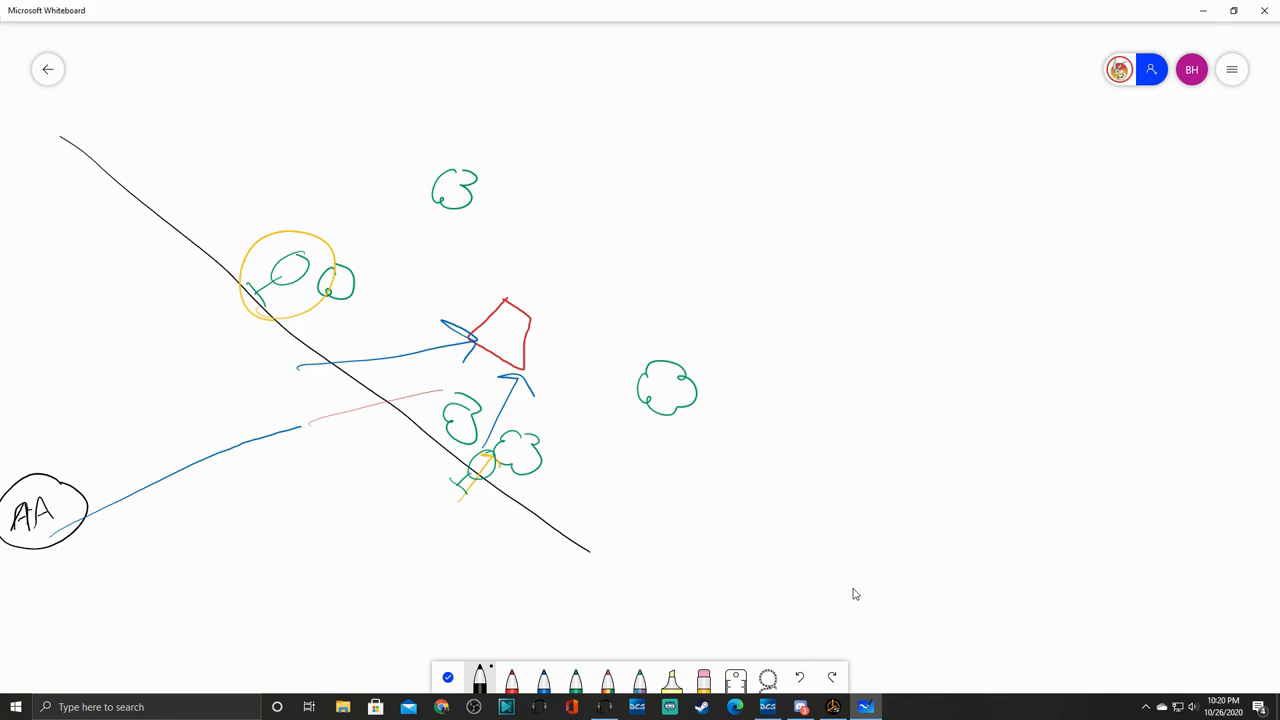
mouse_move(880, 570)
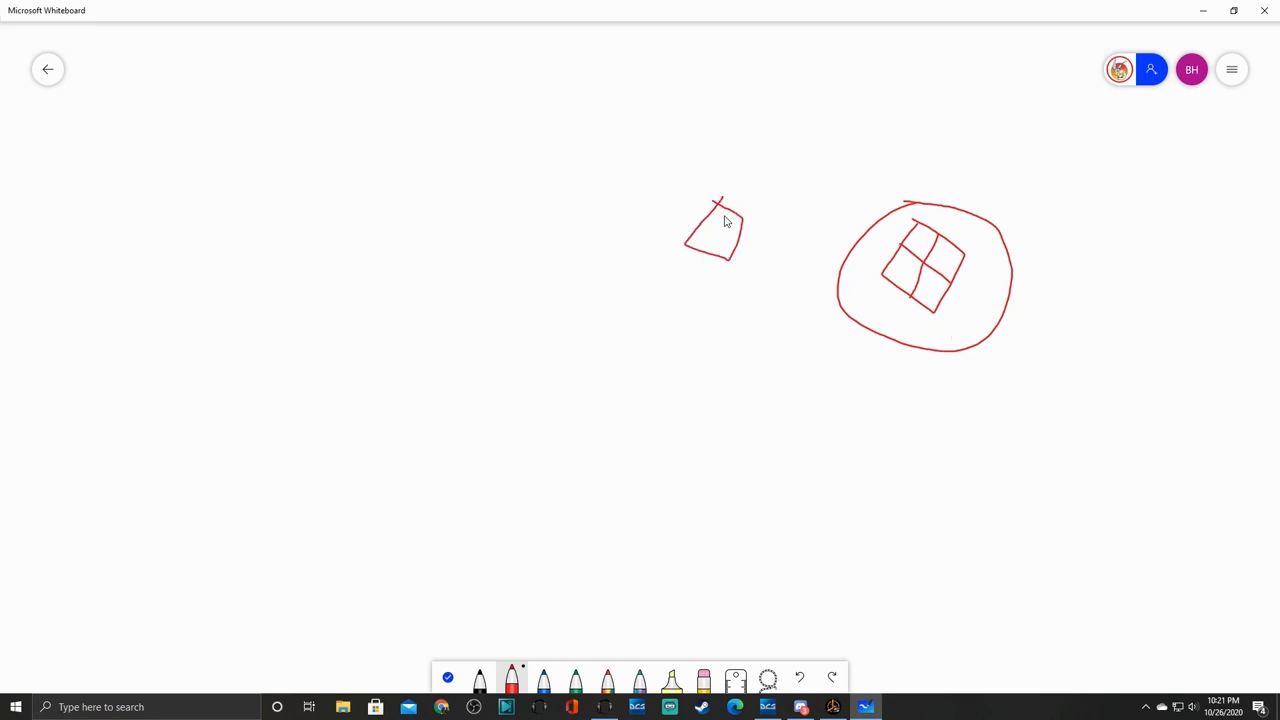
Step: Divide the small red square into panes, add a divided square left, and a shape below the circle
drag(700, 210, 735, 250)
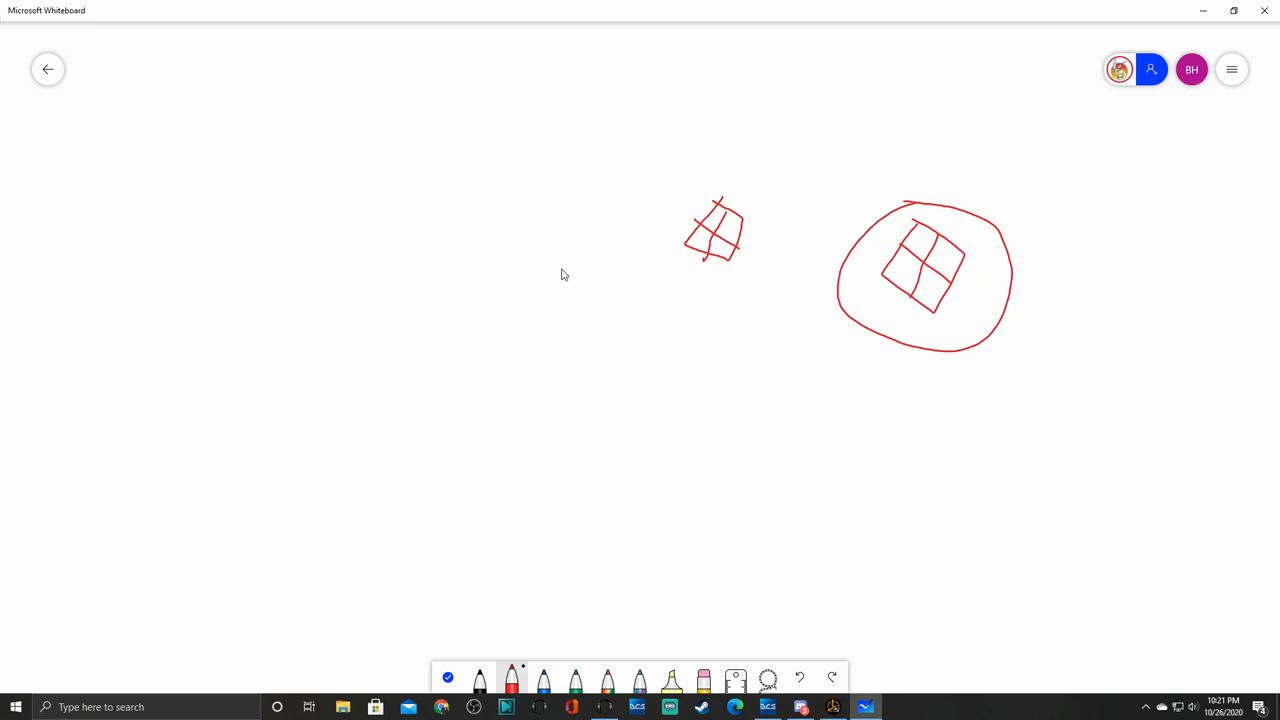
drag(560, 270, 555, 350)
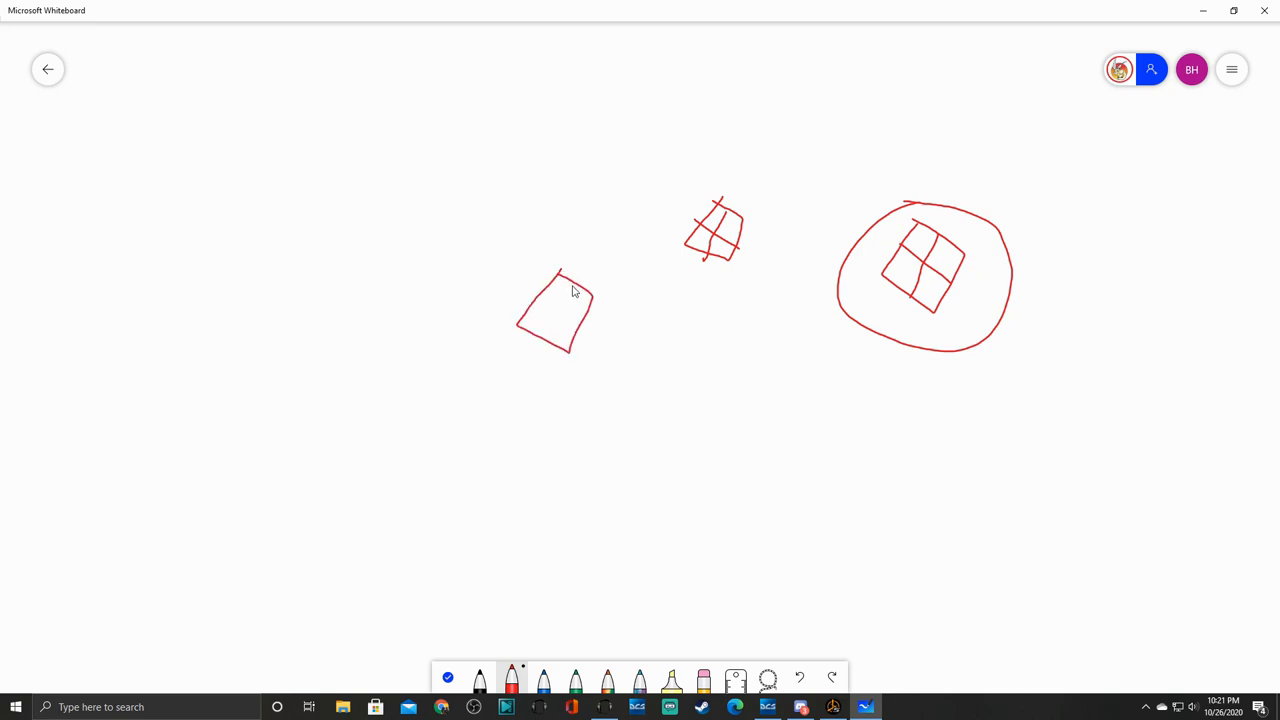
drag(570, 285, 557, 340)
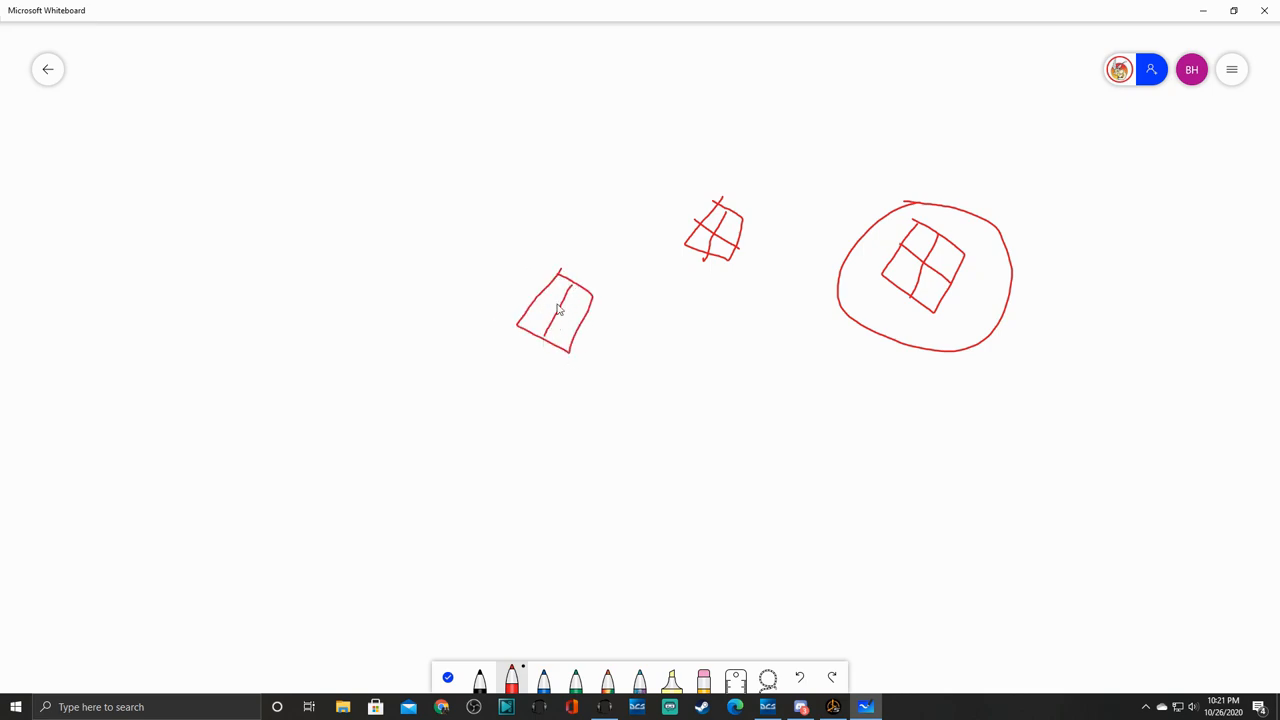
drag(960, 310, 975, 375)
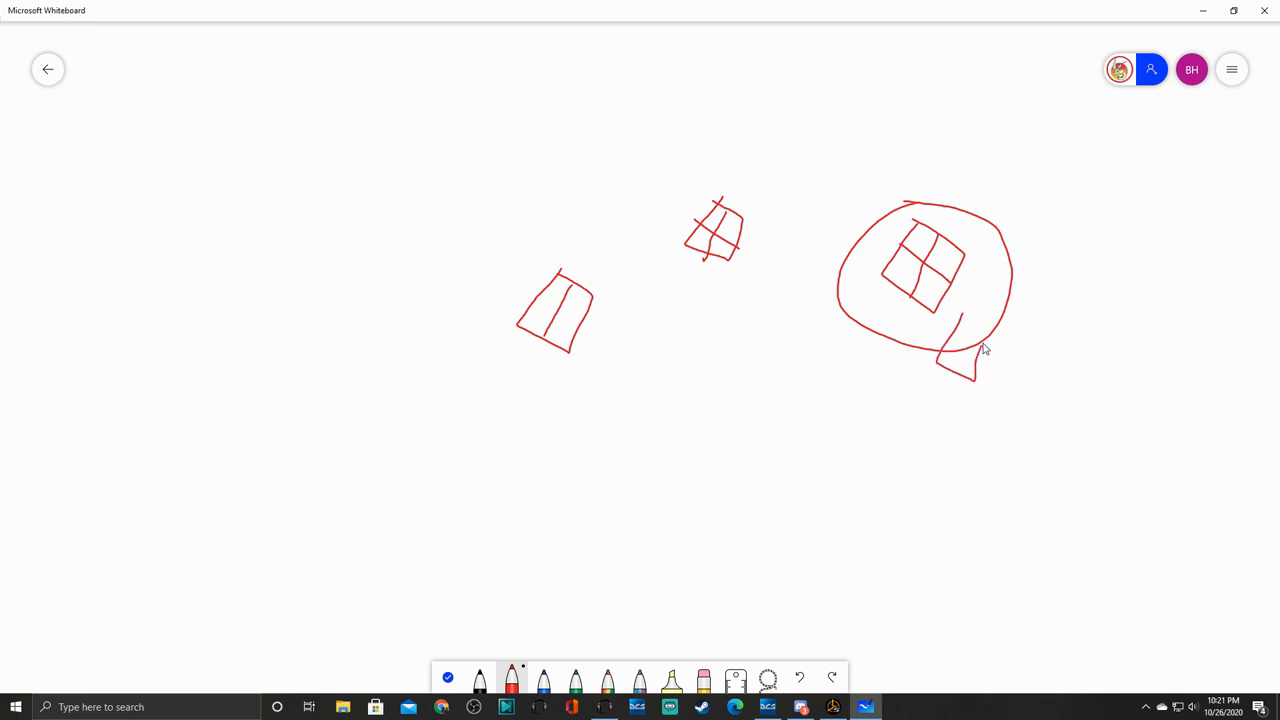
drag(985, 320, 950, 340)
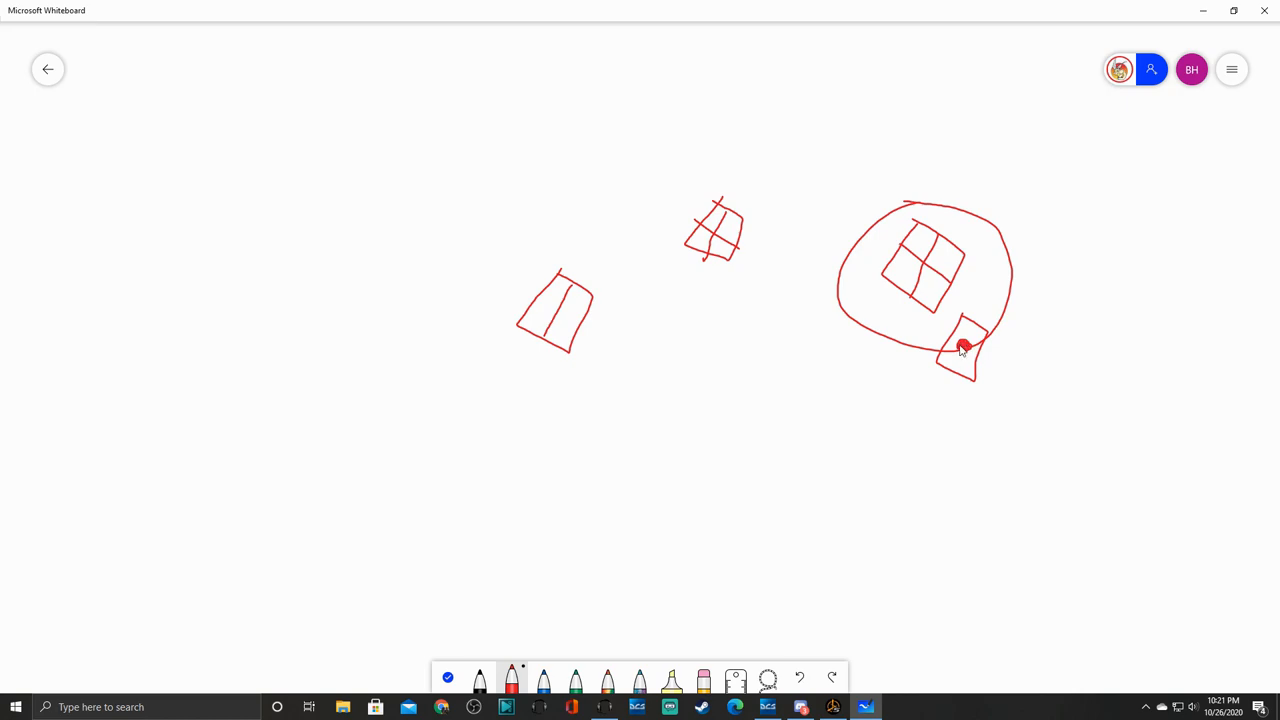
mouse_move(718, 246)
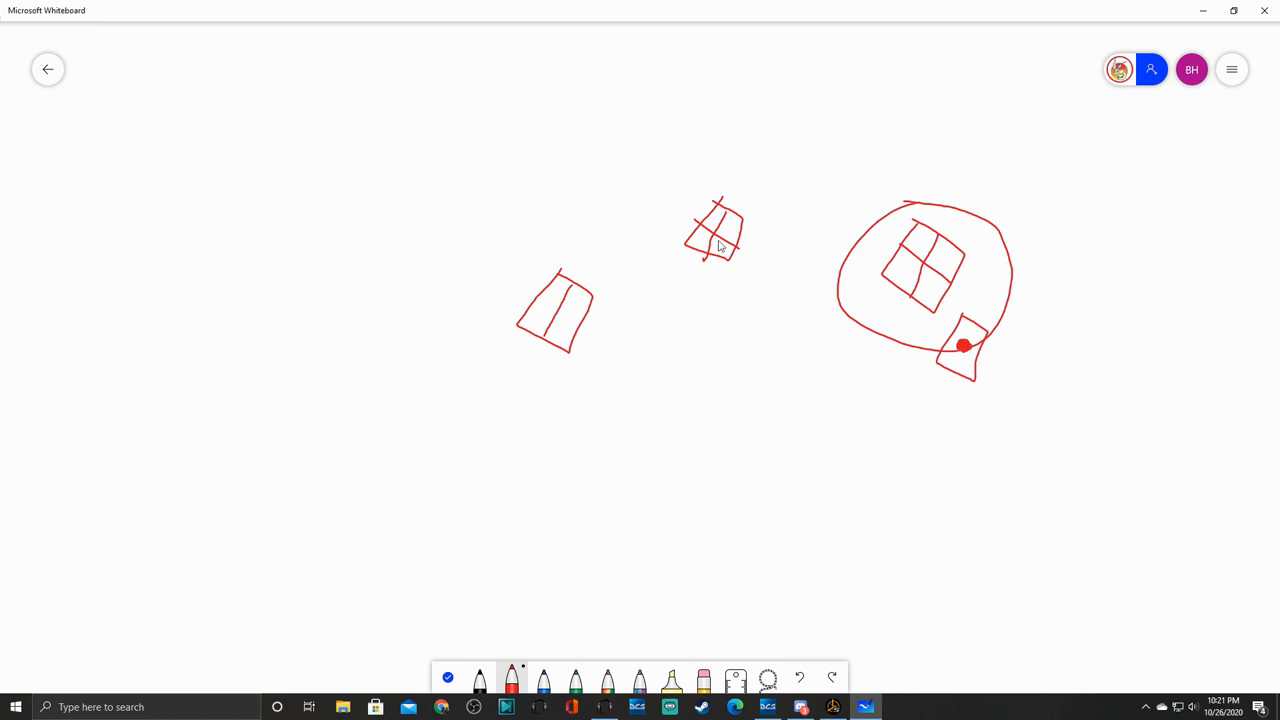
mouse_move(597, 96)
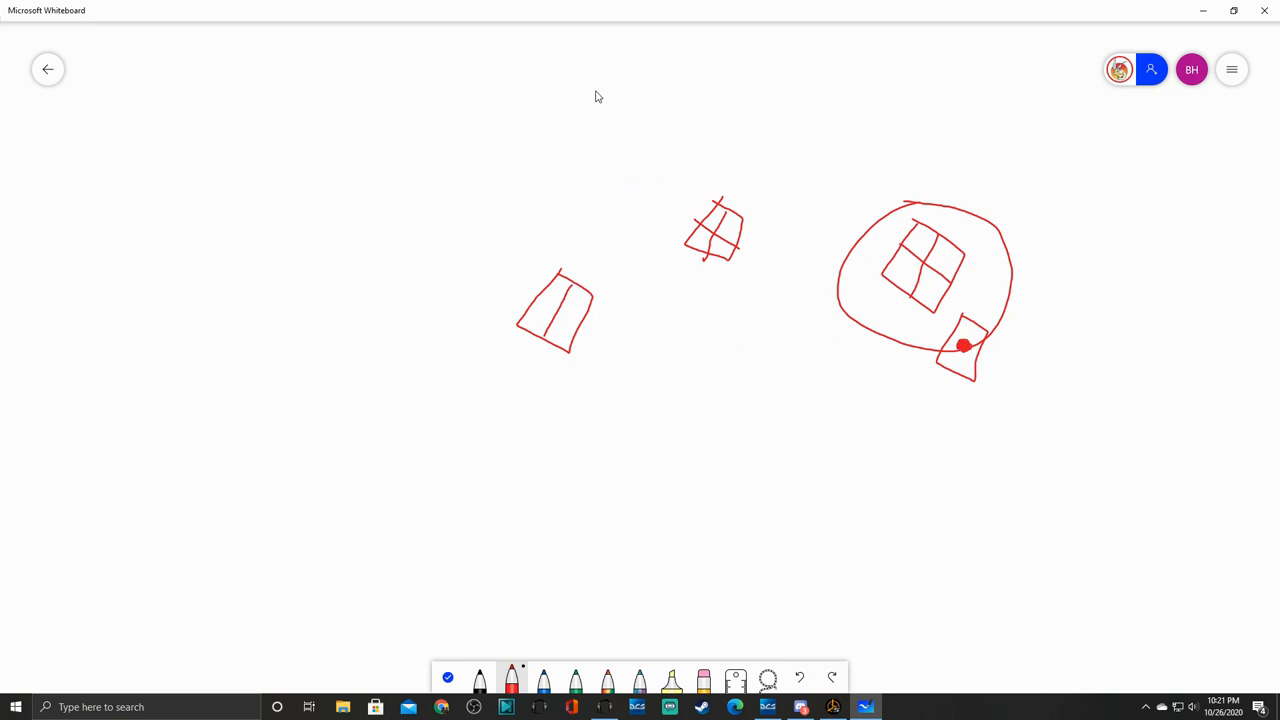
drag(595, 92, 603, 580)
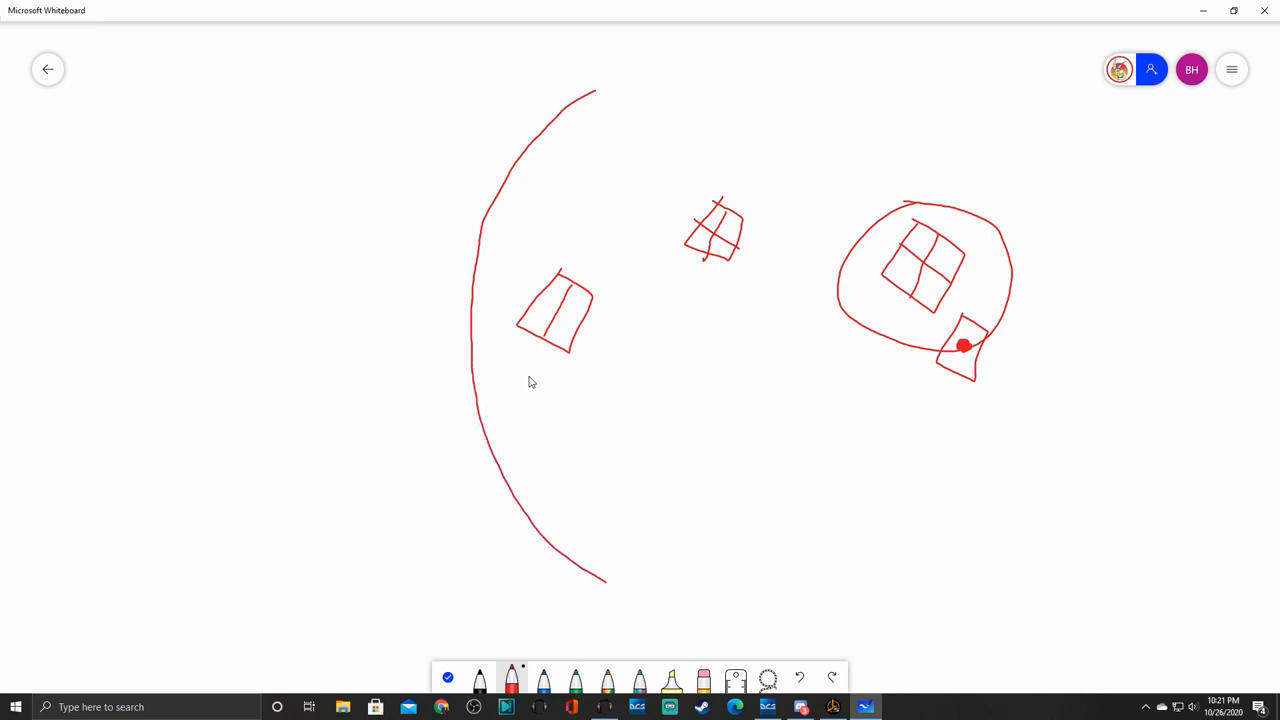
mouse_move(528, 199)
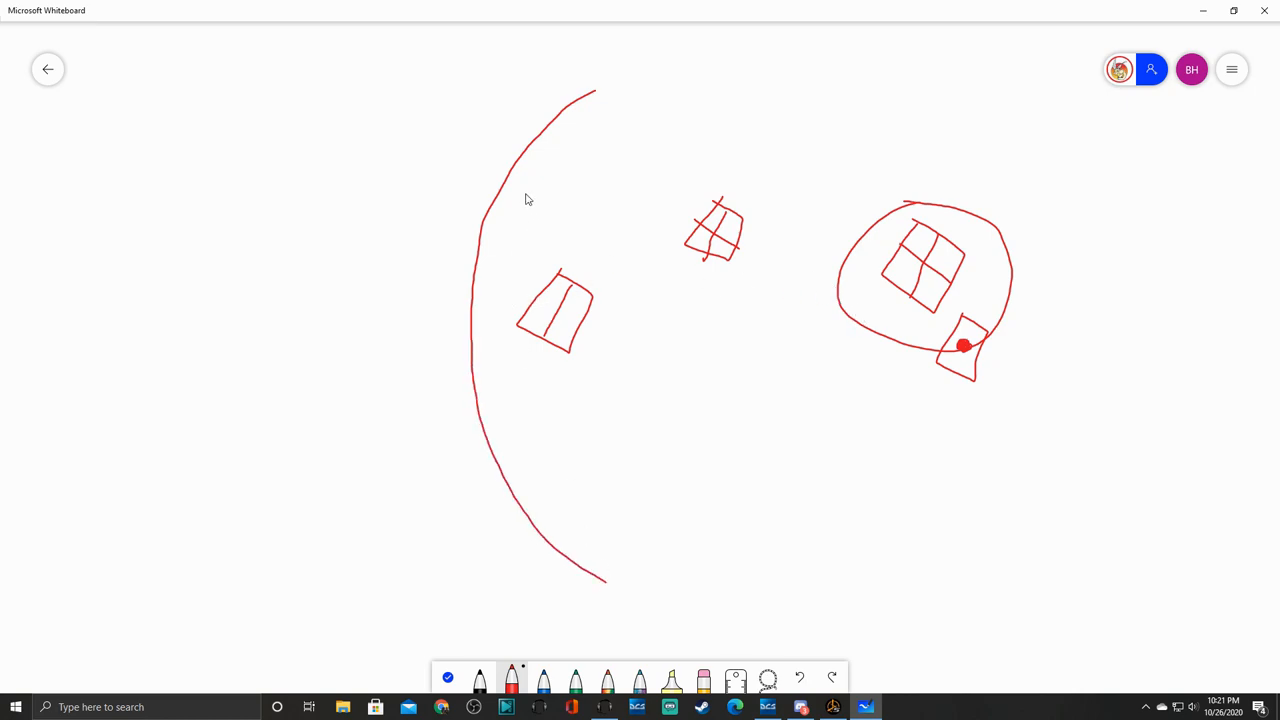
drag(595, 95, 620, 95)
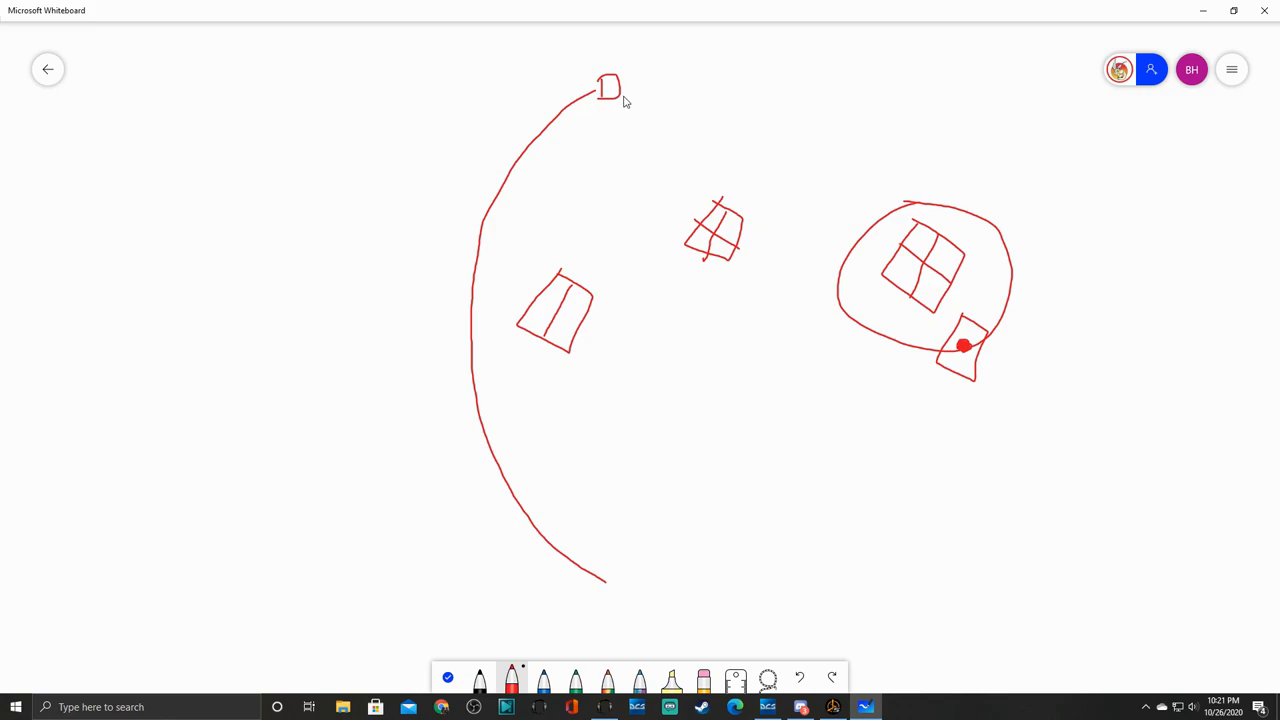
drag(625, 75, 625, 100)
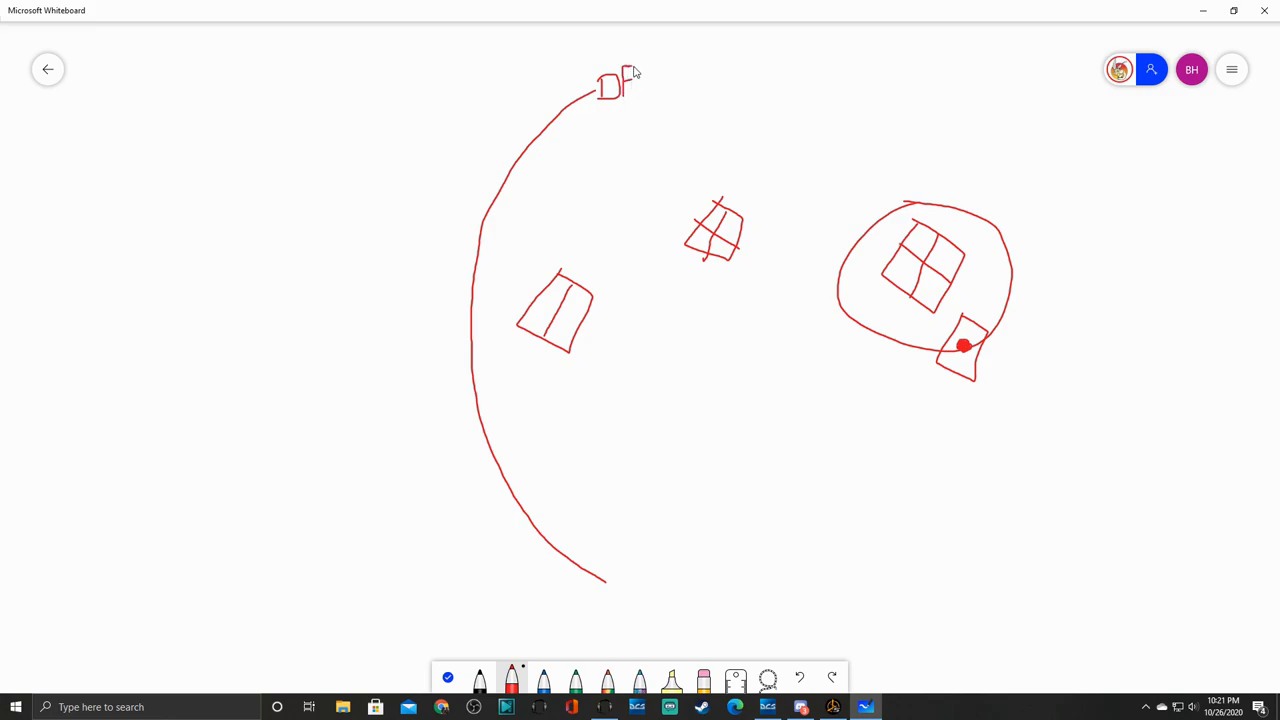
mouse_move(468, 64)
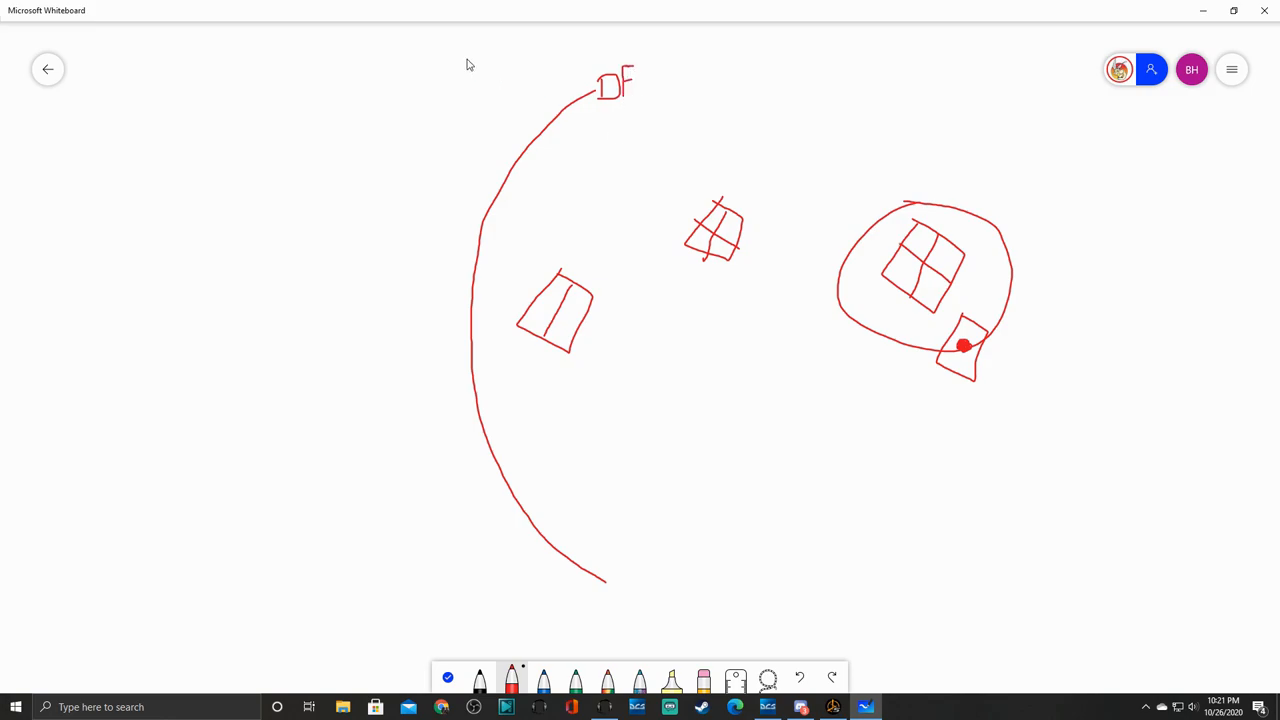
drag(455, 60, 435, 590)
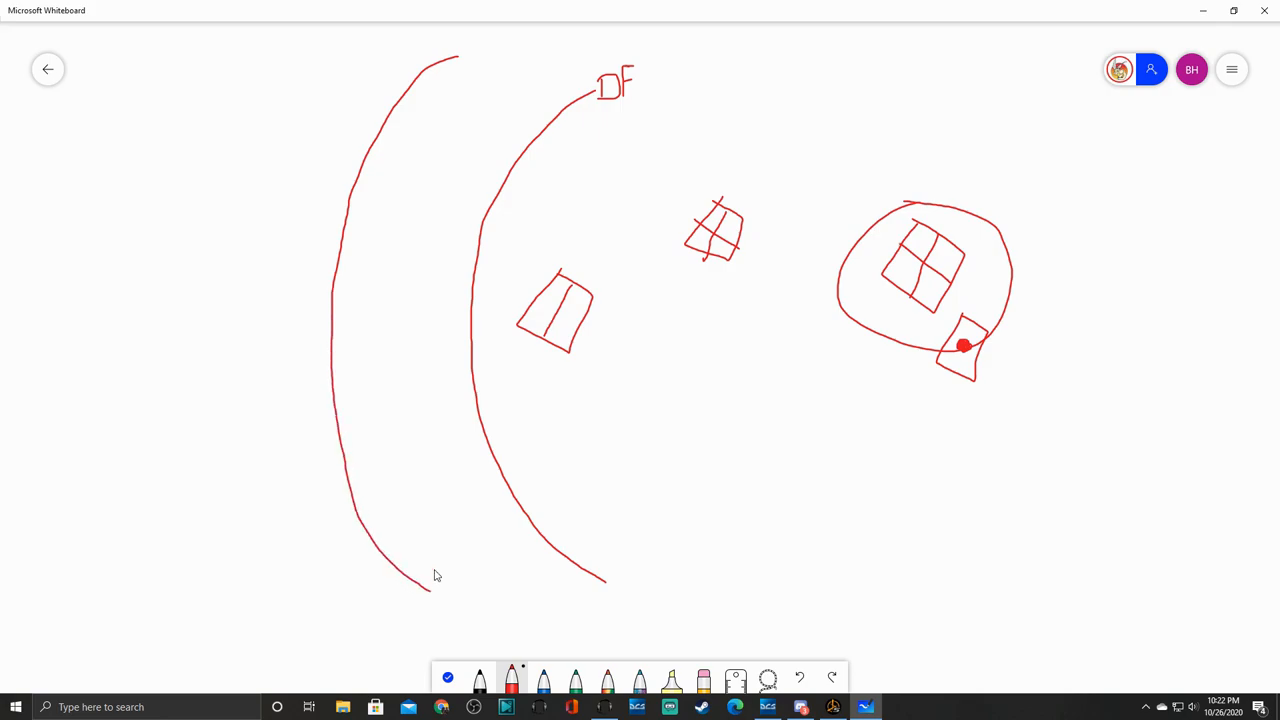
drag(470, 35, 466, 68)
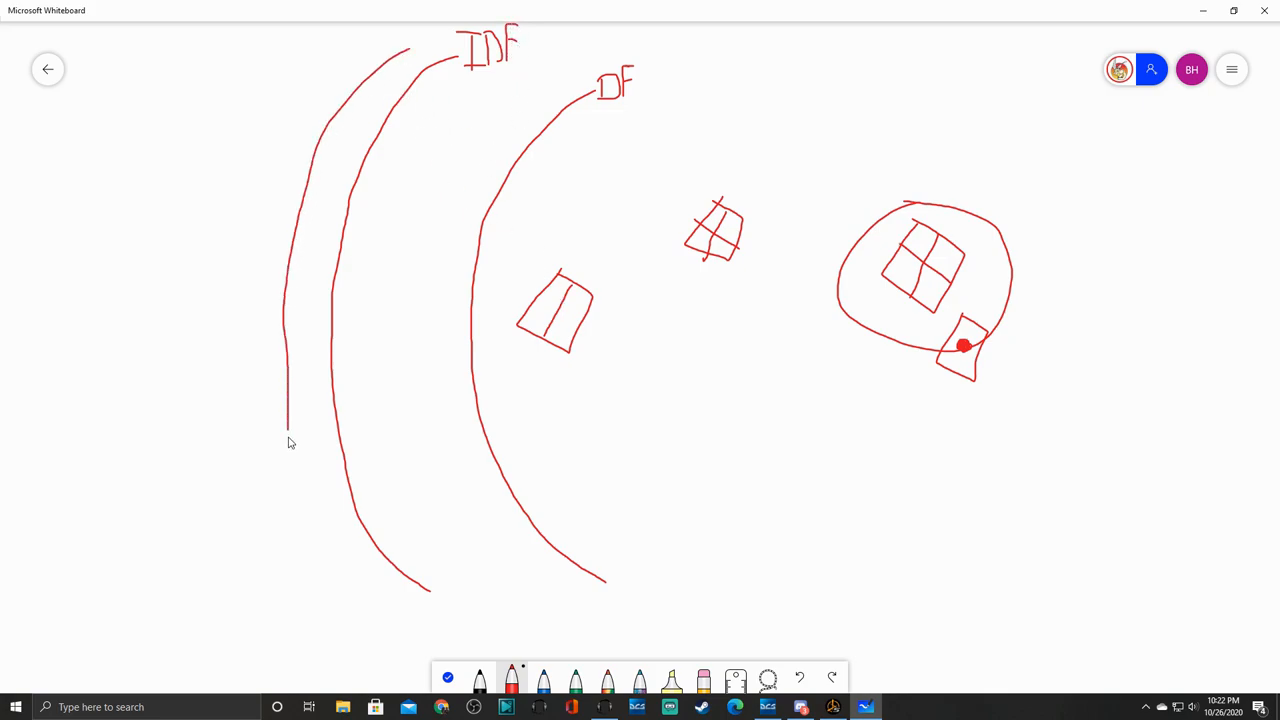
drag(287, 443, 360, 615)
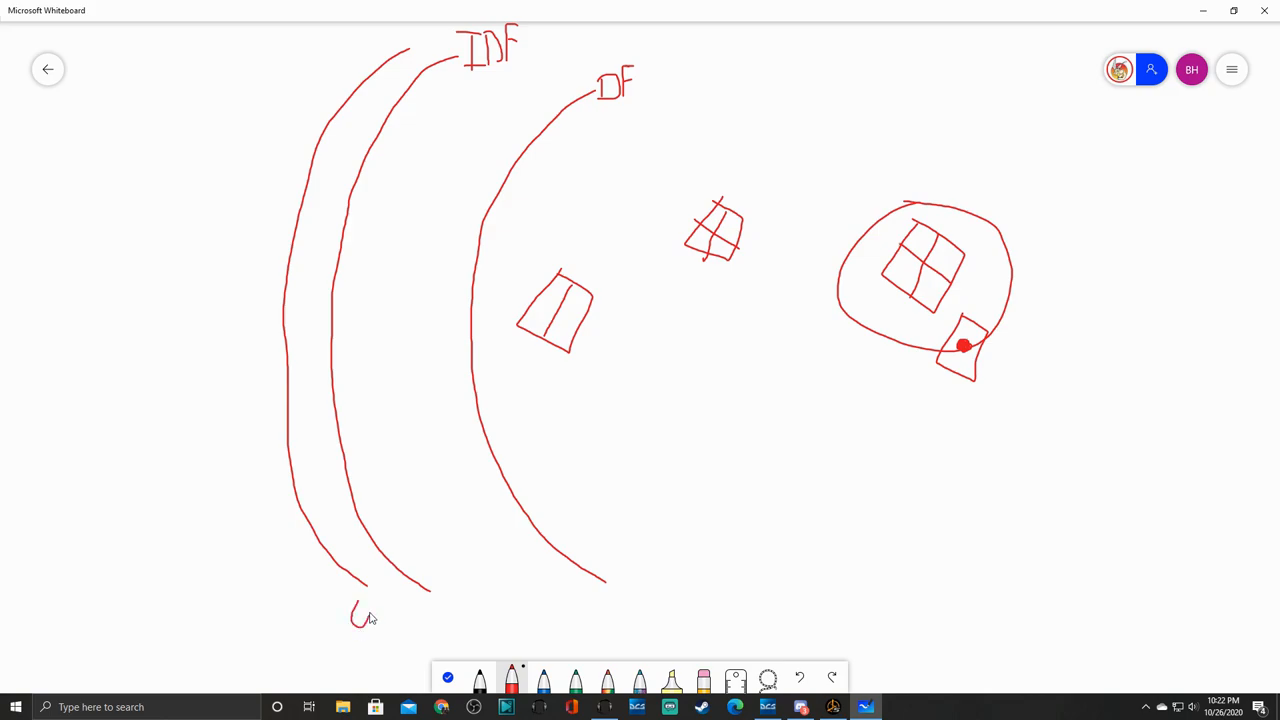
drag(365, 605, 380, 625)
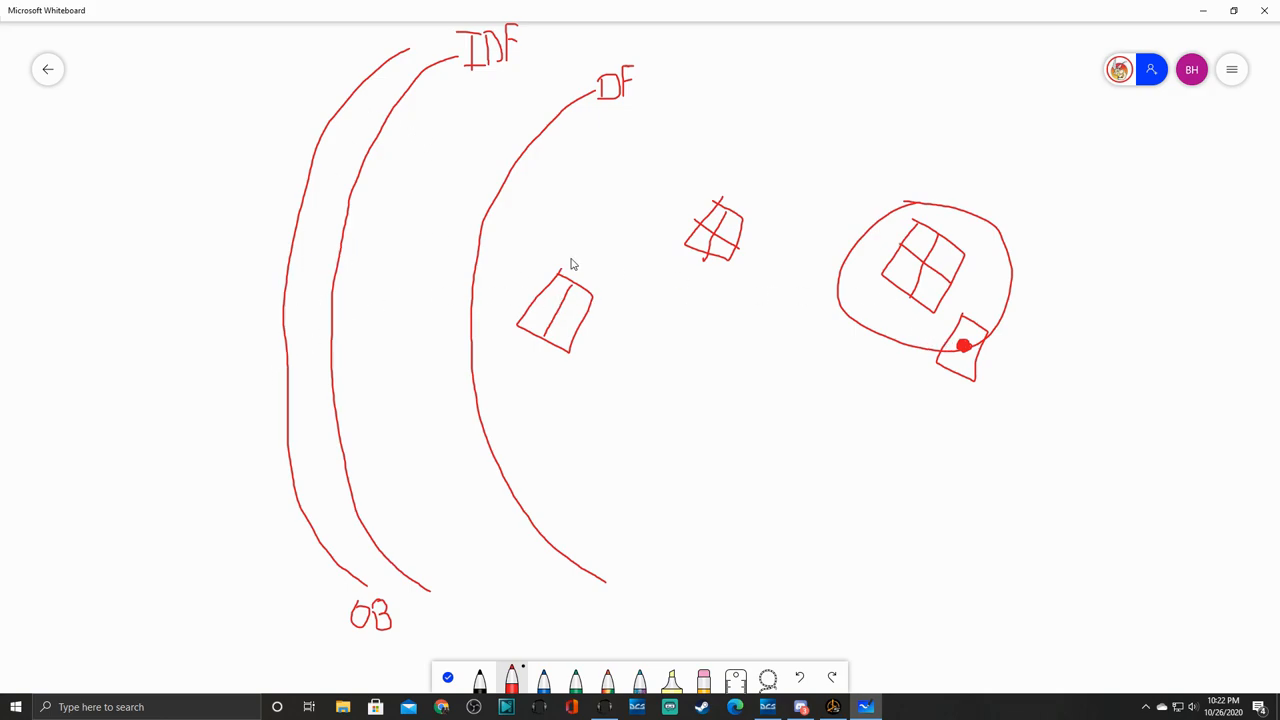
mouse_move(628, 216)
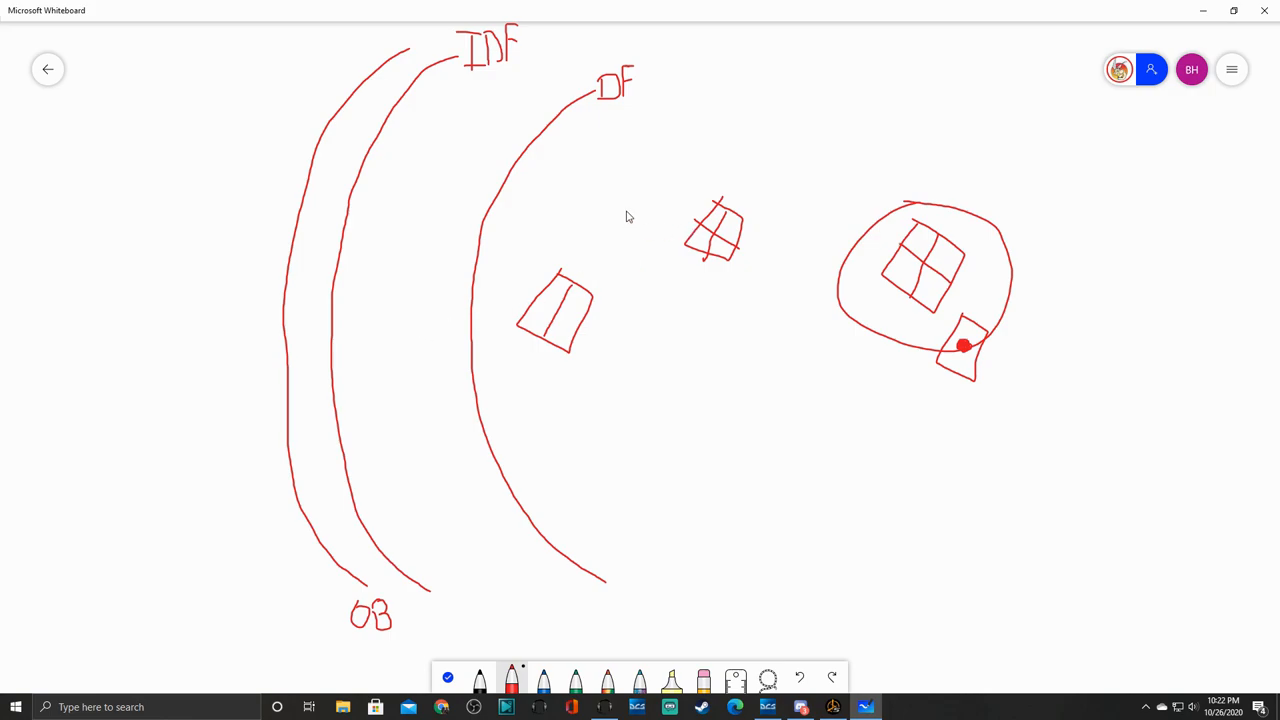
drag(490, 195, 580, 275)
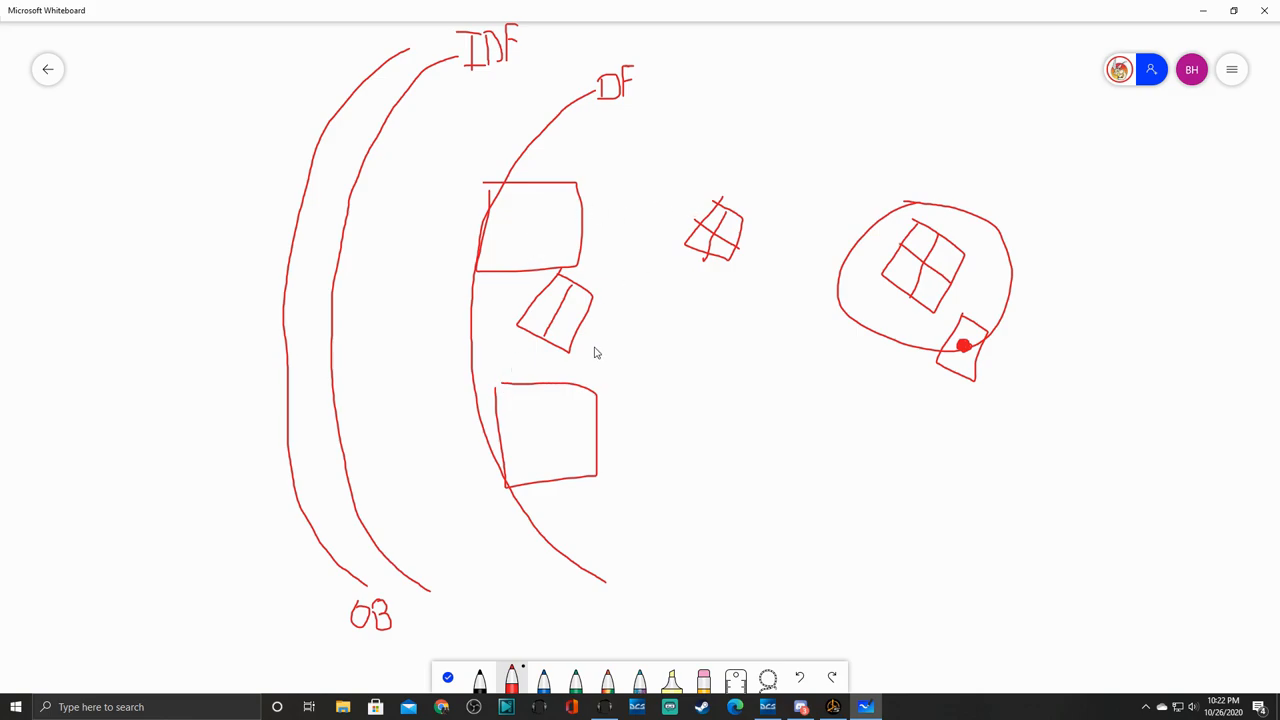
mouse_move(505, 400)
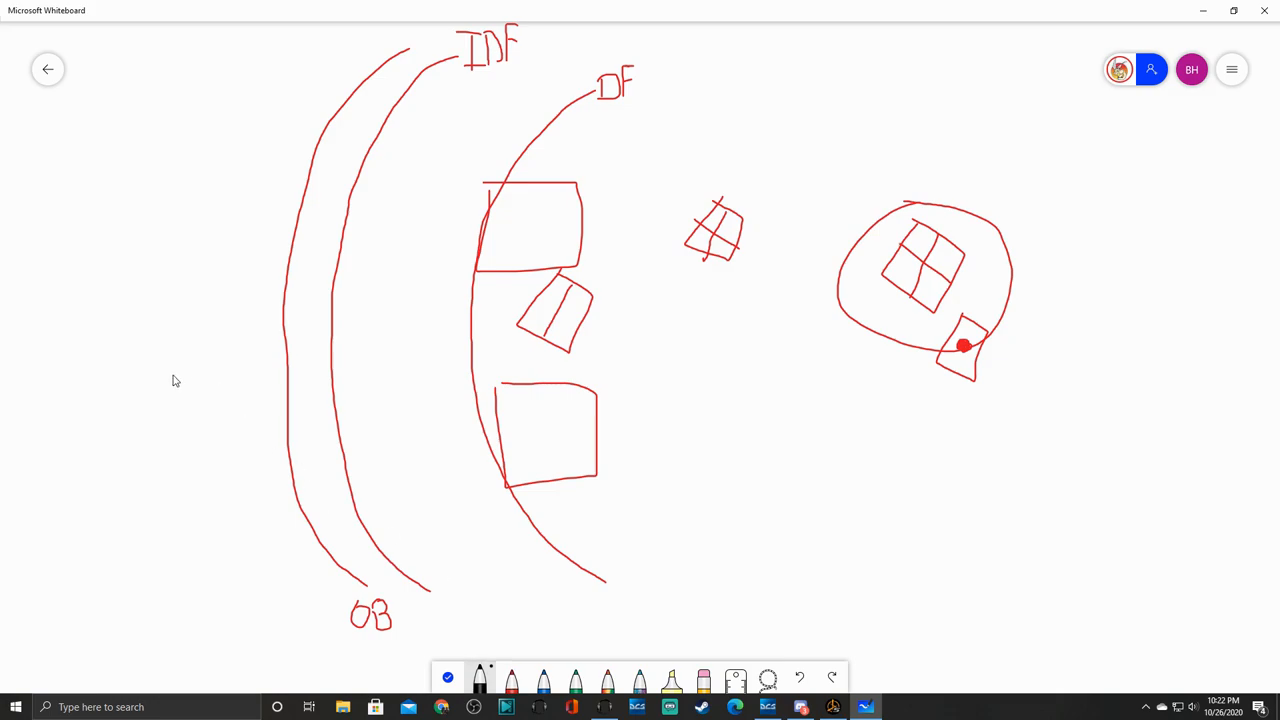
mouse_move(48, 371)
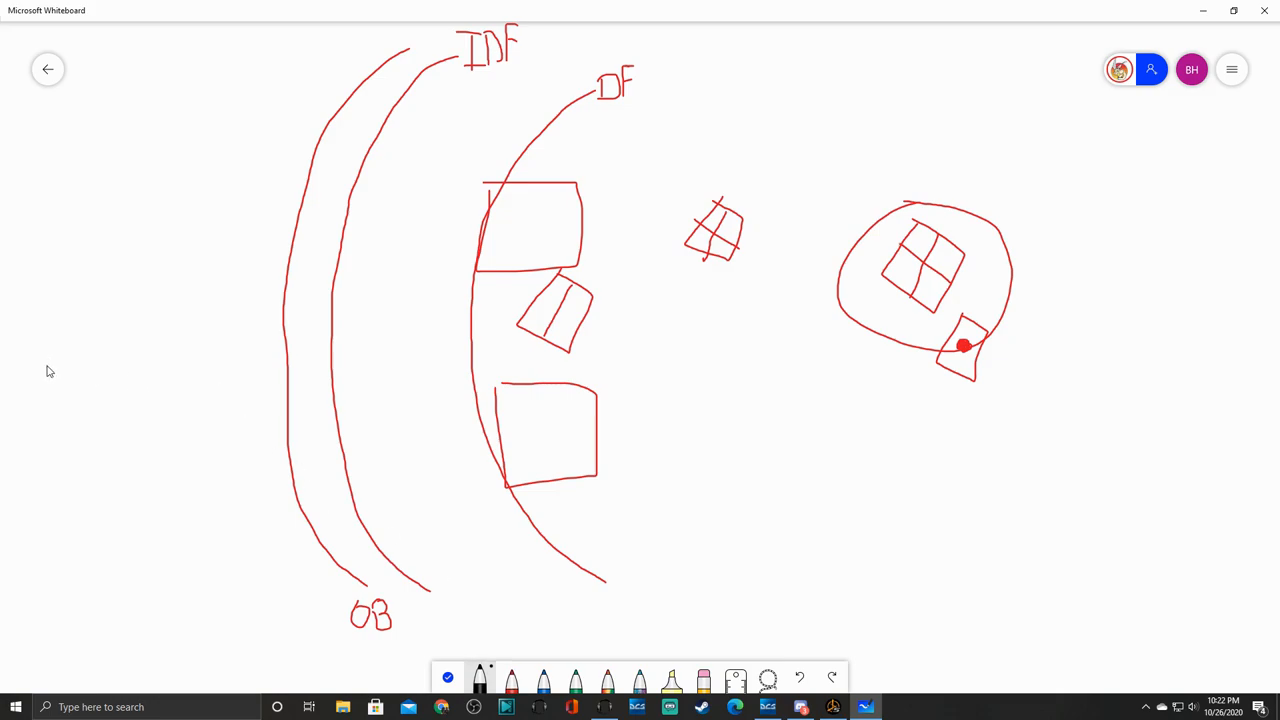
mouse_move(337, 318)
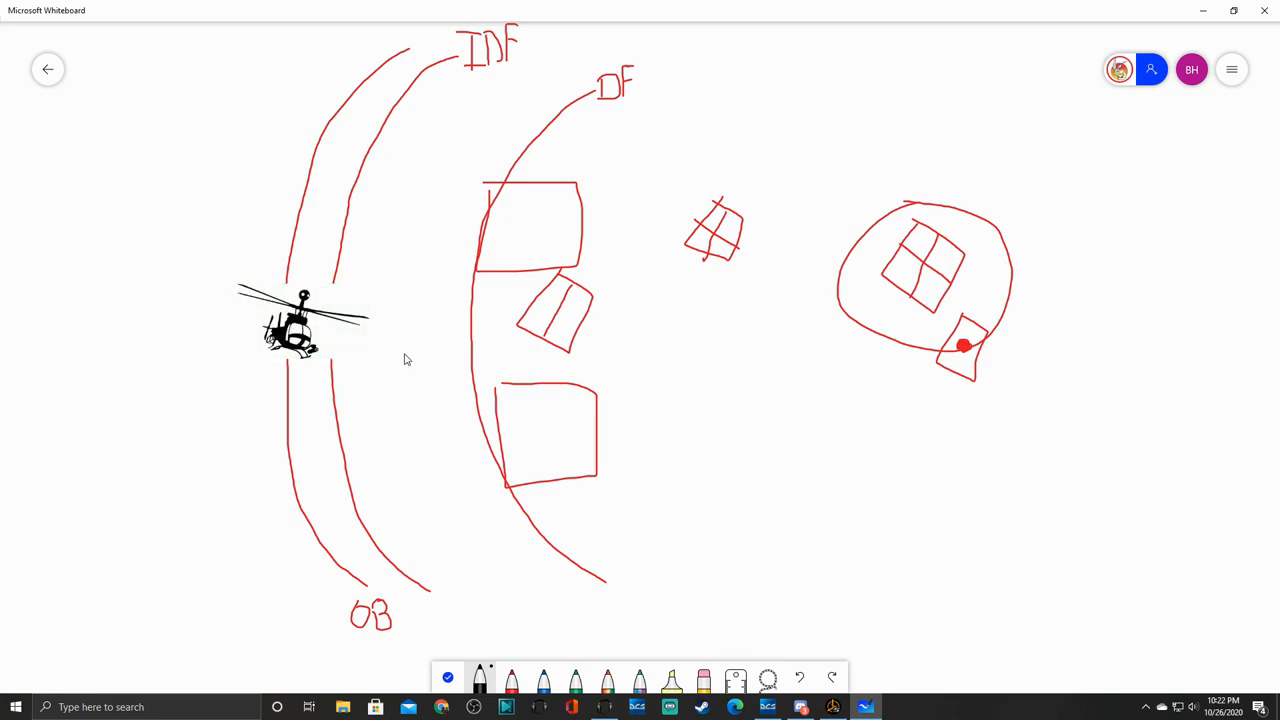
drag(300, 320, 30, 160)
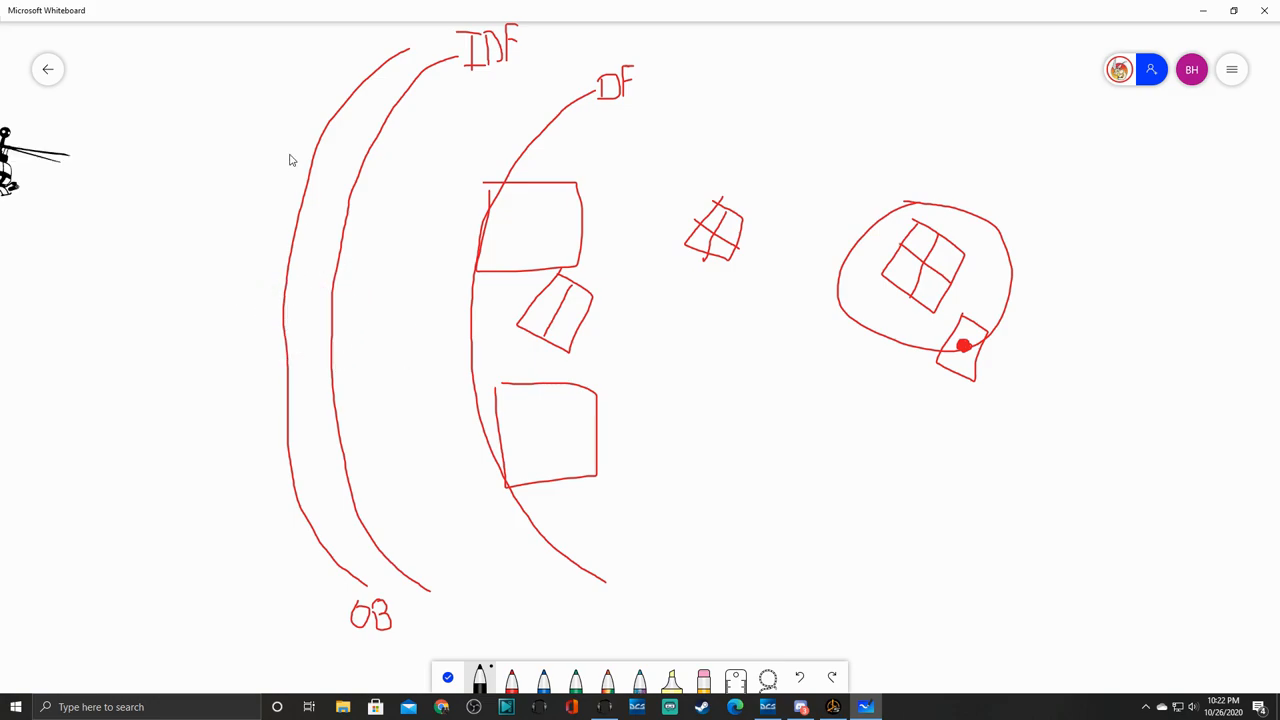
mouse_move(248, 278)
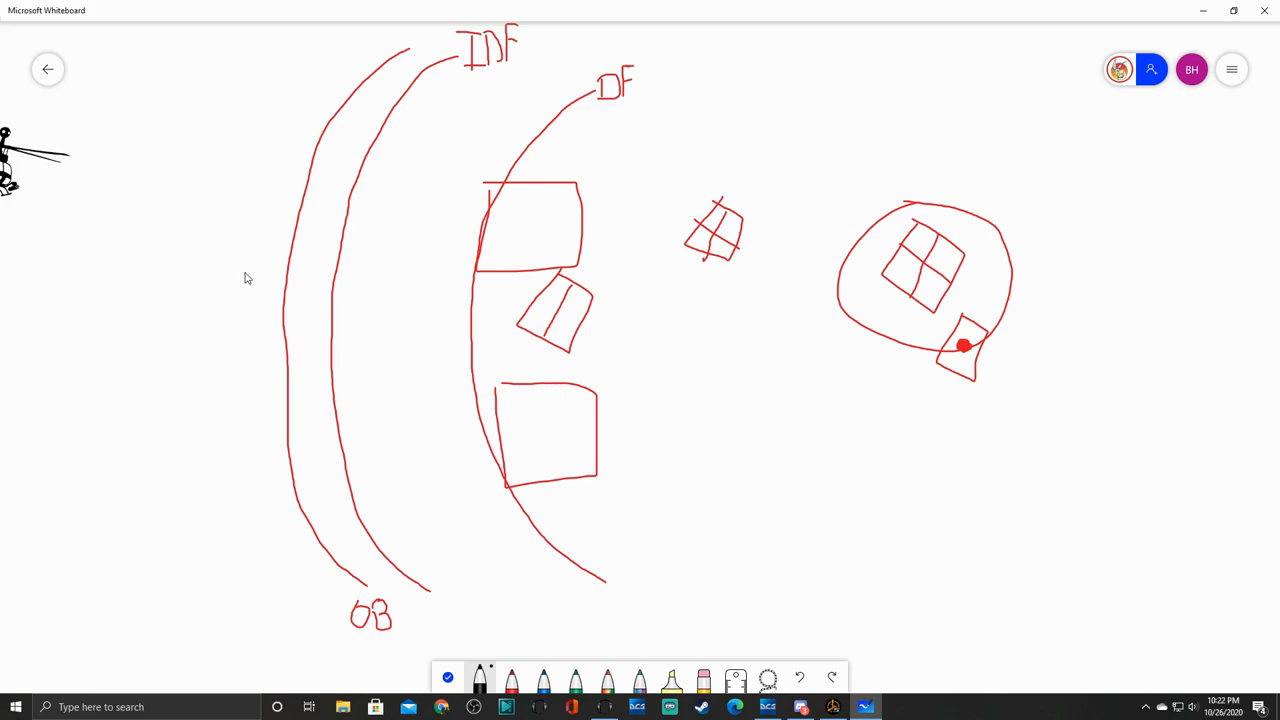
mouse_move(73, 332)
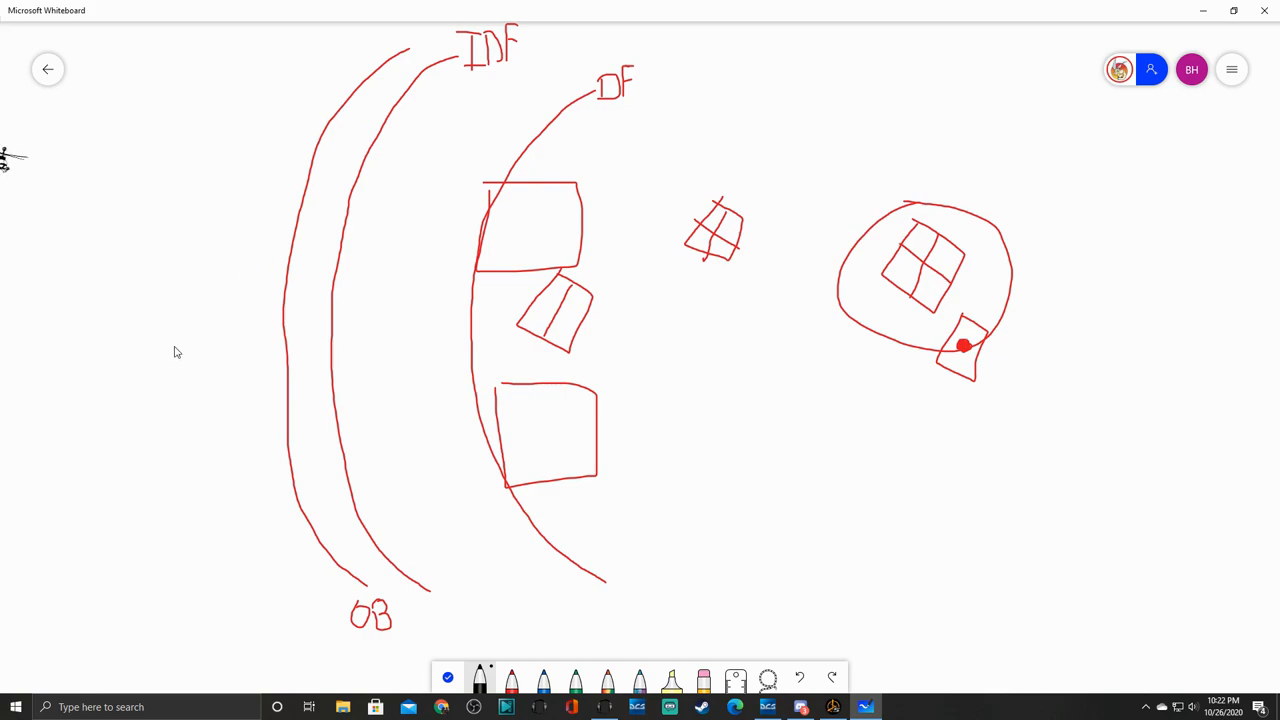
mouse_move(323, 481)
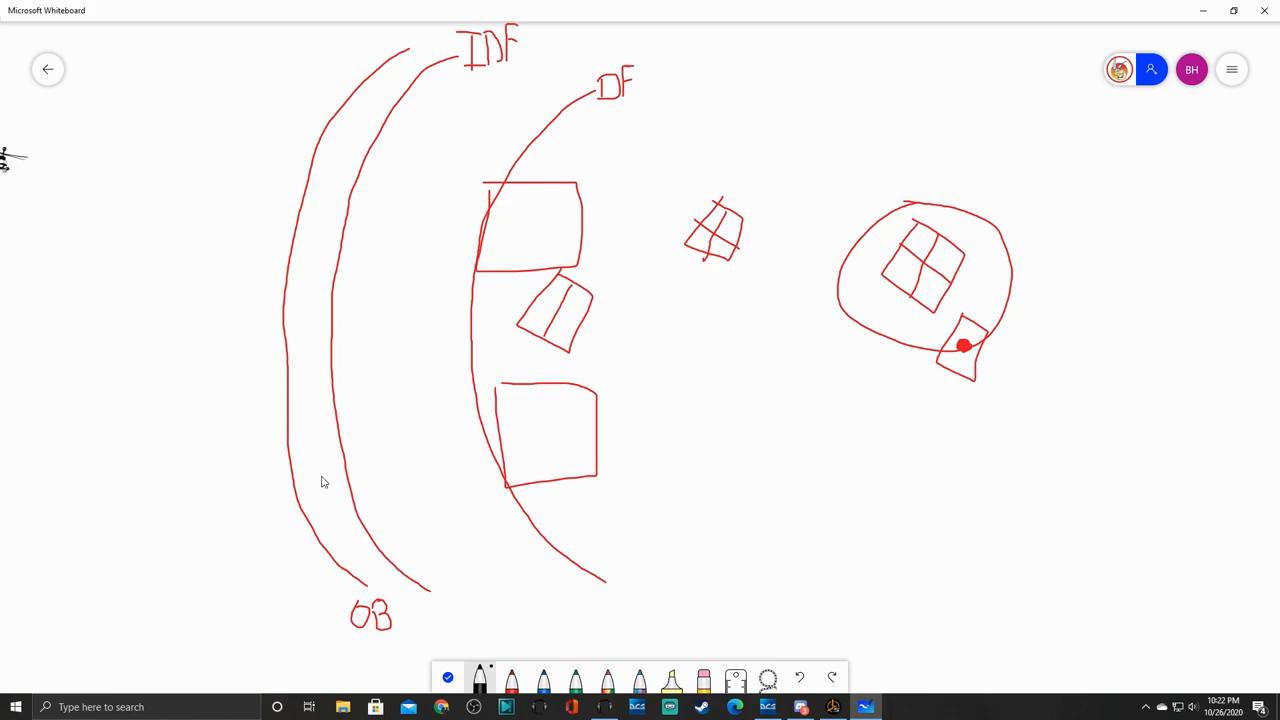
mouse_move(270, 378)
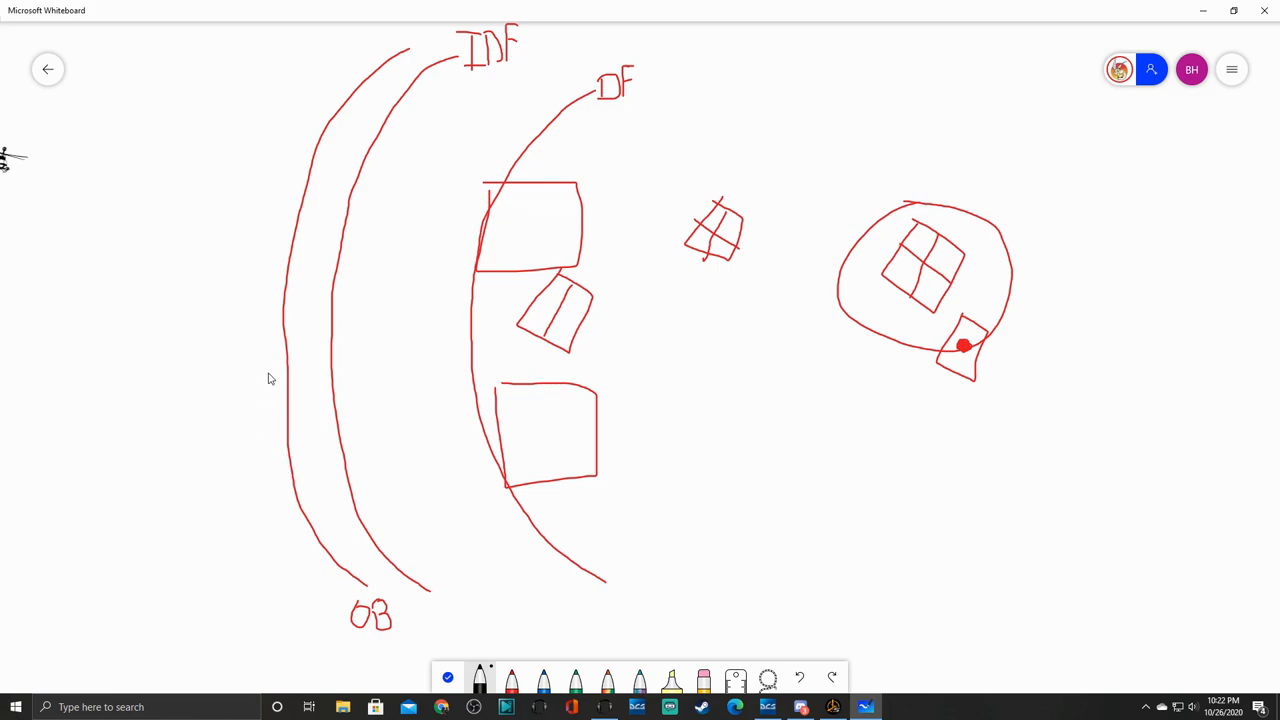
mouse_move(778, 392)
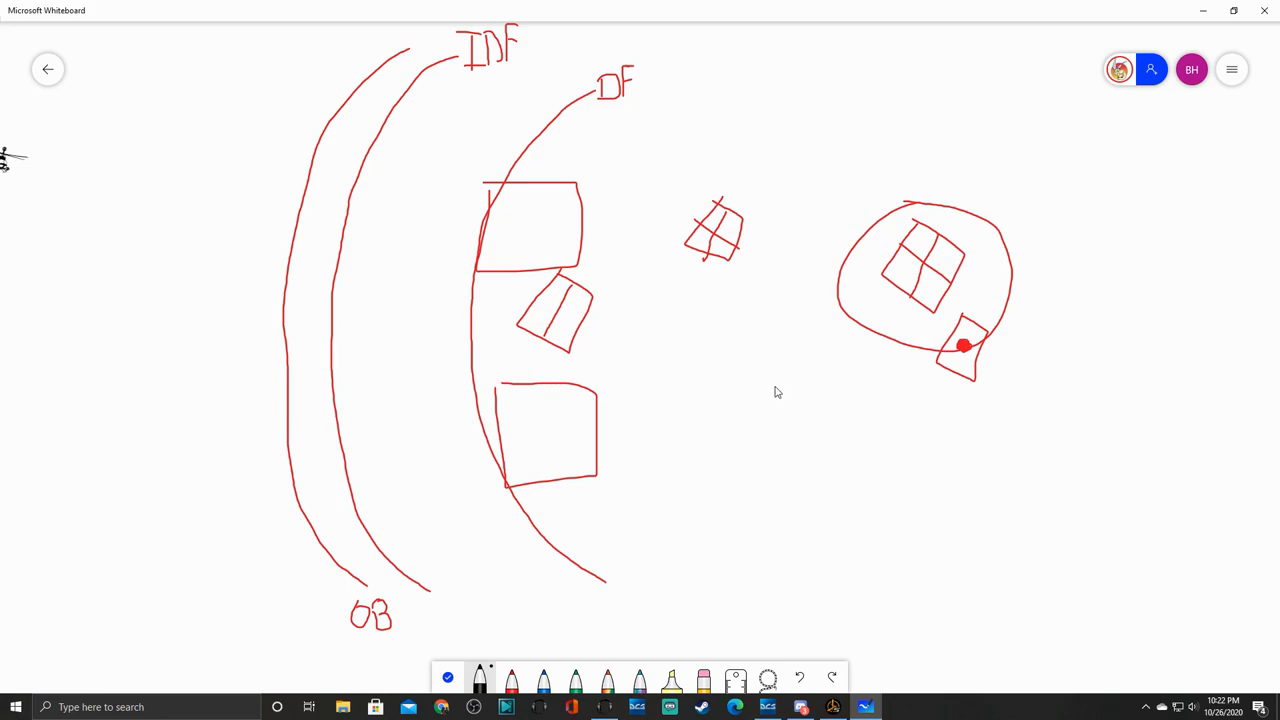
mouse_move(272, 378)
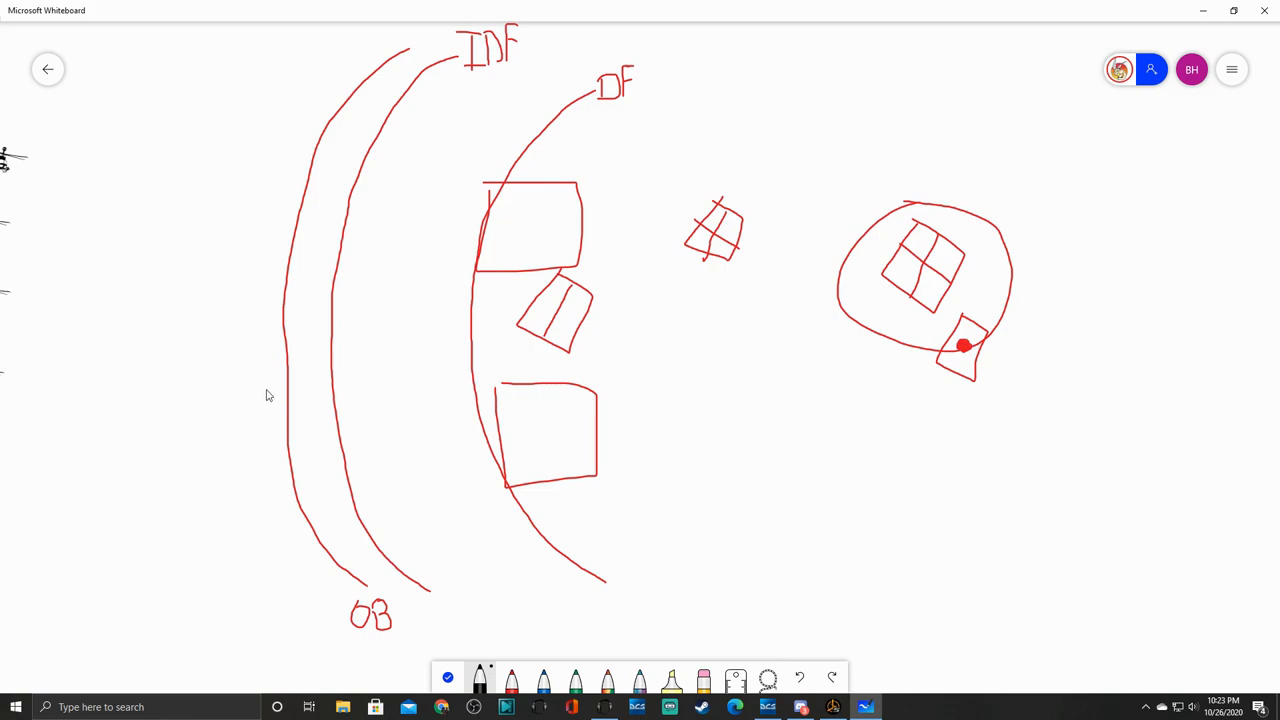
mouse_move(302, 400)
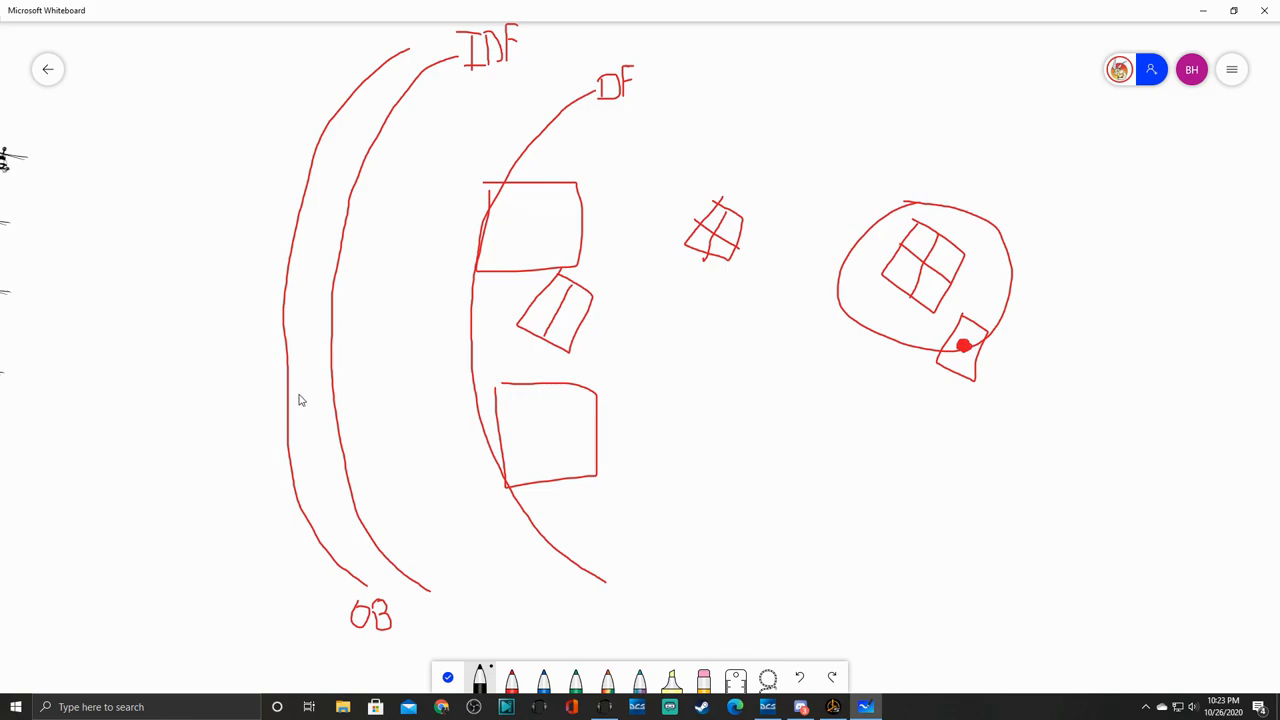
mouse_move(295, 388)
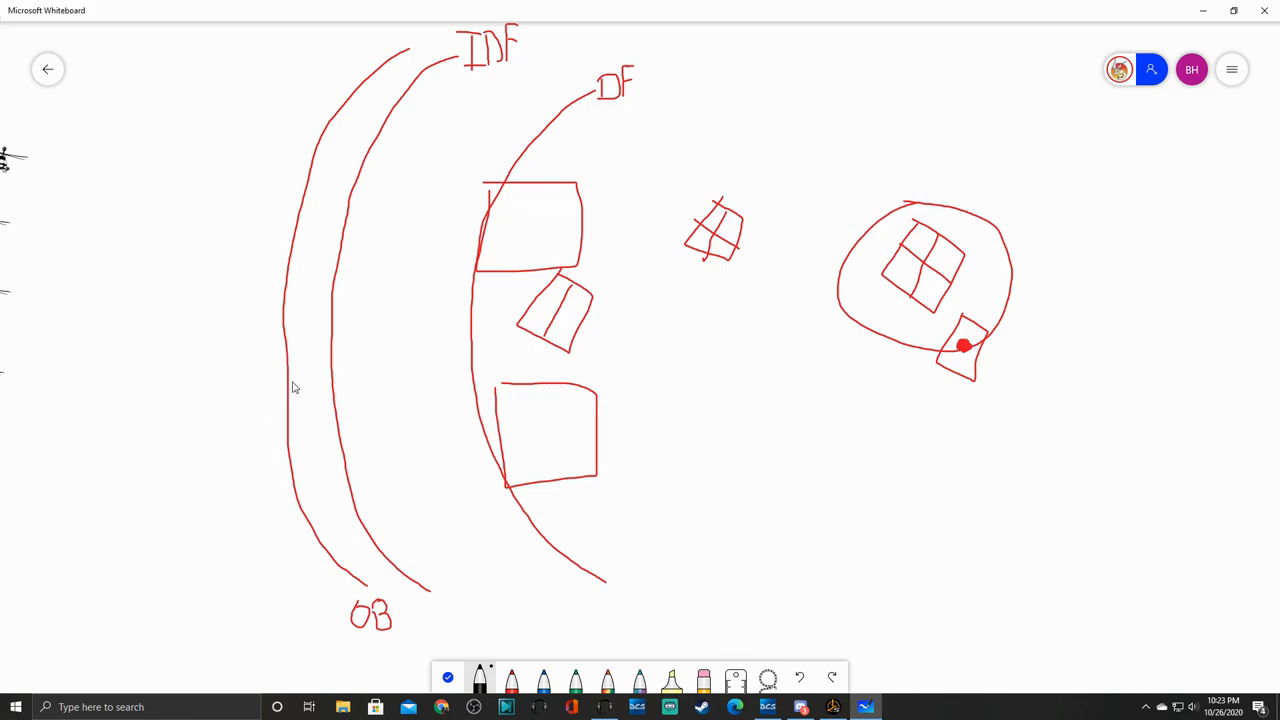
mouse_move(283, 389)
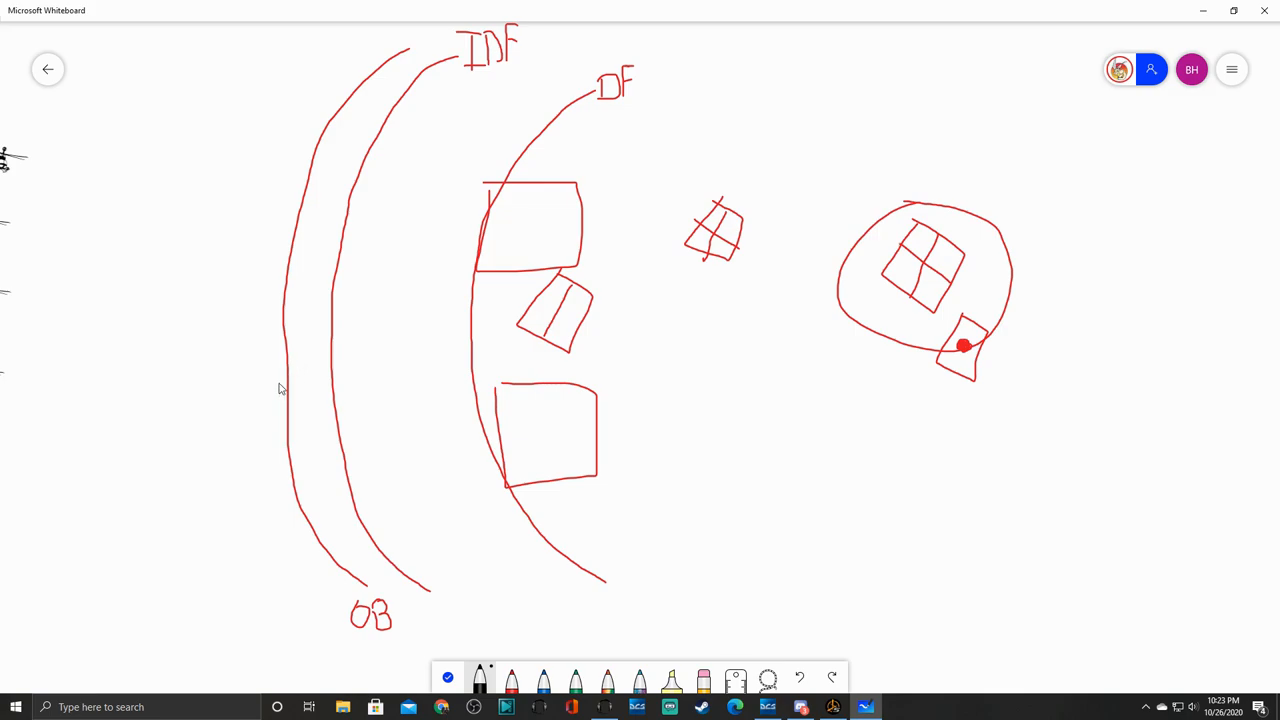
mouse_move(288, 412)
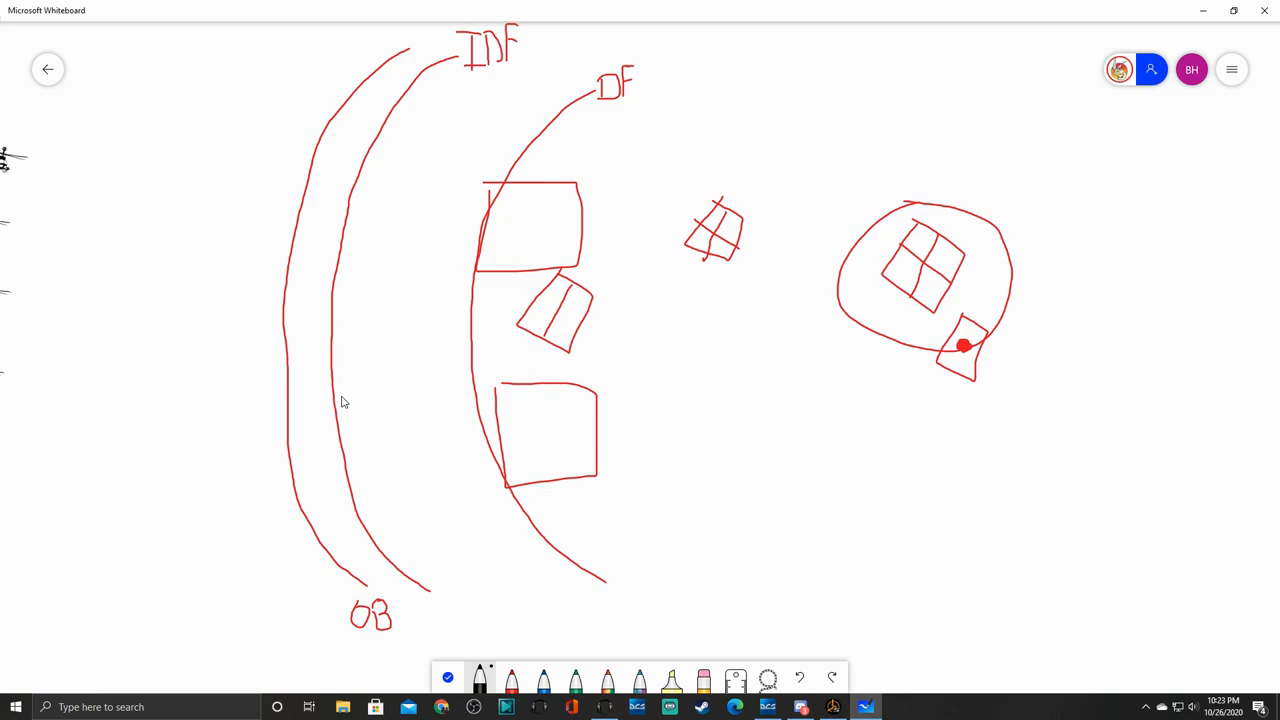
mouse_move(400, 224)
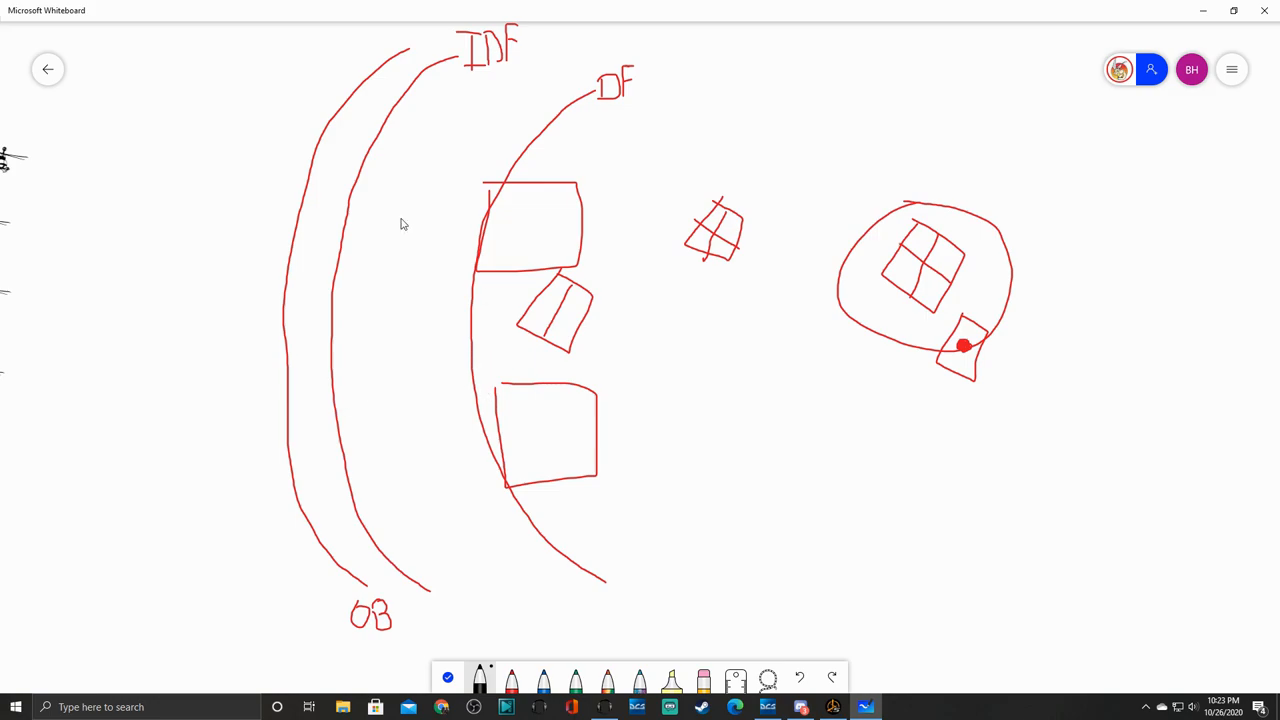
mouse_move(281, 66)
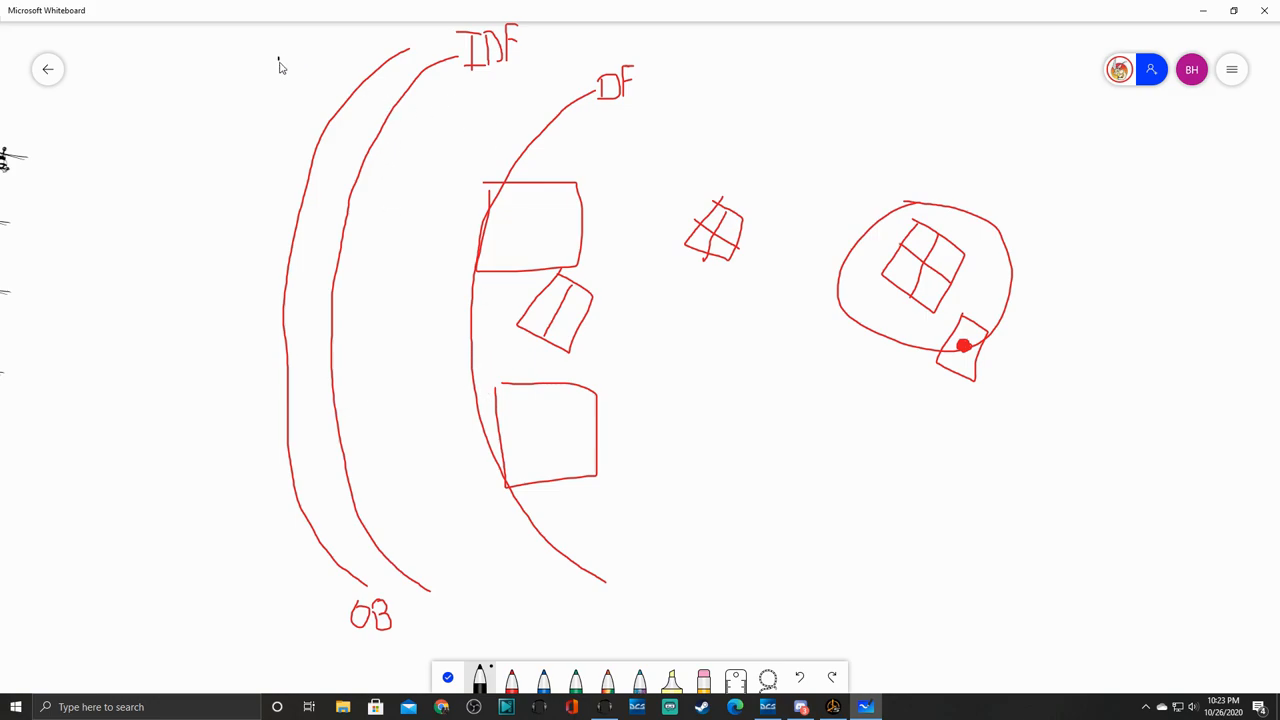
drag(280, 60, 295, 665)
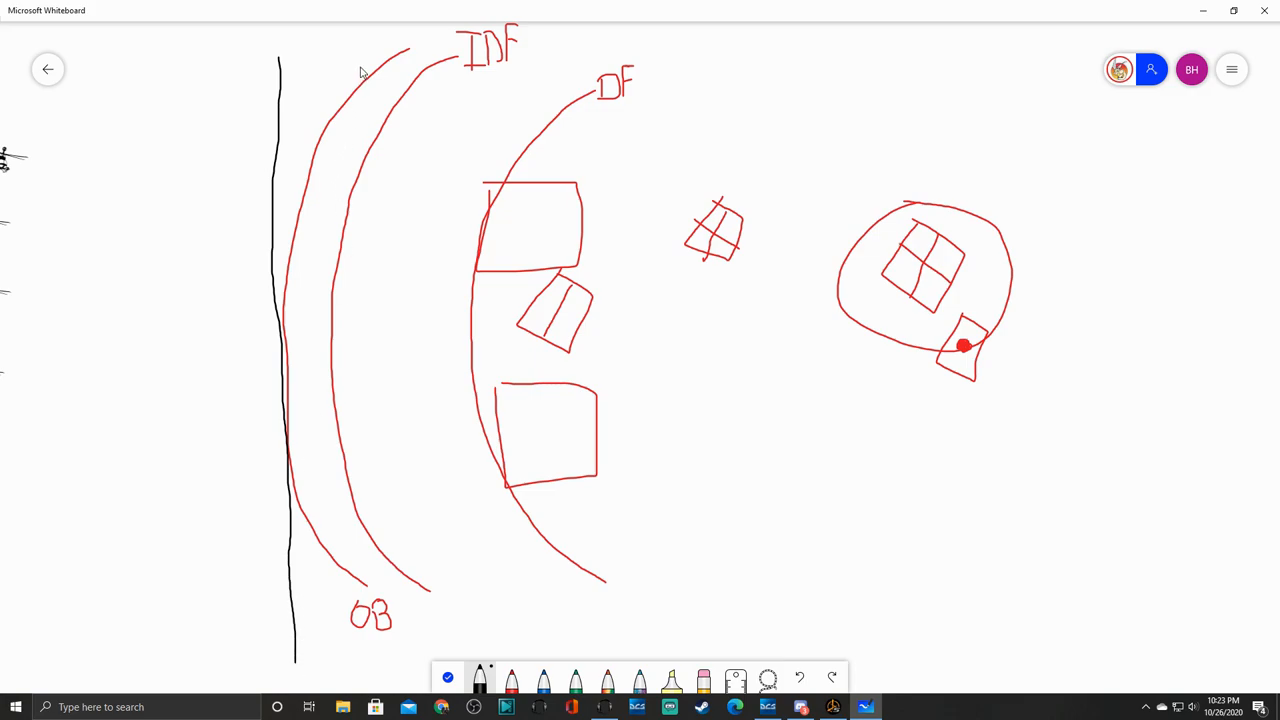
drag(358, 60, 365, 625)
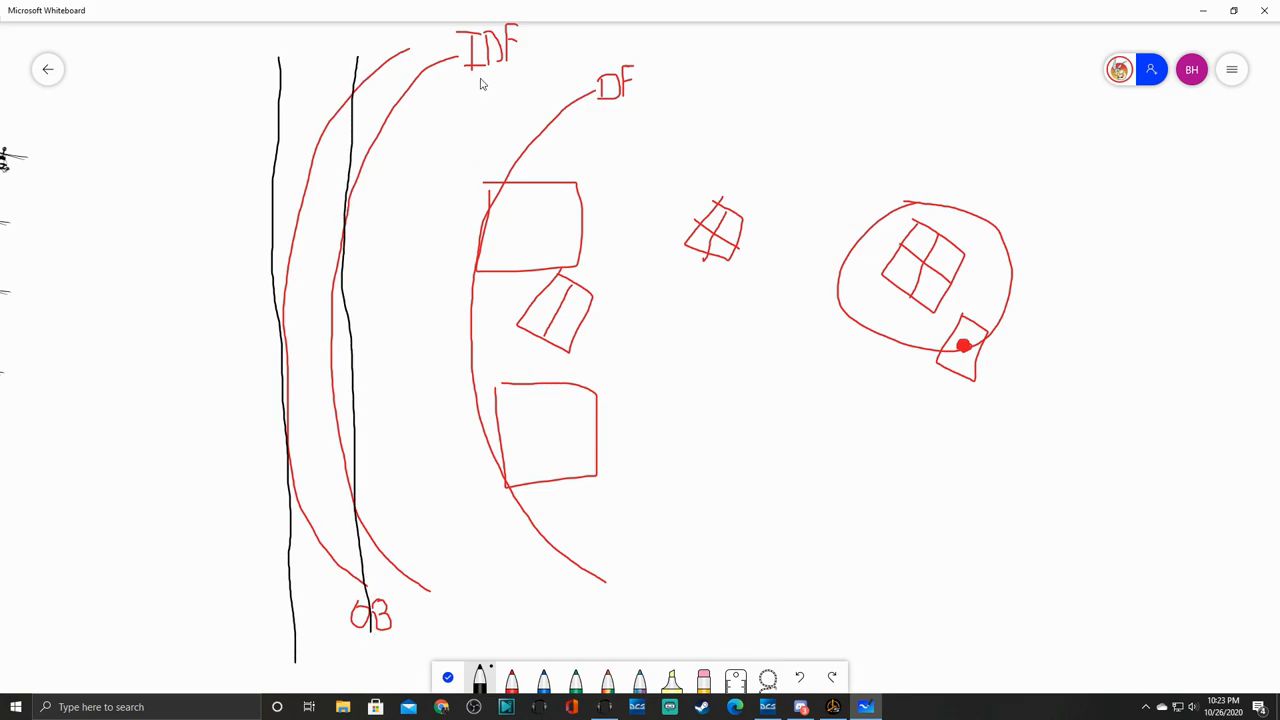
drag(482, 65, 477, 605)
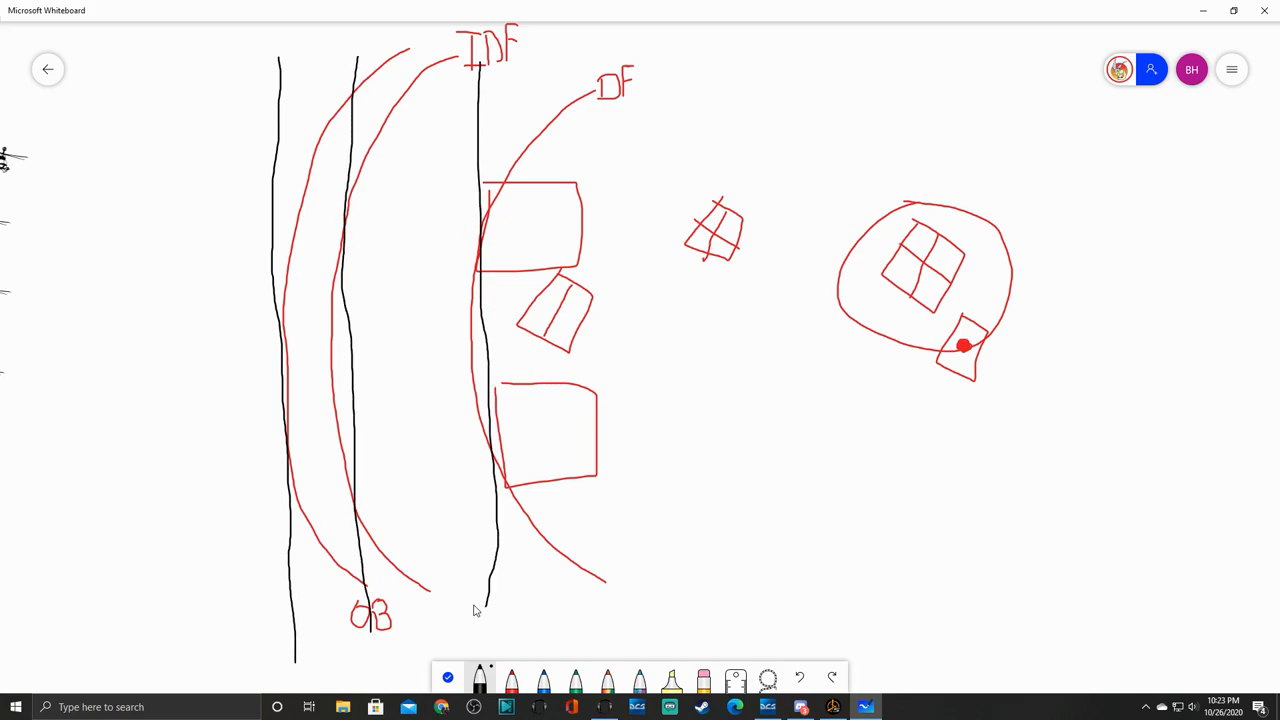
drag(67, 170, 70, 450)
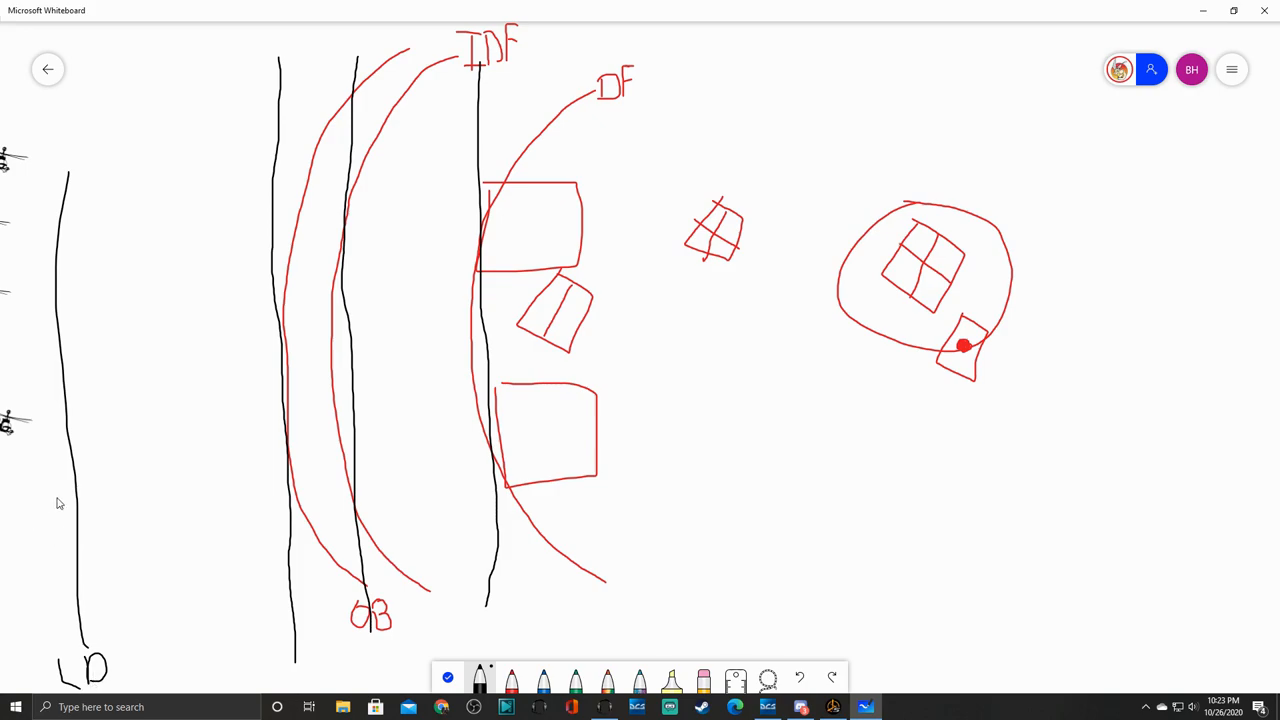
mouse_move(86, 470)
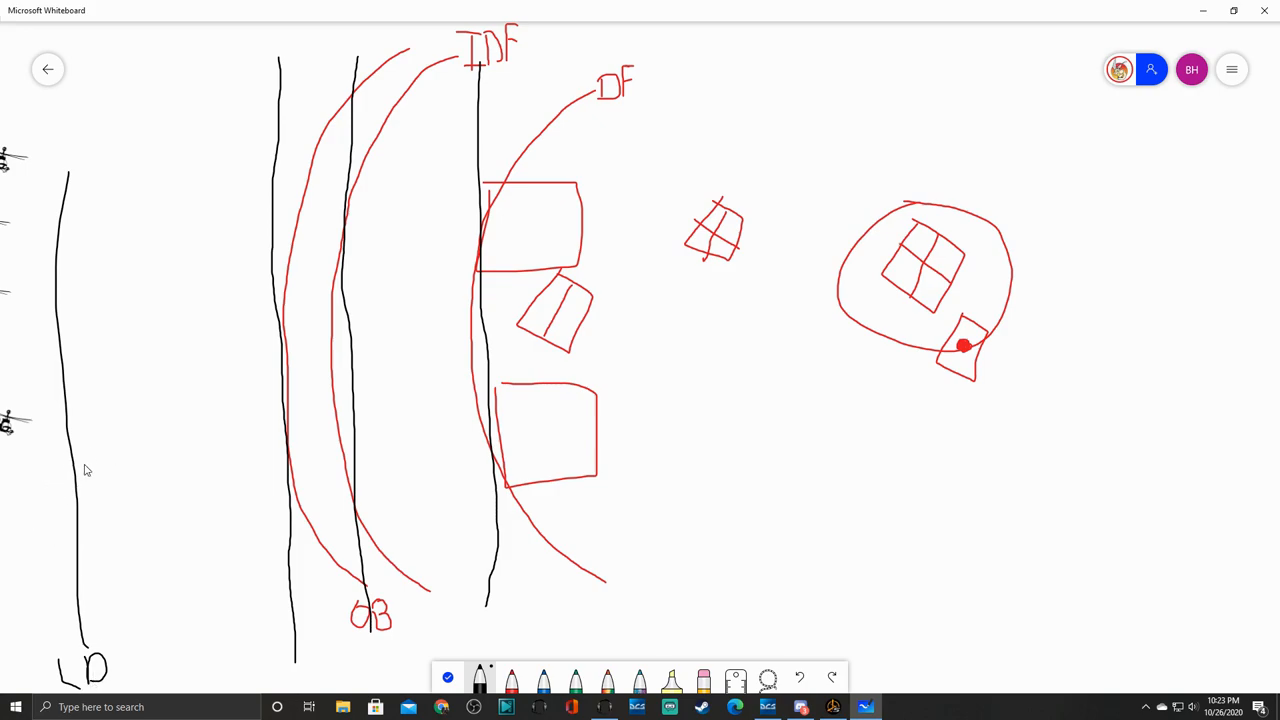
drag(88, 440, 163, 438)
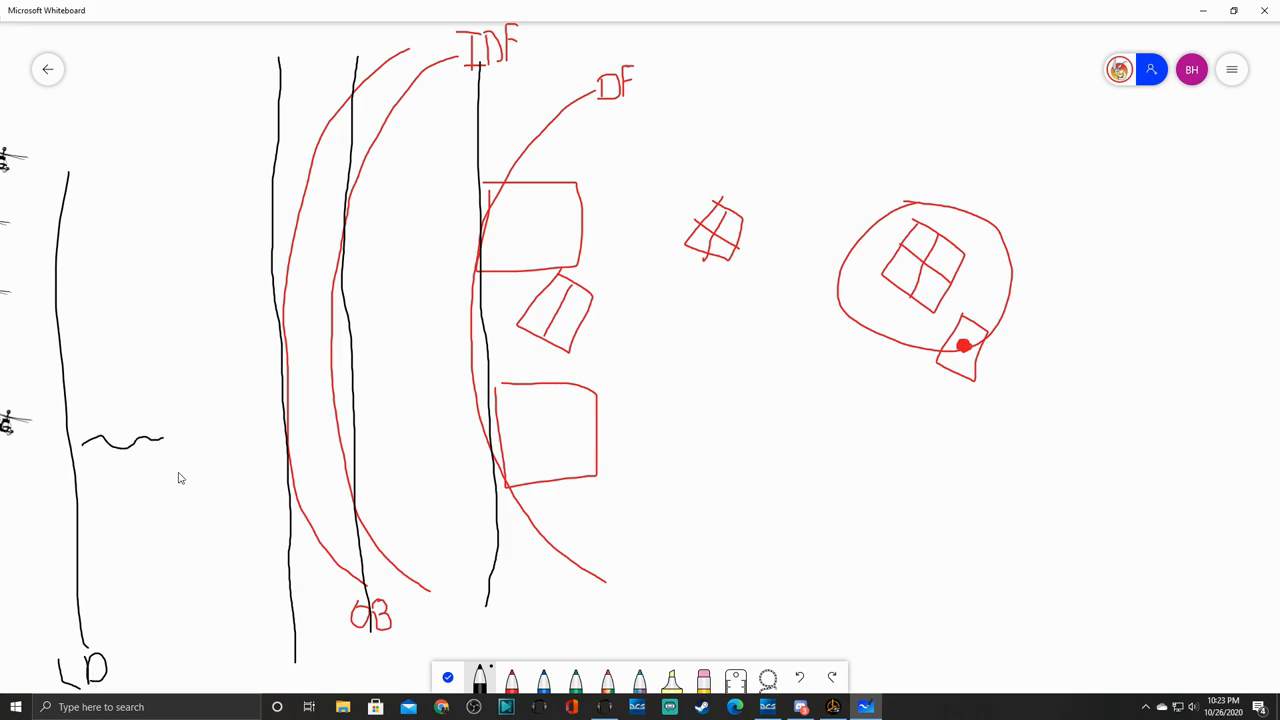
mouse_move(250, 496)
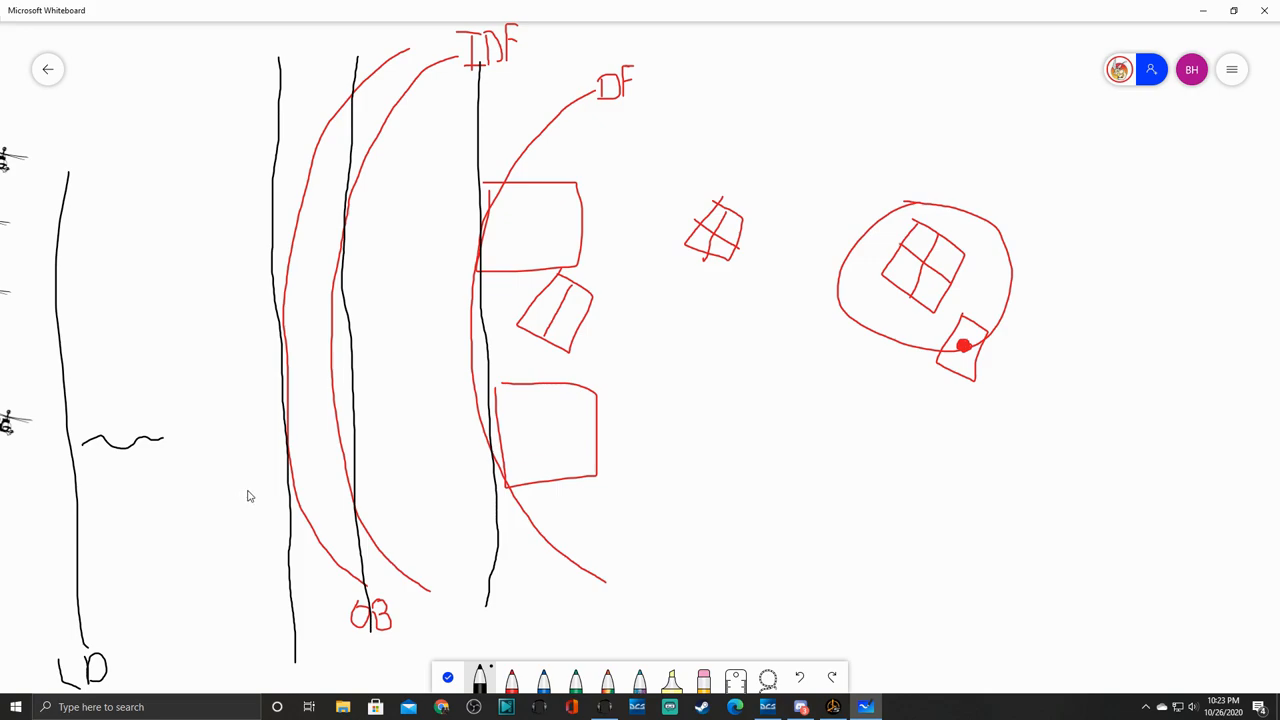
mouse_move(305, 401)
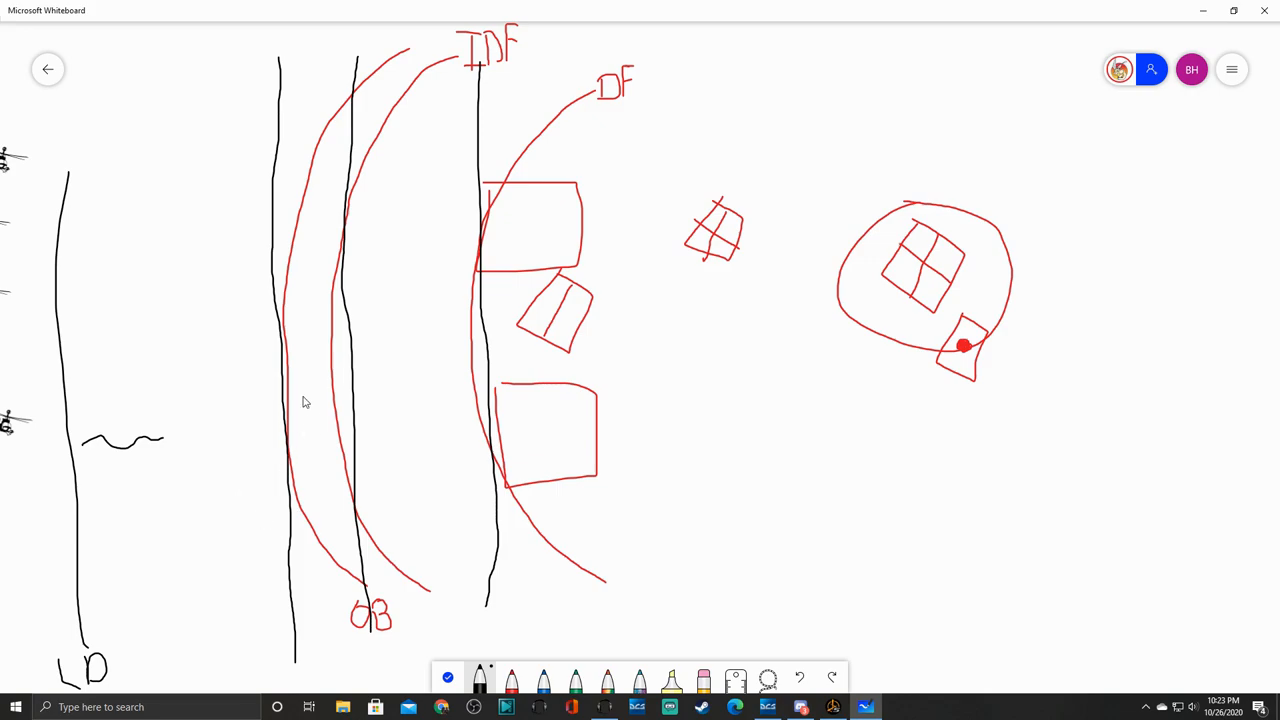
mouse_move(293, 672)
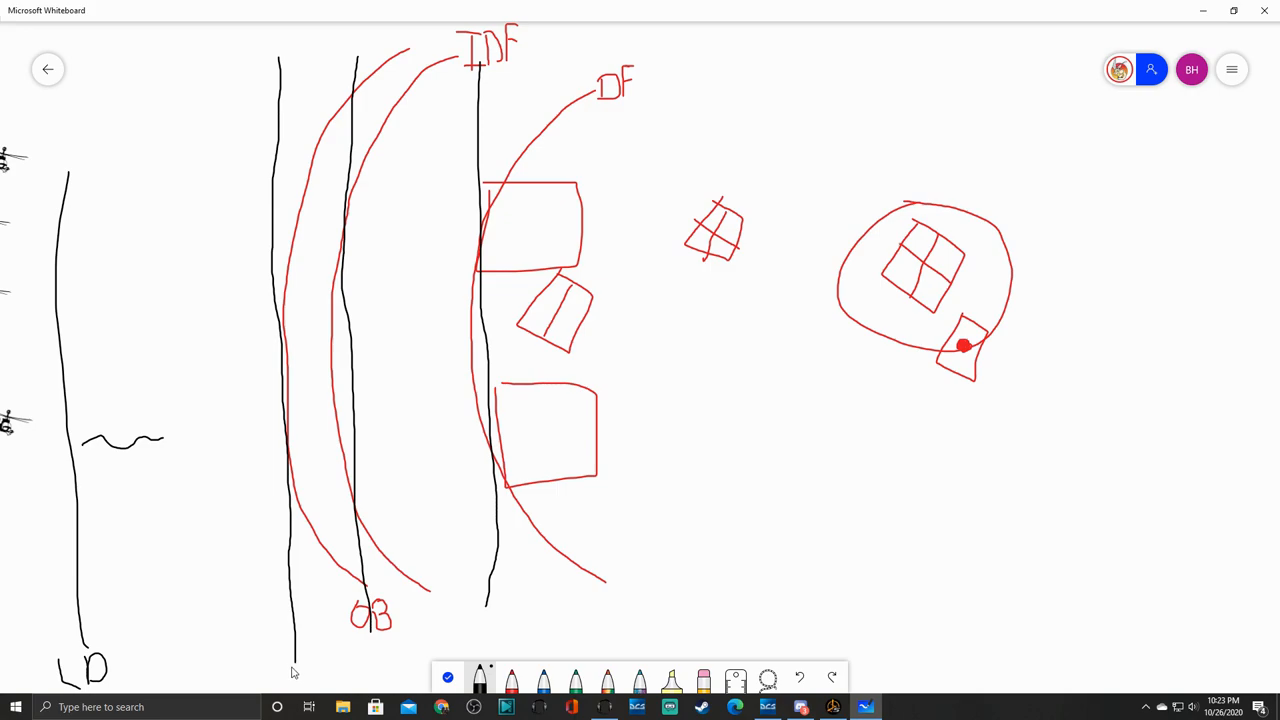
drag(290, 680, 315, 680)
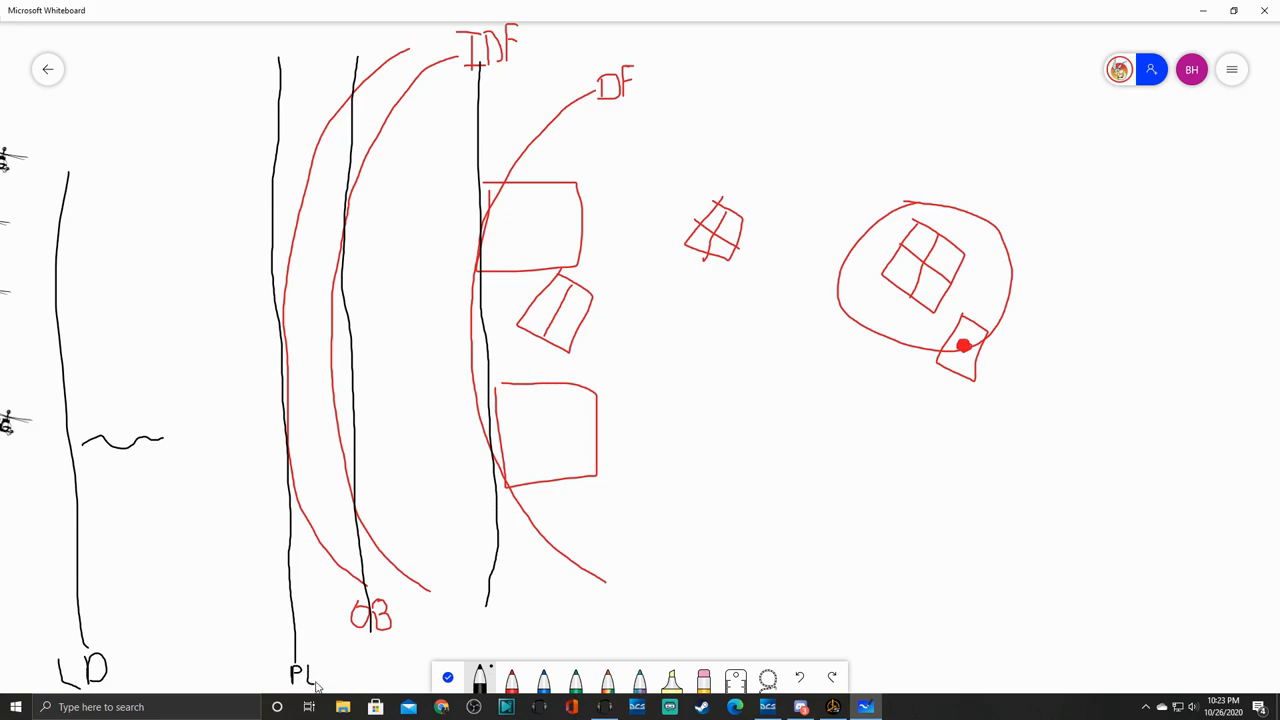
mouse_move(288, 465)
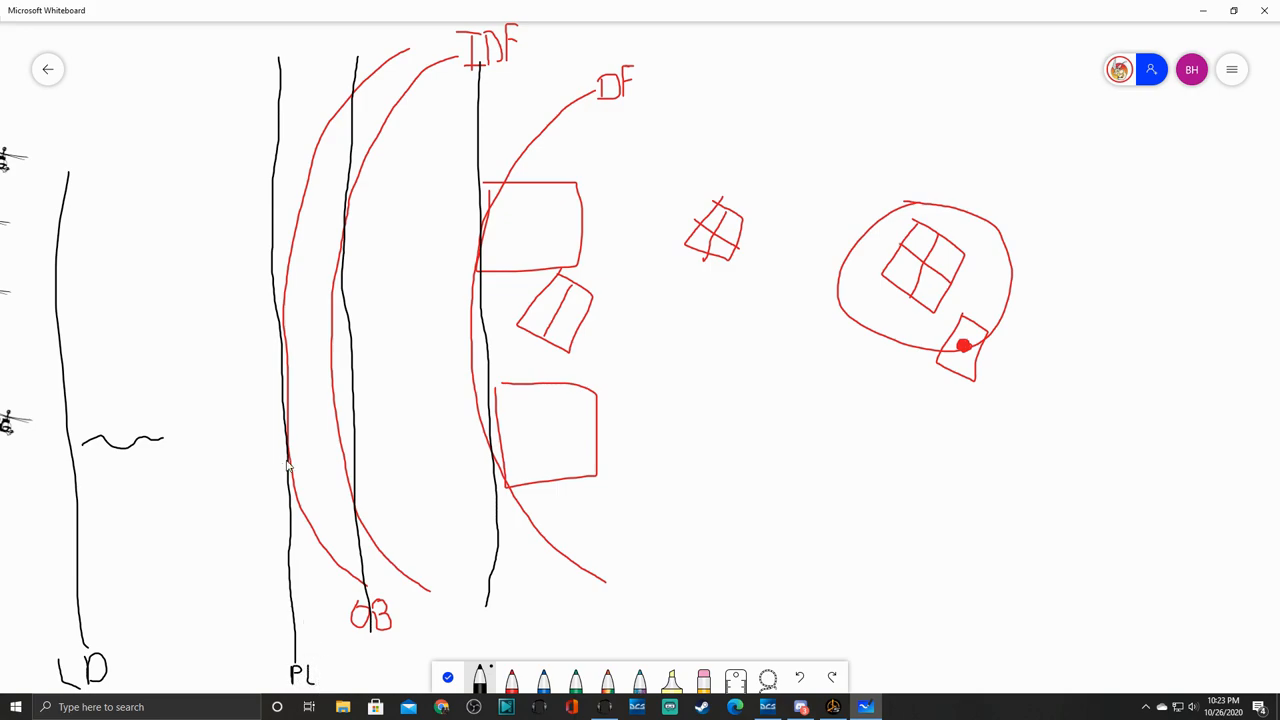
mouse_move(327, 478)
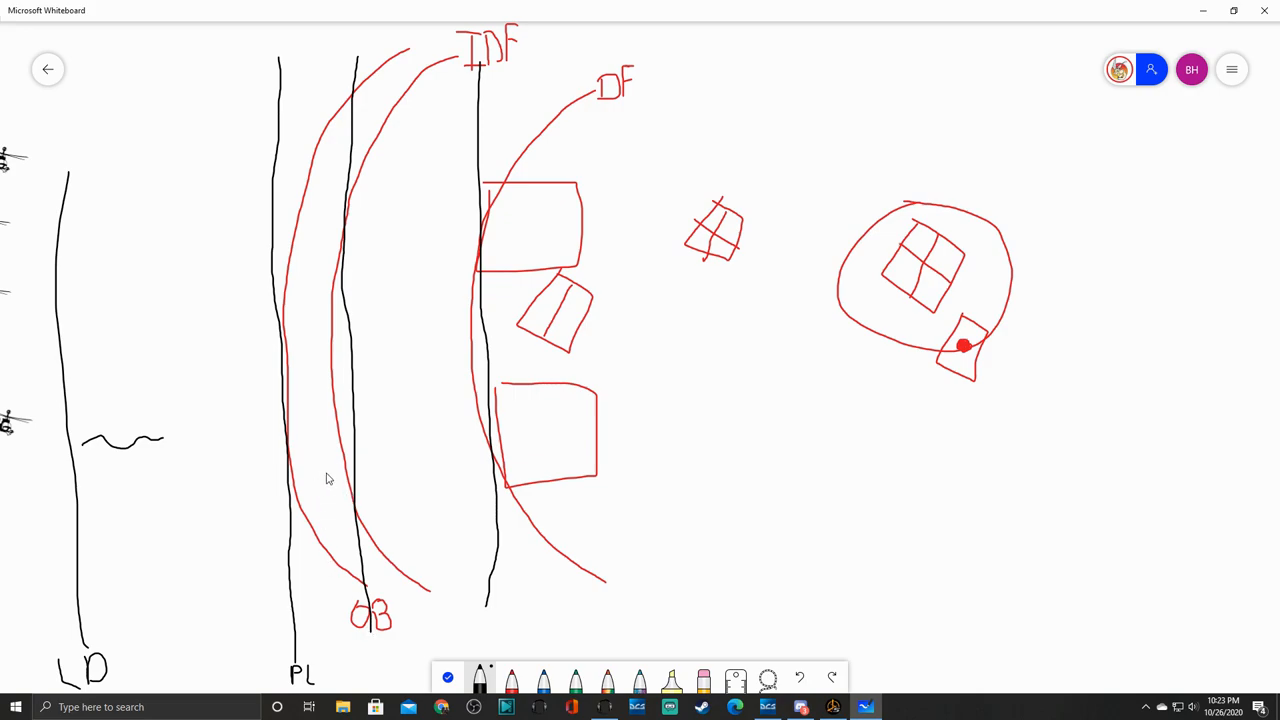
mouse_move(230, 461)
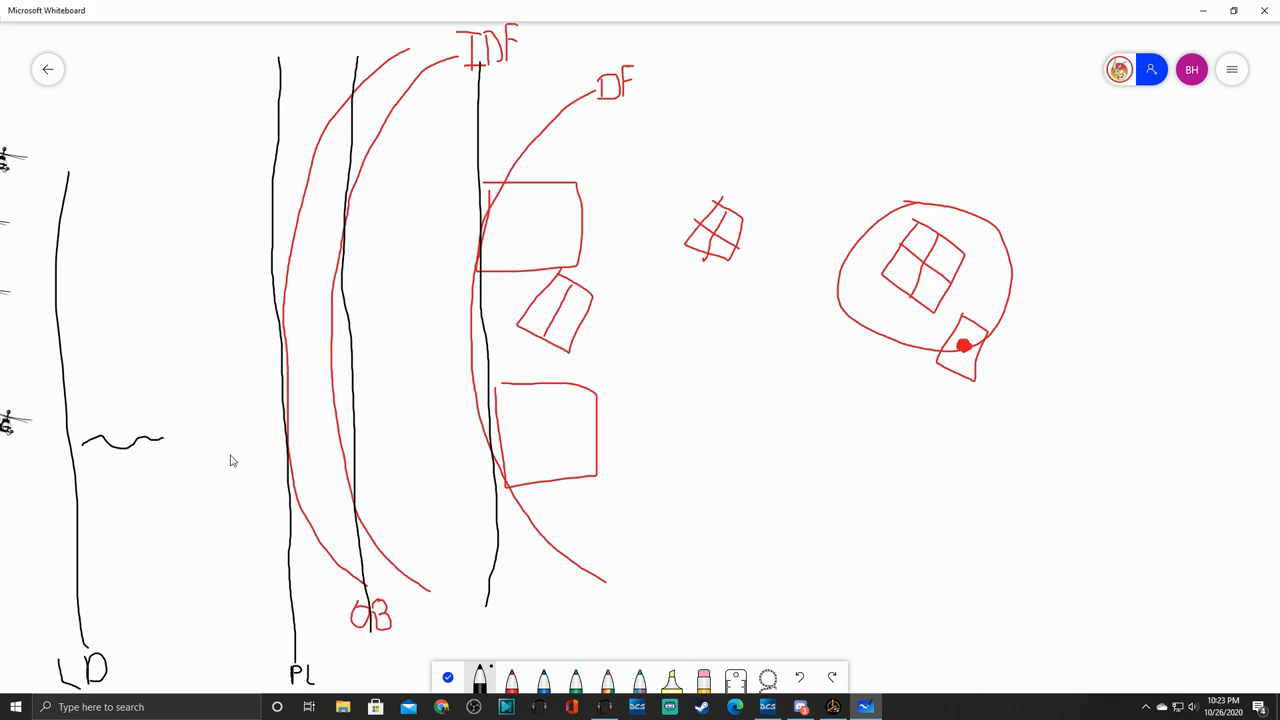
mouse_move(326, 419)
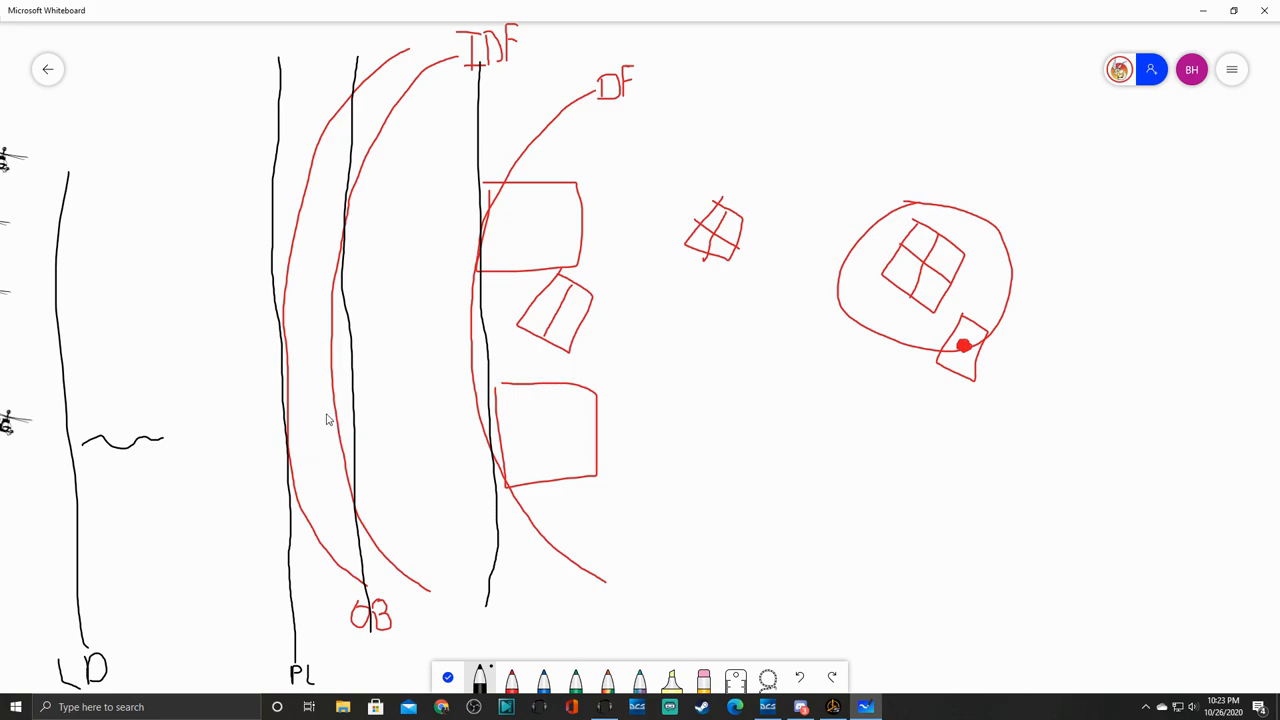
mouse_move(336, 420)
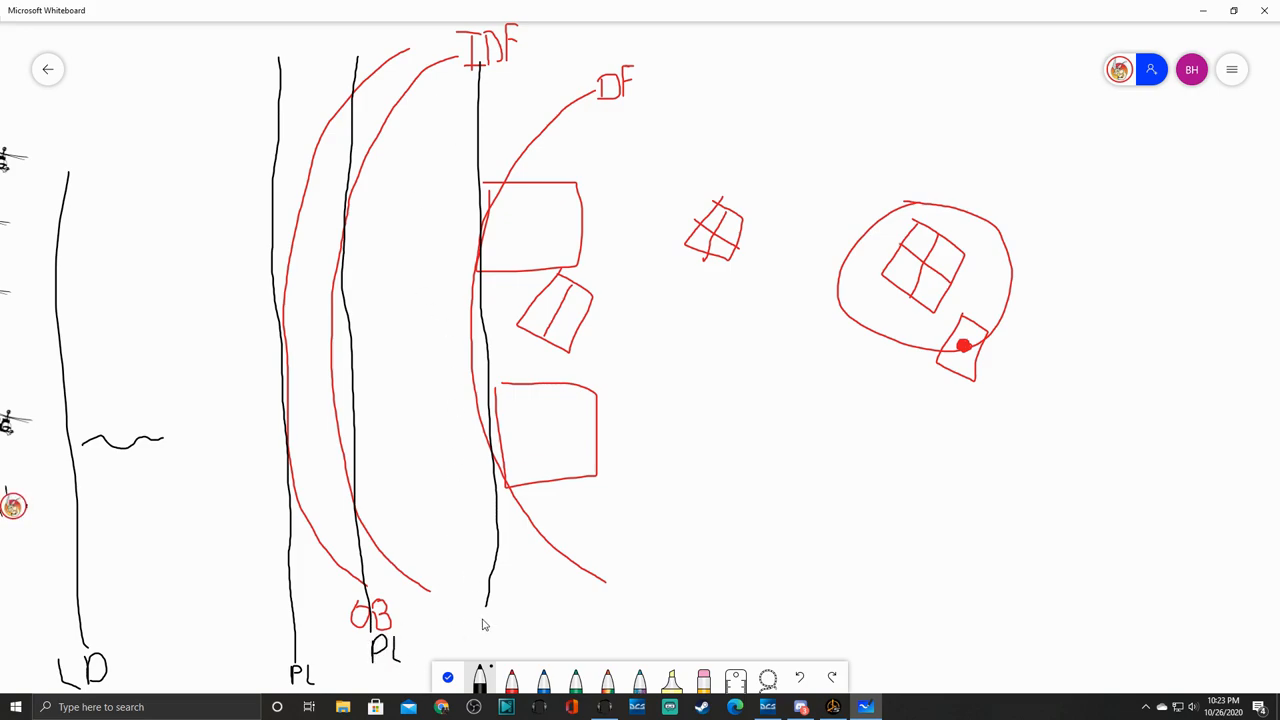
drag(475, 620, 500, 640)
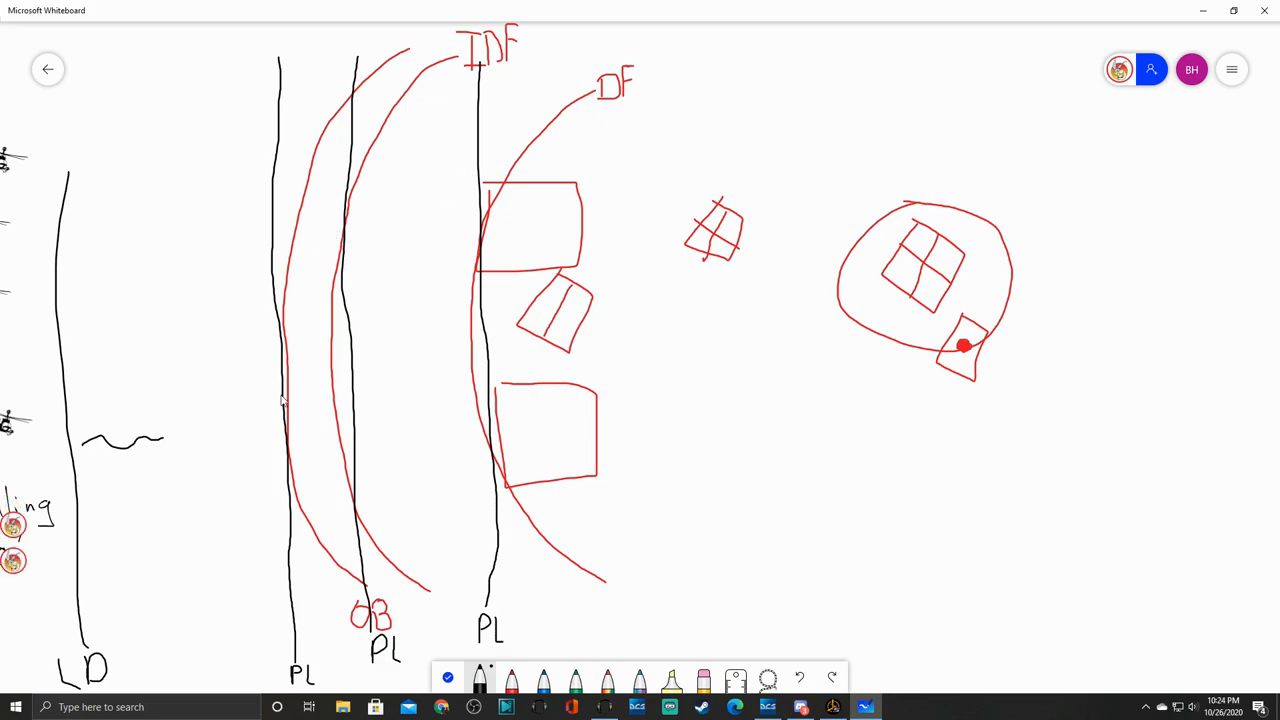
mouse_move(360, 457)
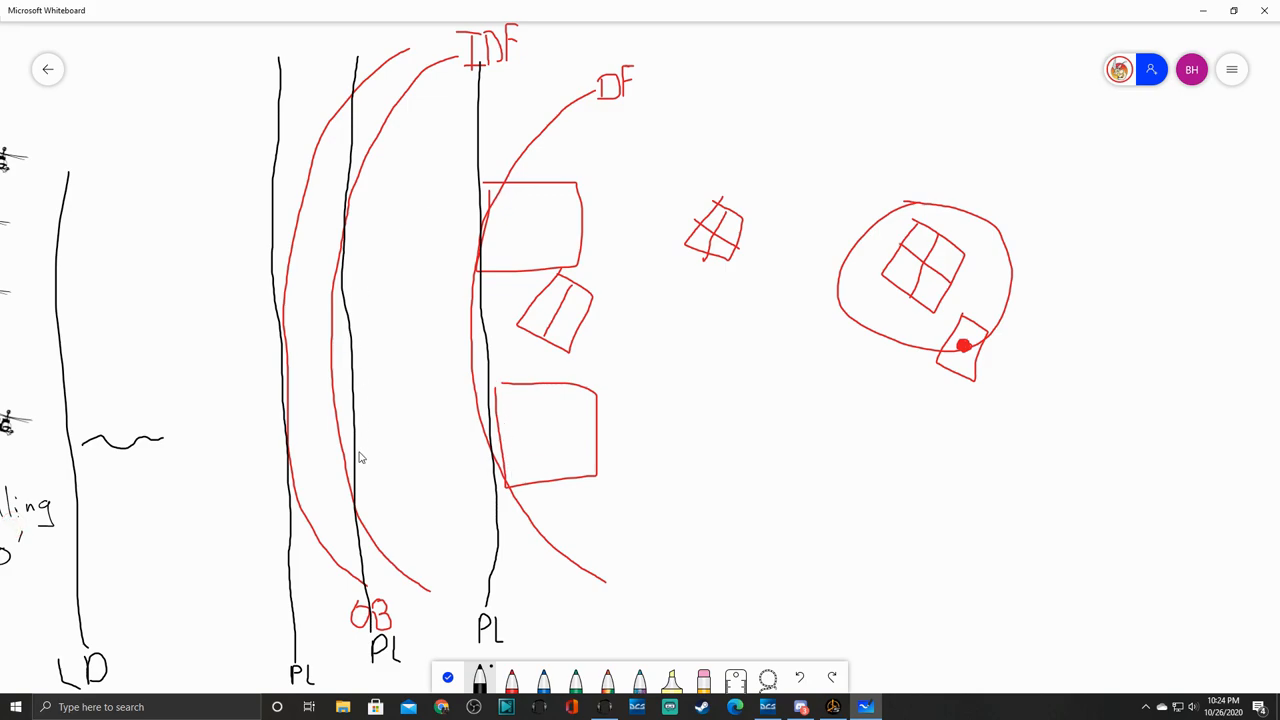
mouse_move(486, 315)
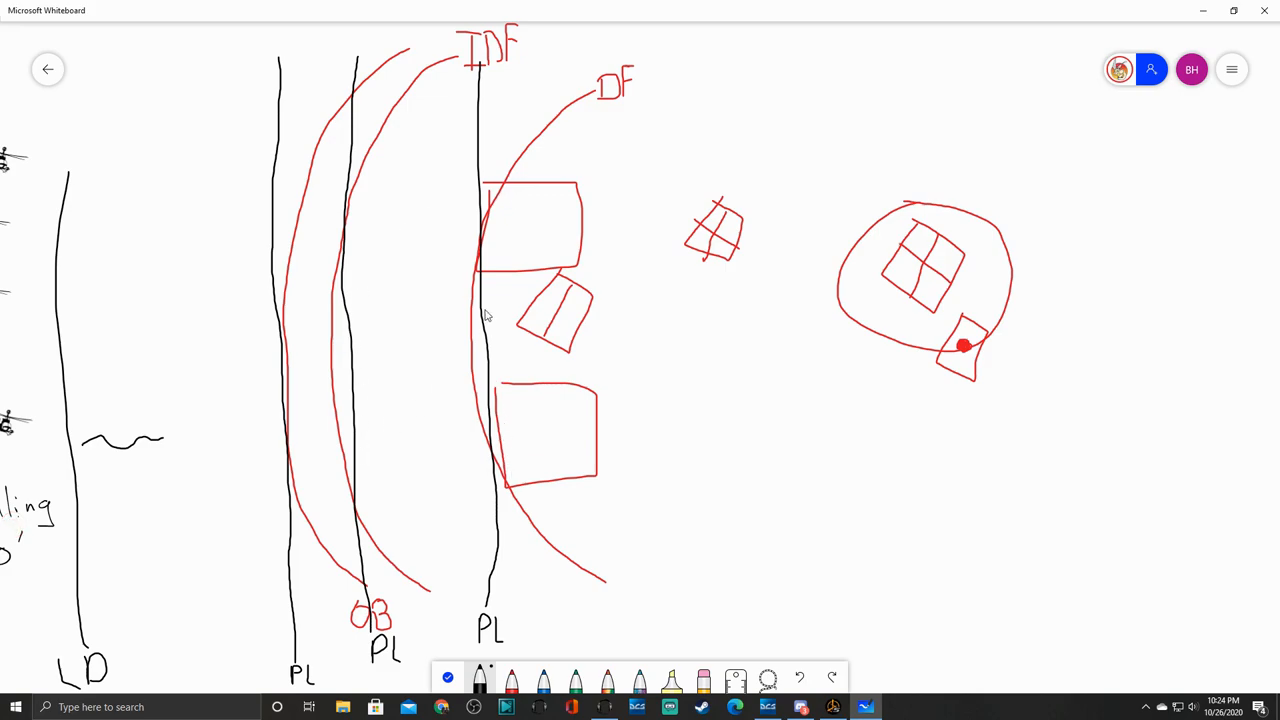
mouse_move(505, 377)
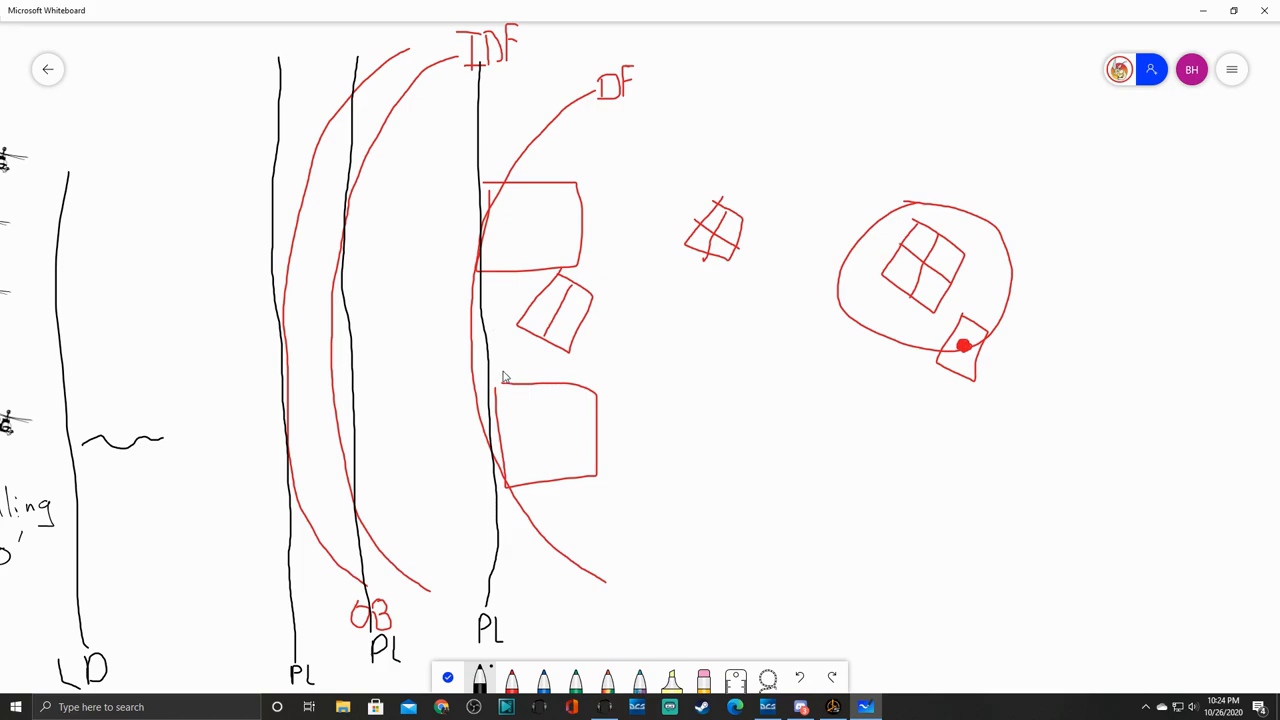
mouse_move(520, 633)
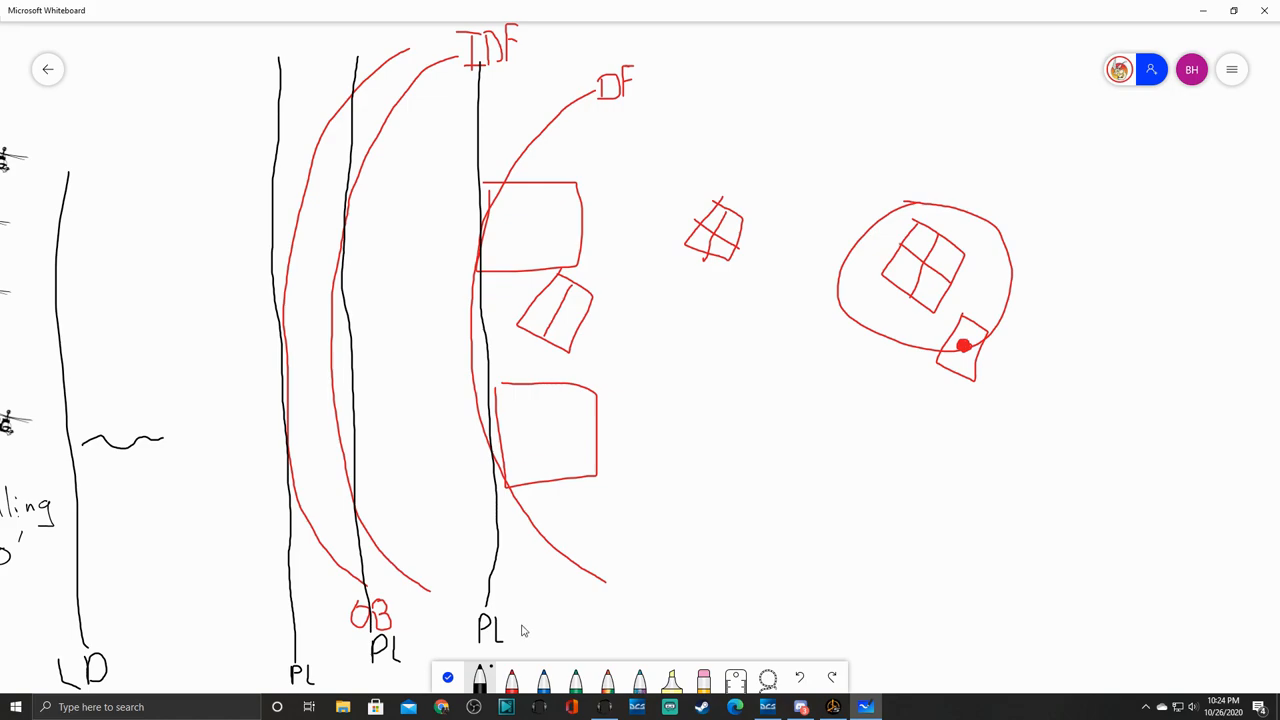
mouse_move(561, 507)
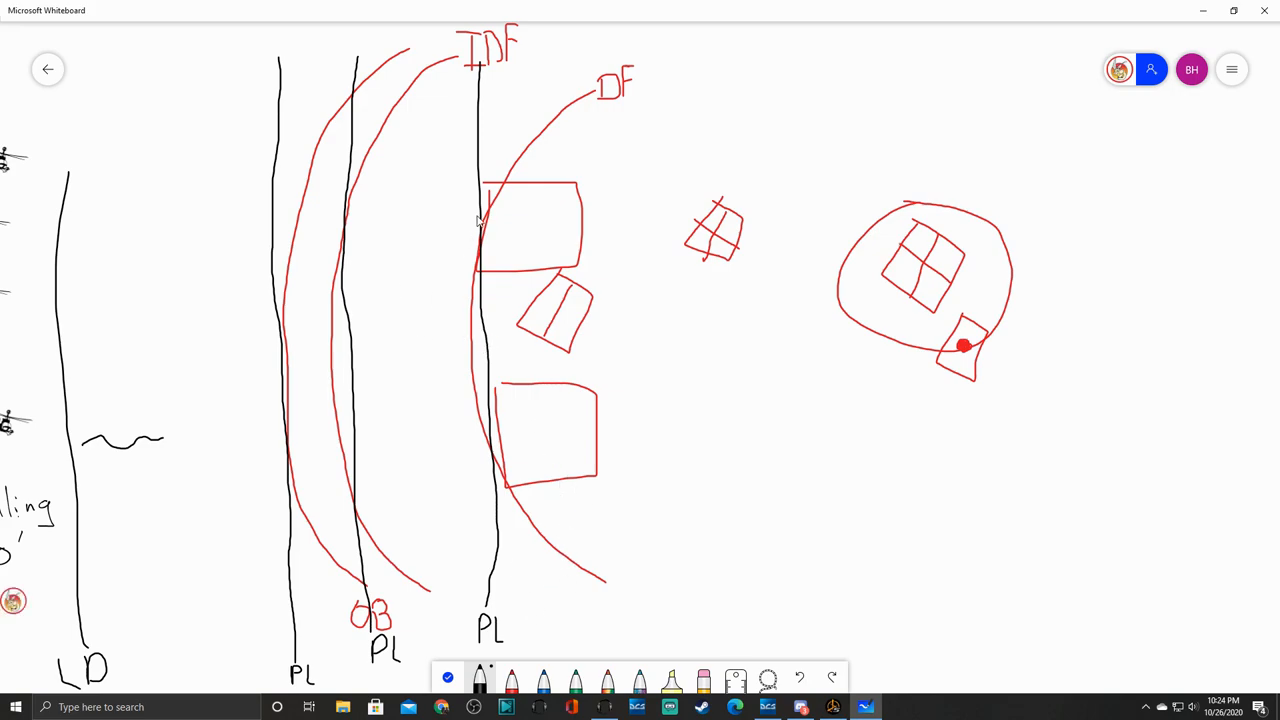
mouse_move(540, 481)
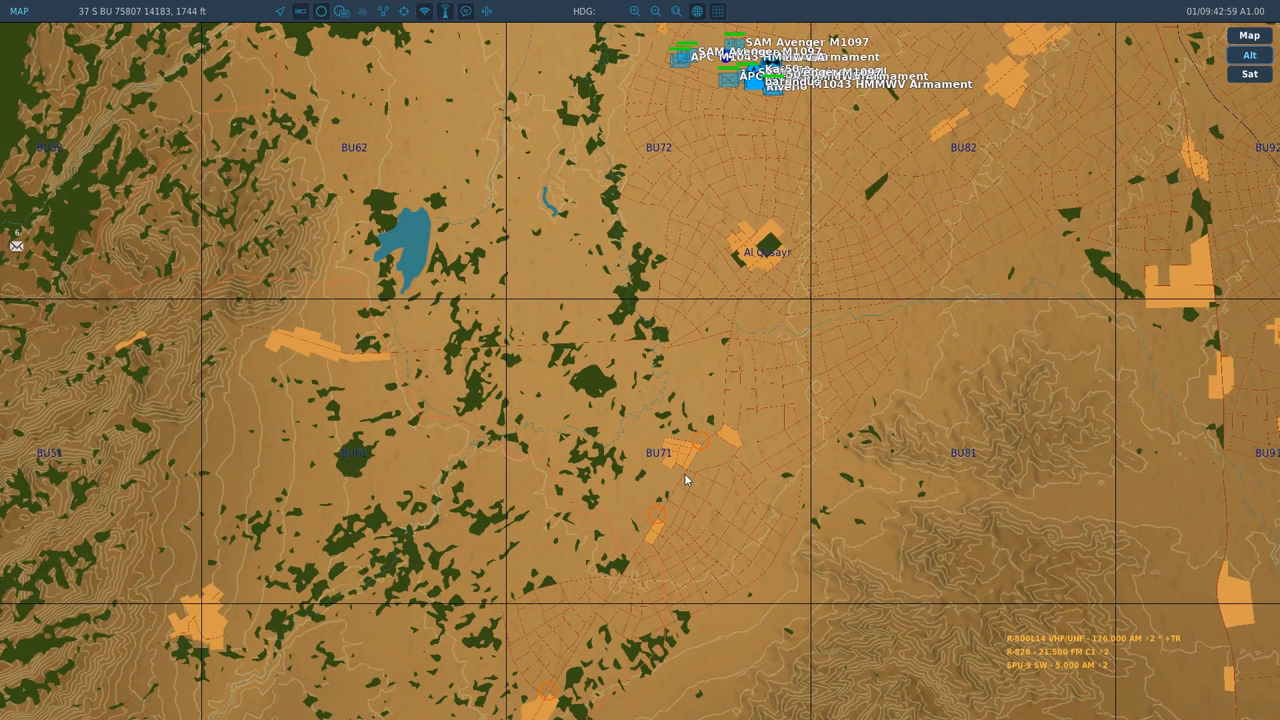
mouse_move(687, 462)
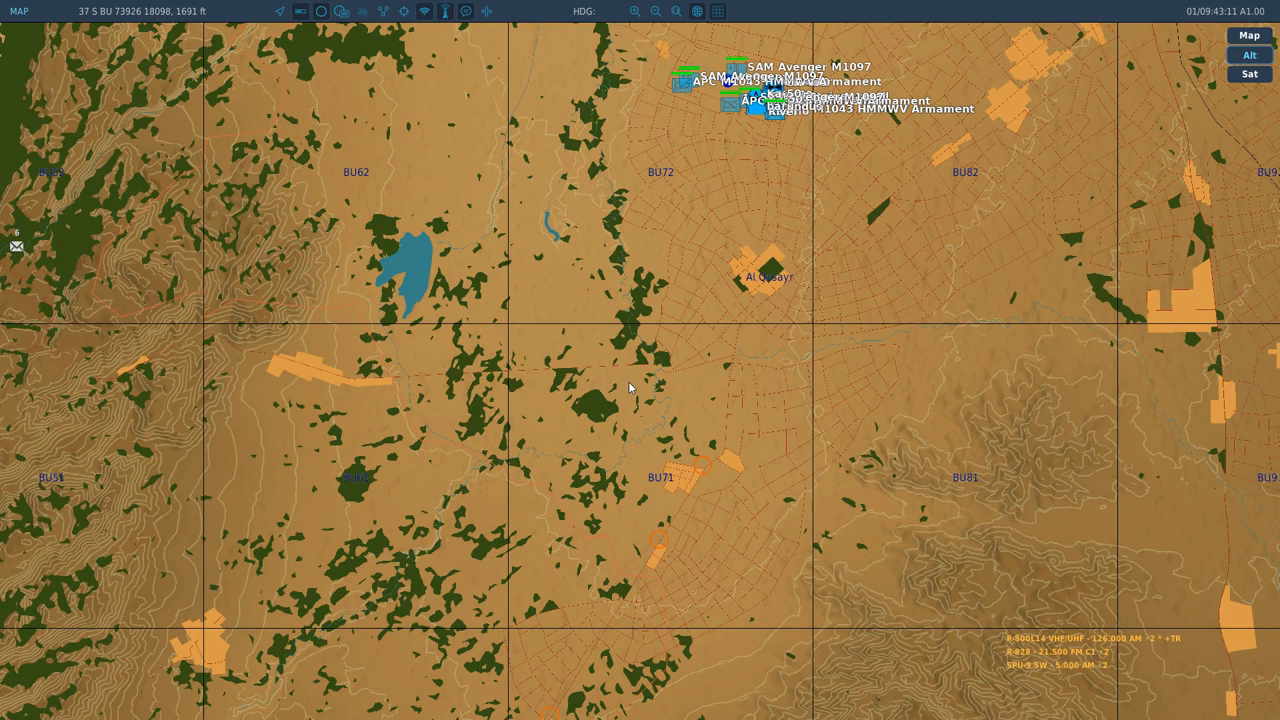
mouse_move(687, 402)
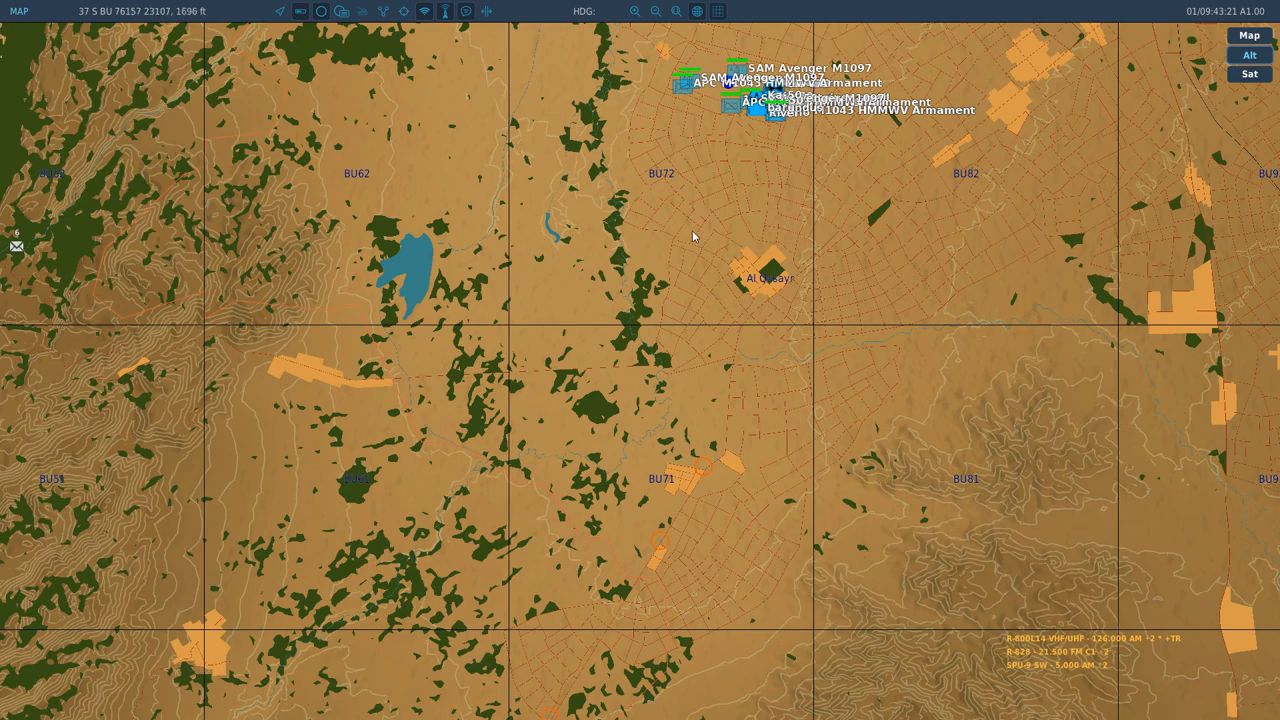
mouse_move(605, 301)
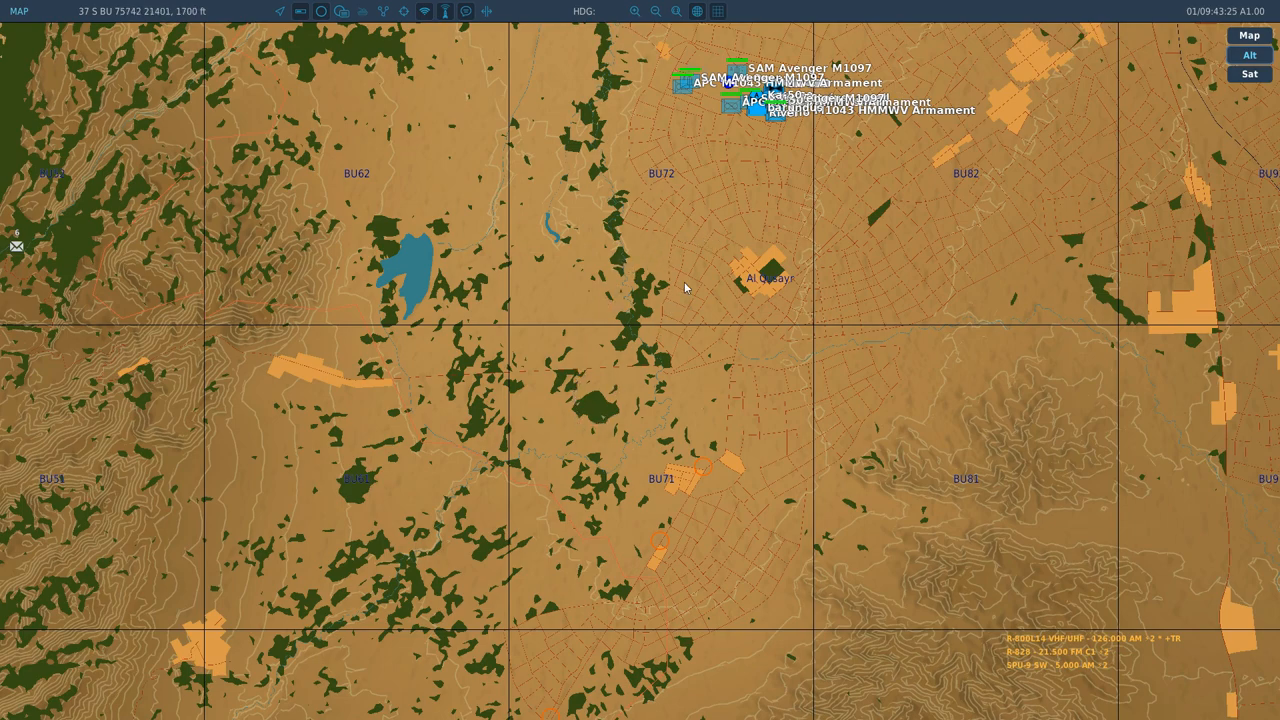
scroll(down, 3)
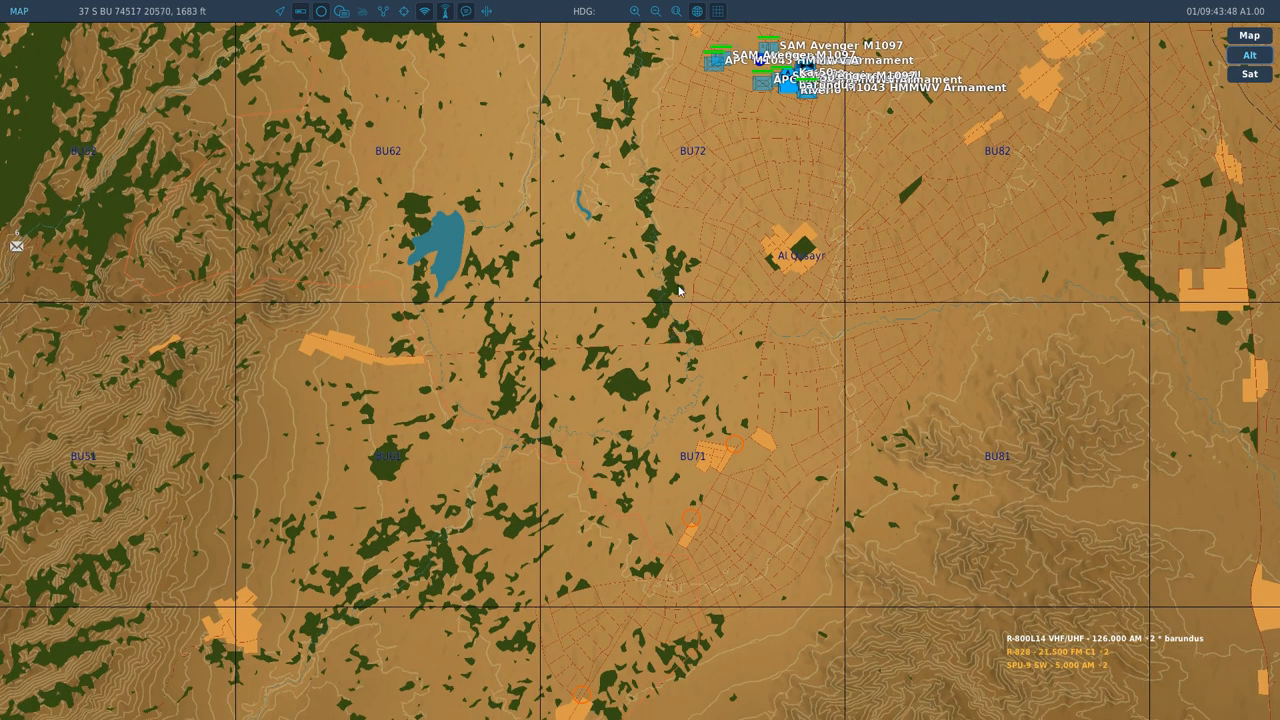
click(321, 11)
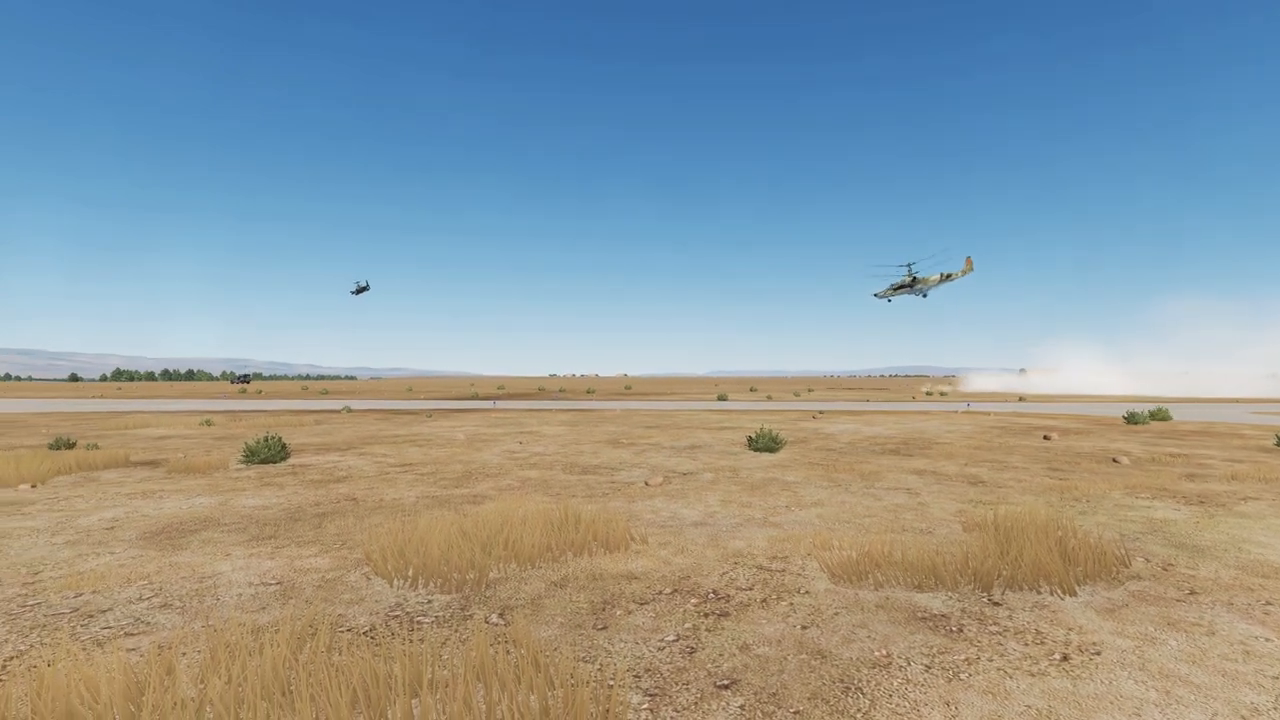
Step: Switch the DCS camera view with F1 during the Ka-50 flight's takeoff
key(F1)
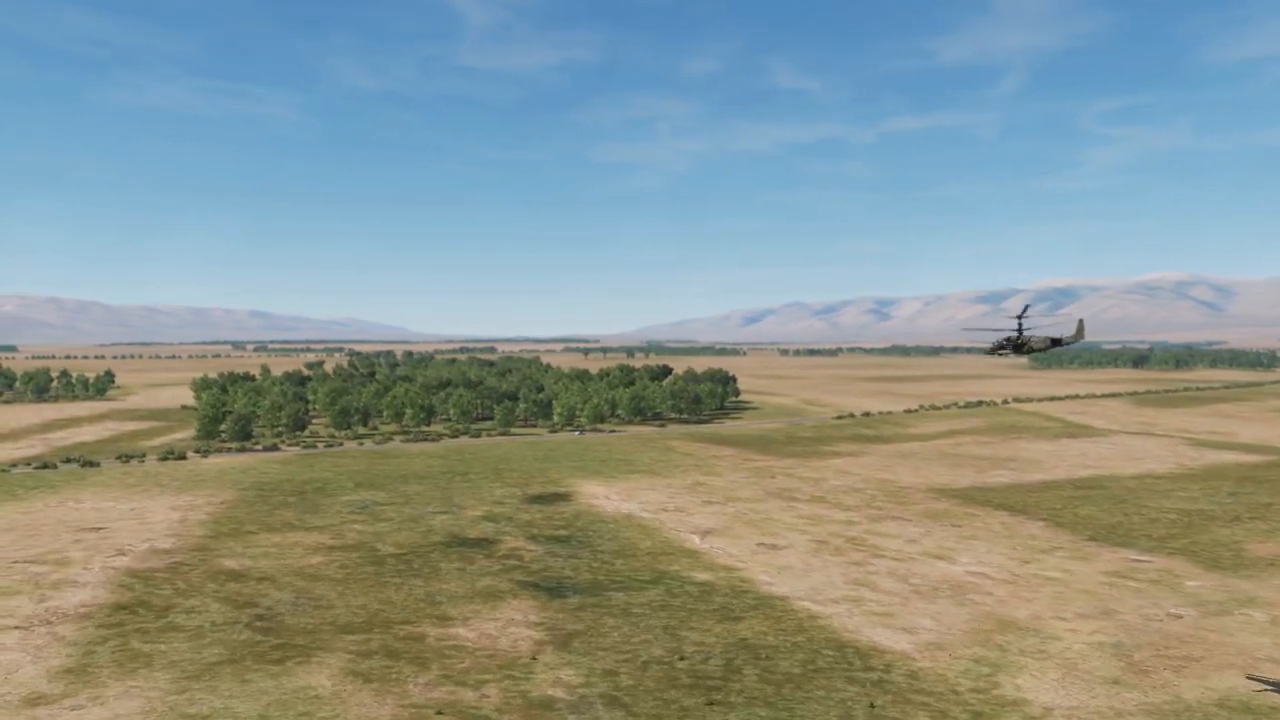
Step: Switch the camera view with F1 while the Ka-50 flies low over the fields
key(F1)
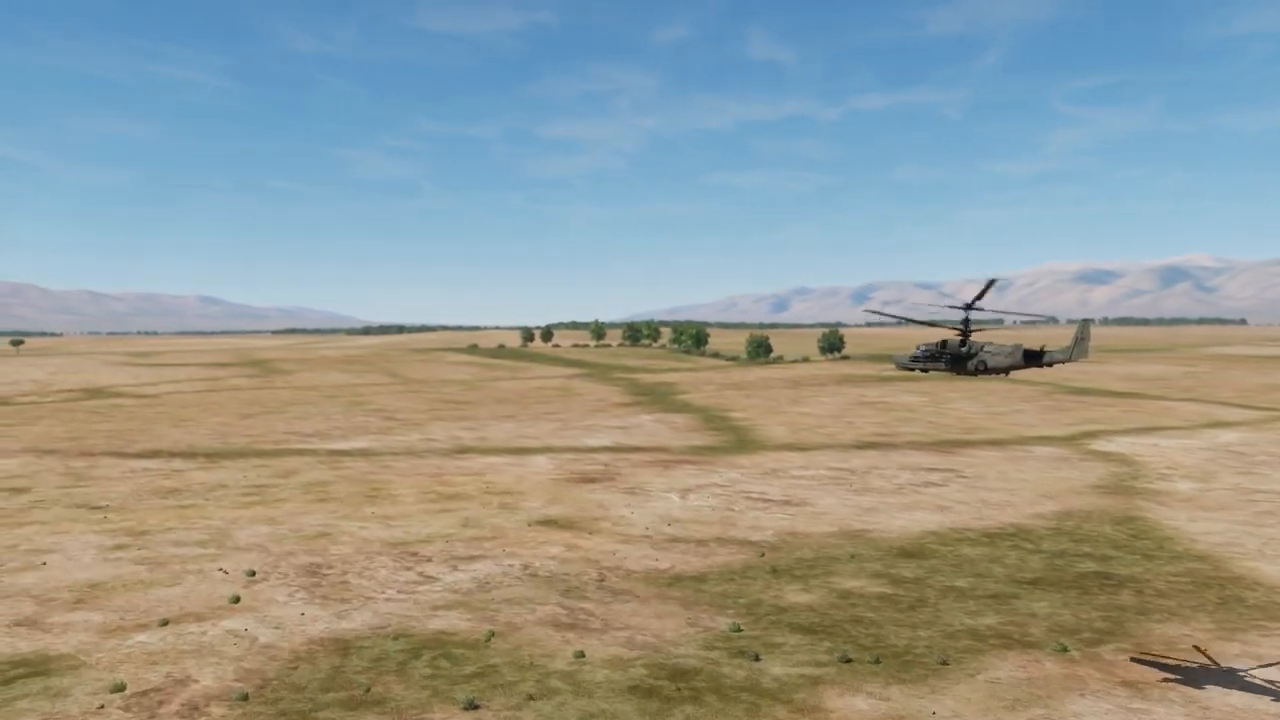
Step: Stay in the Ka-50 cockpit view with the Shkval display imaging the buildings ahead
key(F1)
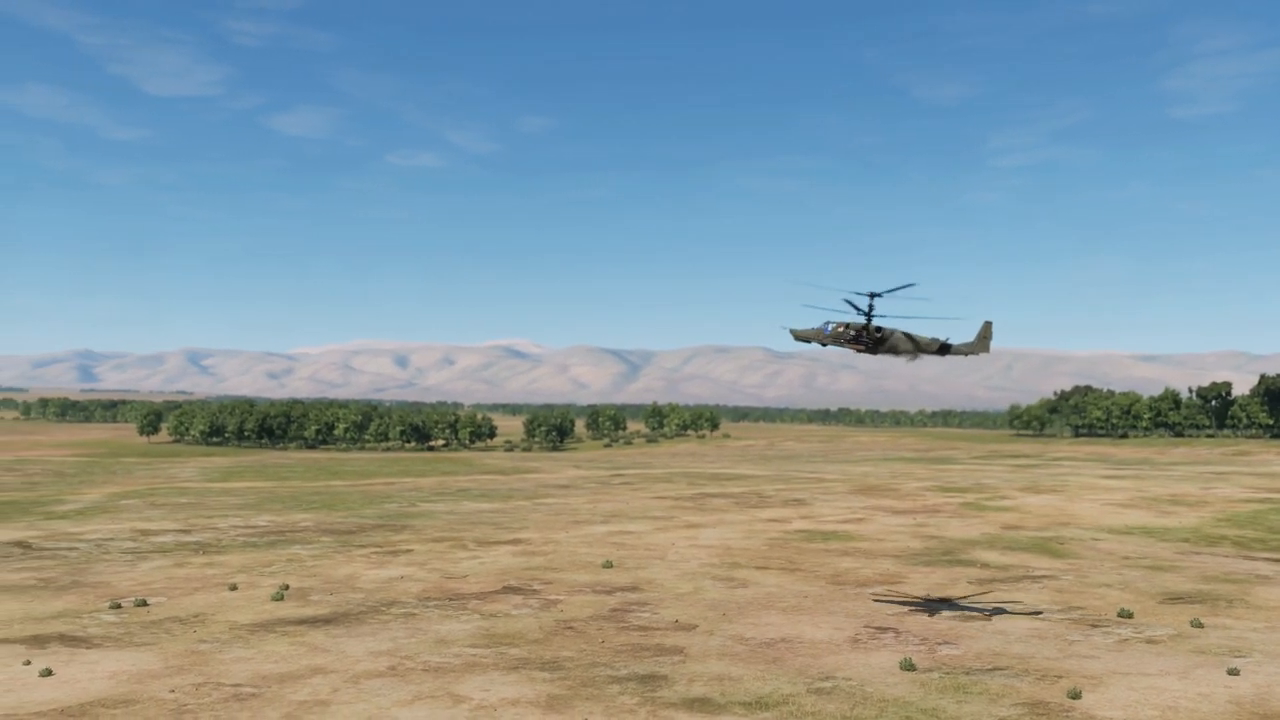
key(F1)
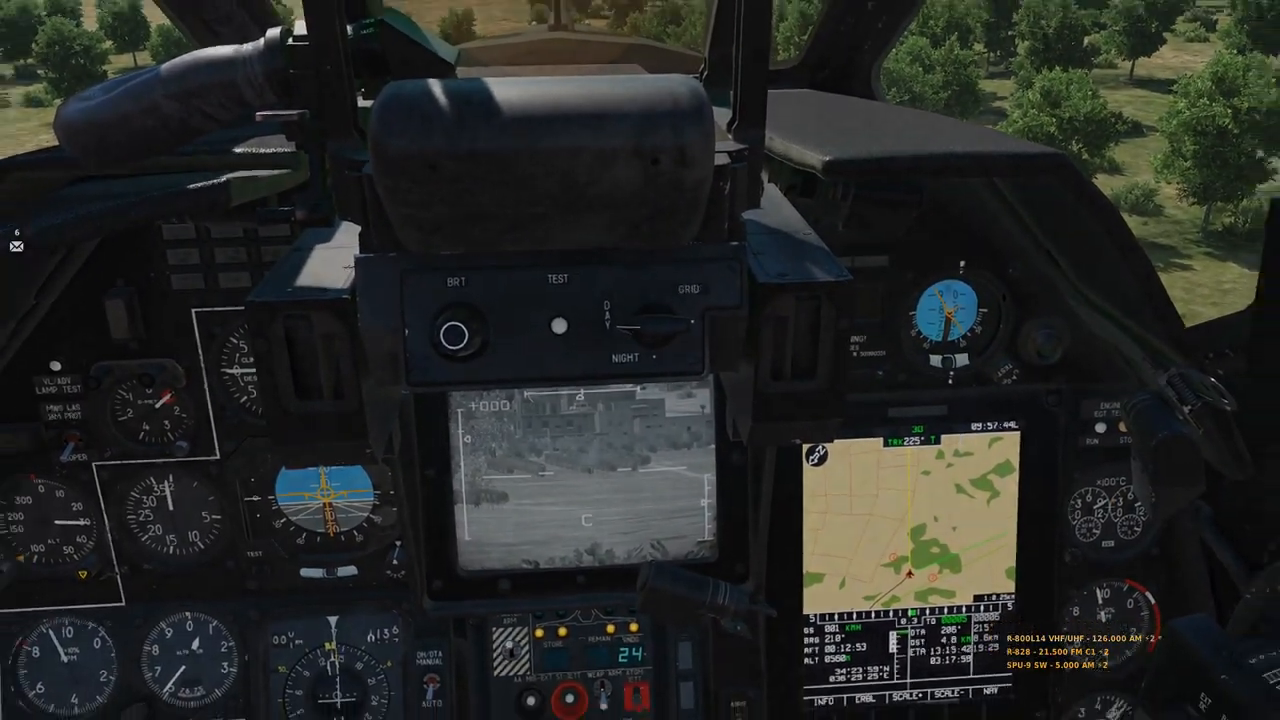
Step: Switch to the F2 external camera showing the Ka-50 close up over grassland
key(F2)
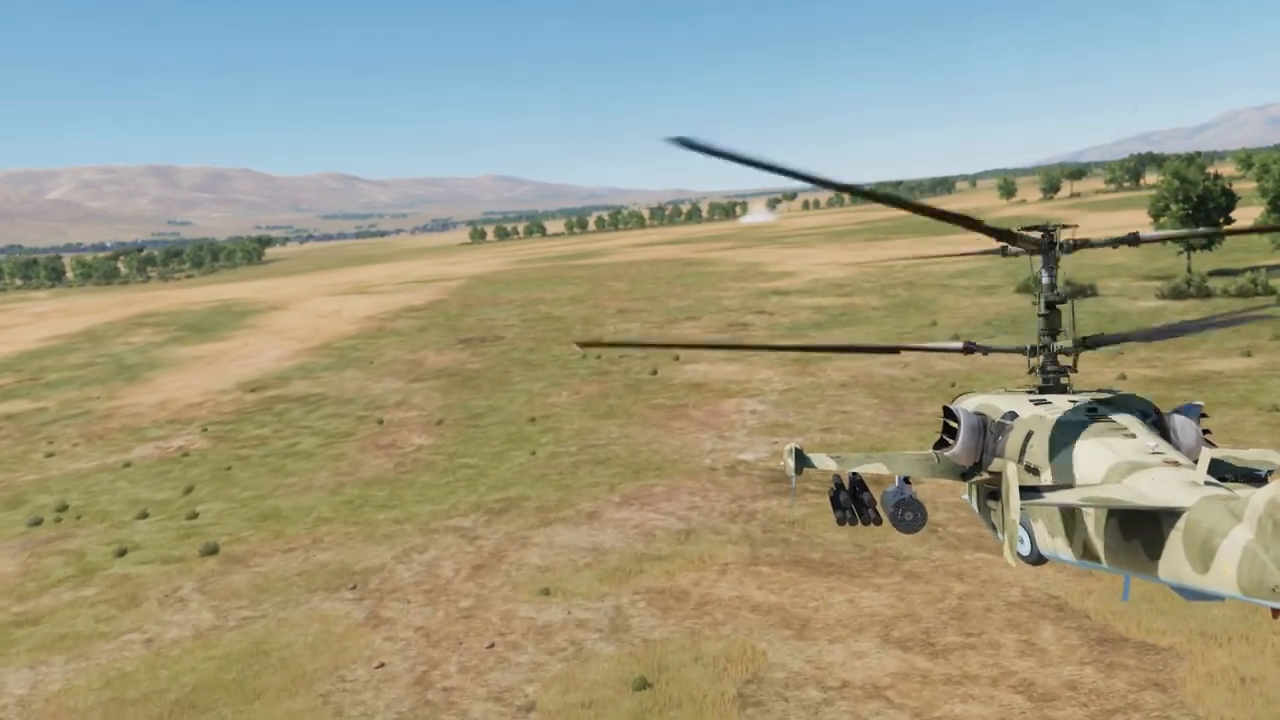
Step: Show the Shkval close-up boxing the vehicle by the buildings, then zoom the view out
key(F1)
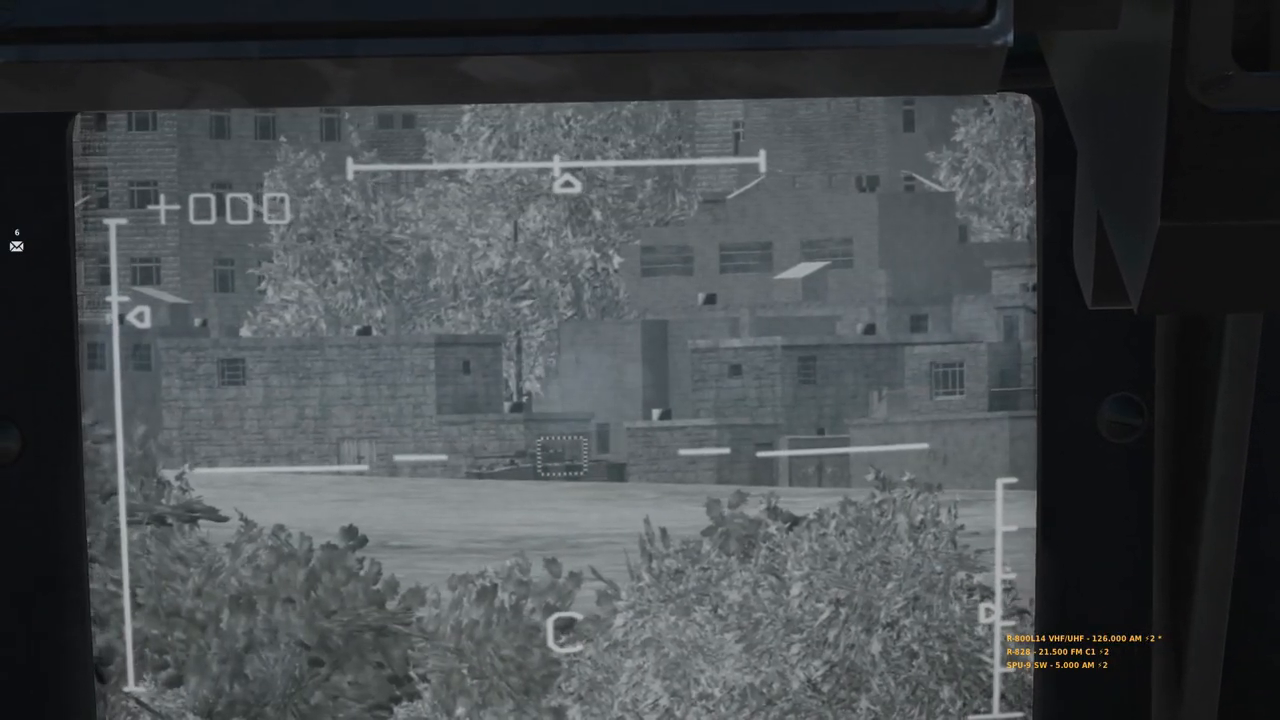
scroll(down, 3)
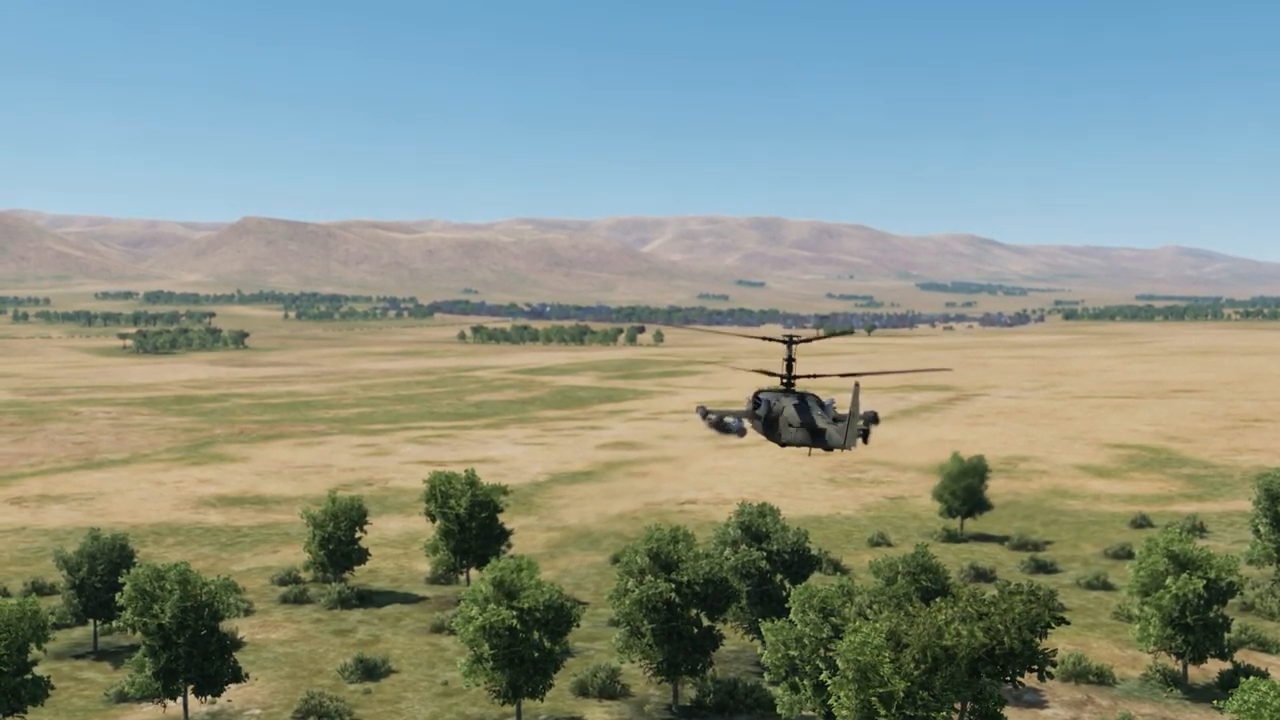
key(F1)
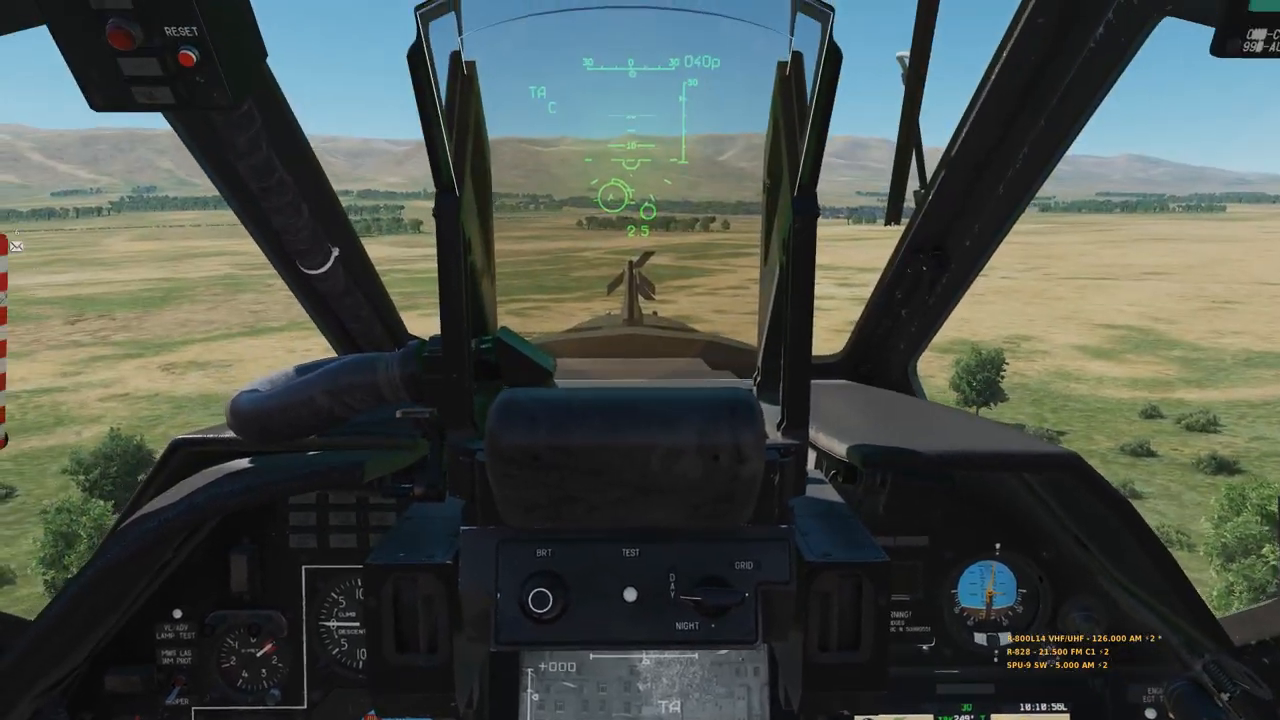
Step: Switch from the cockpit HUD to the F2 view following the Ka-50 from behind
key(F2)
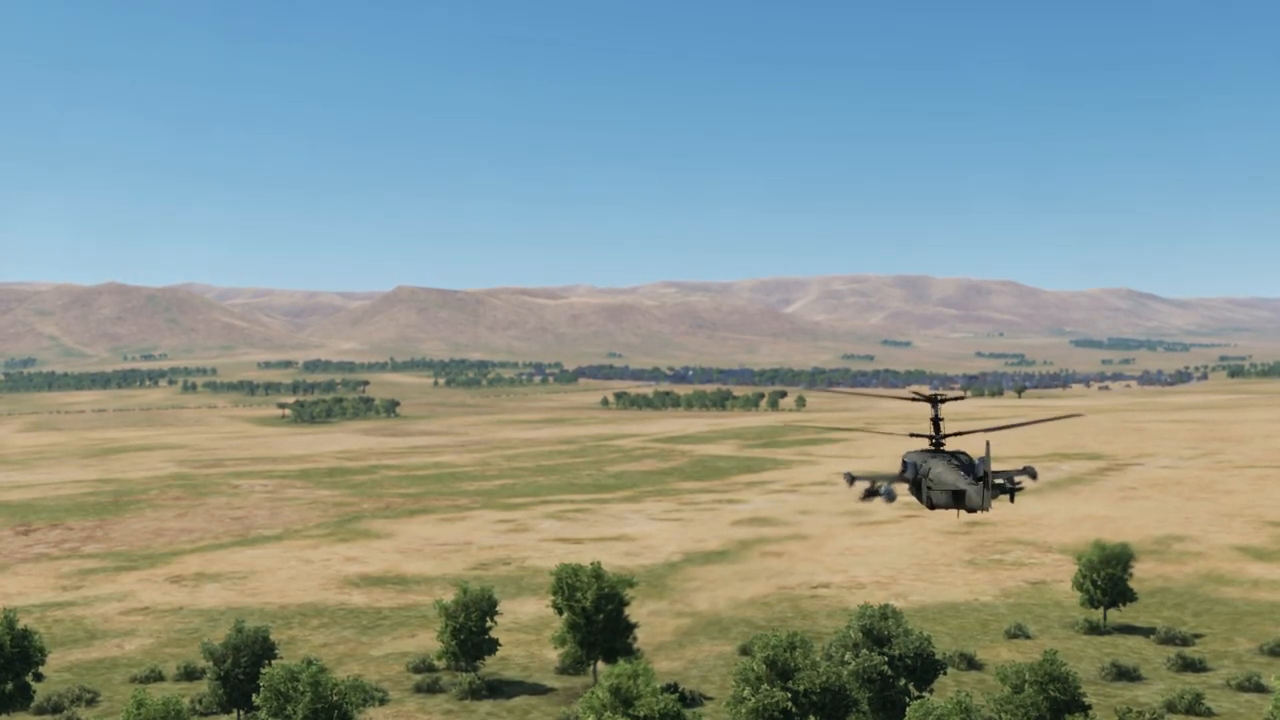